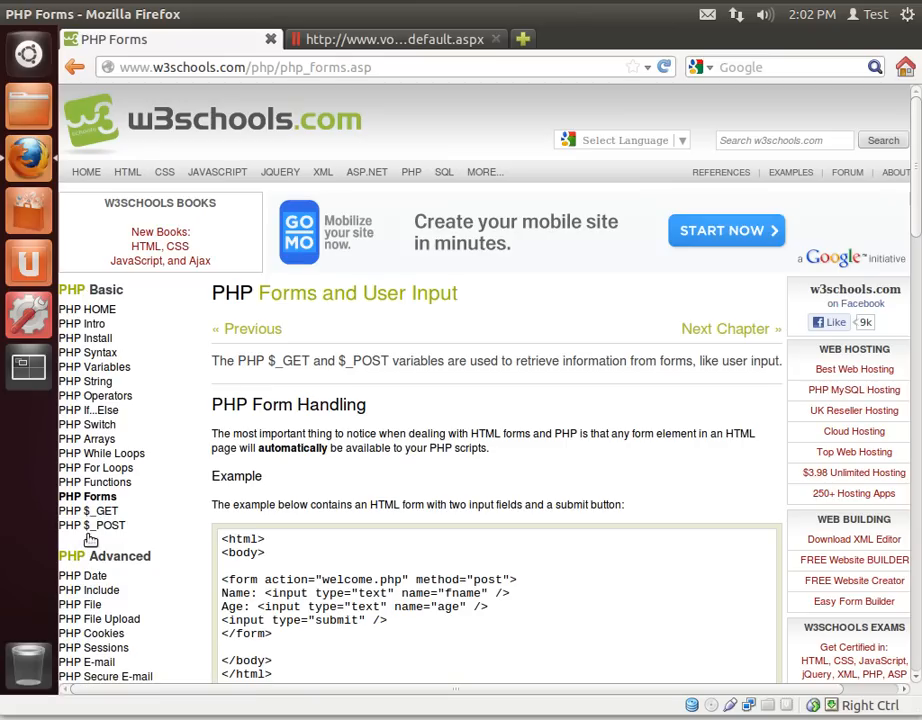
mouse_move(210, 566)
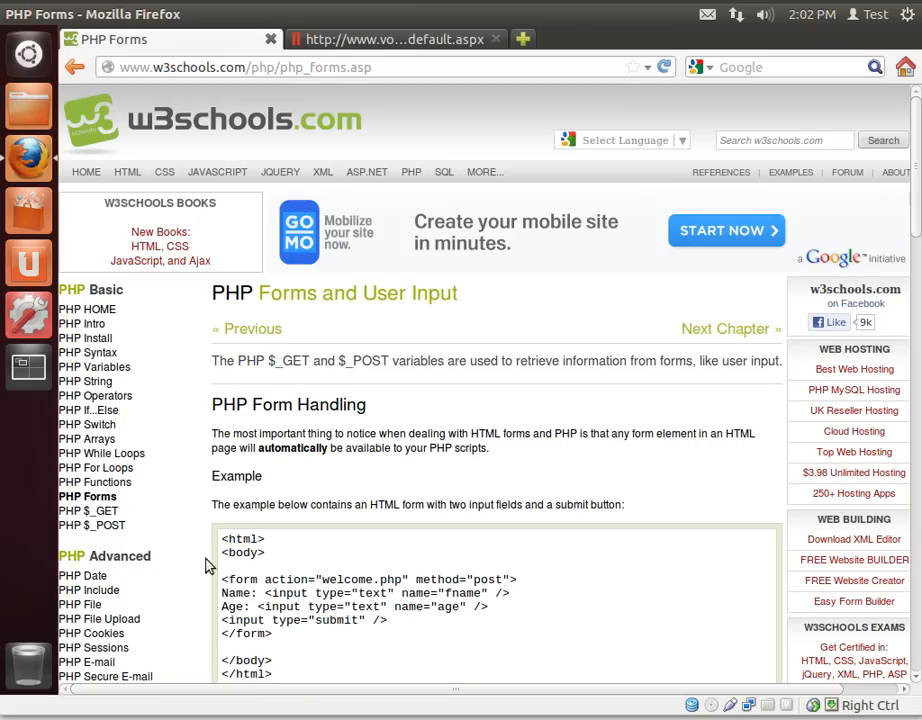
mouse_move(350, 522)
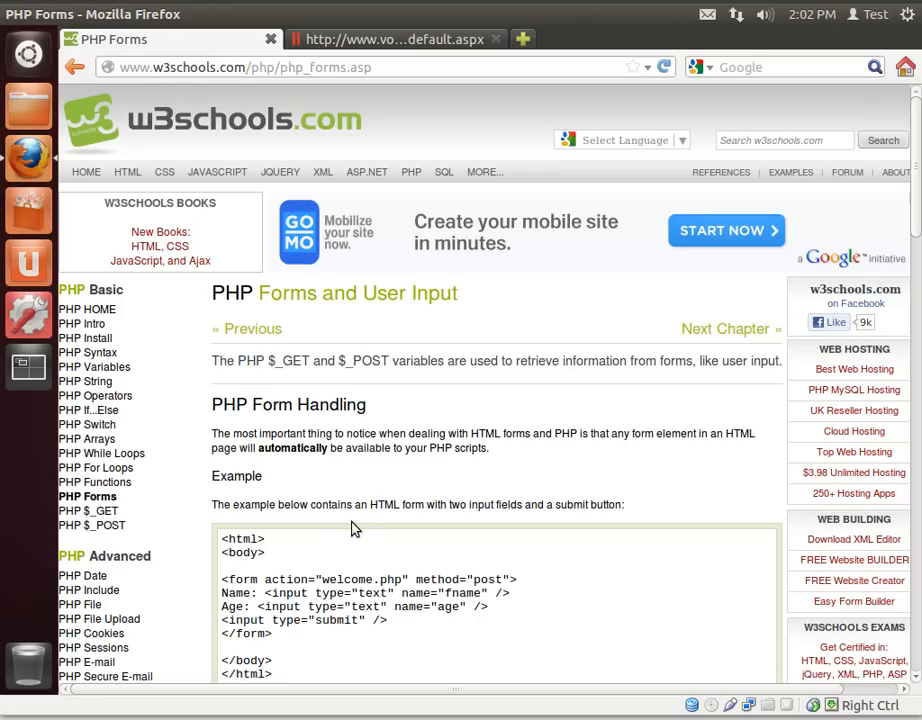
mouse_move(380, 418)
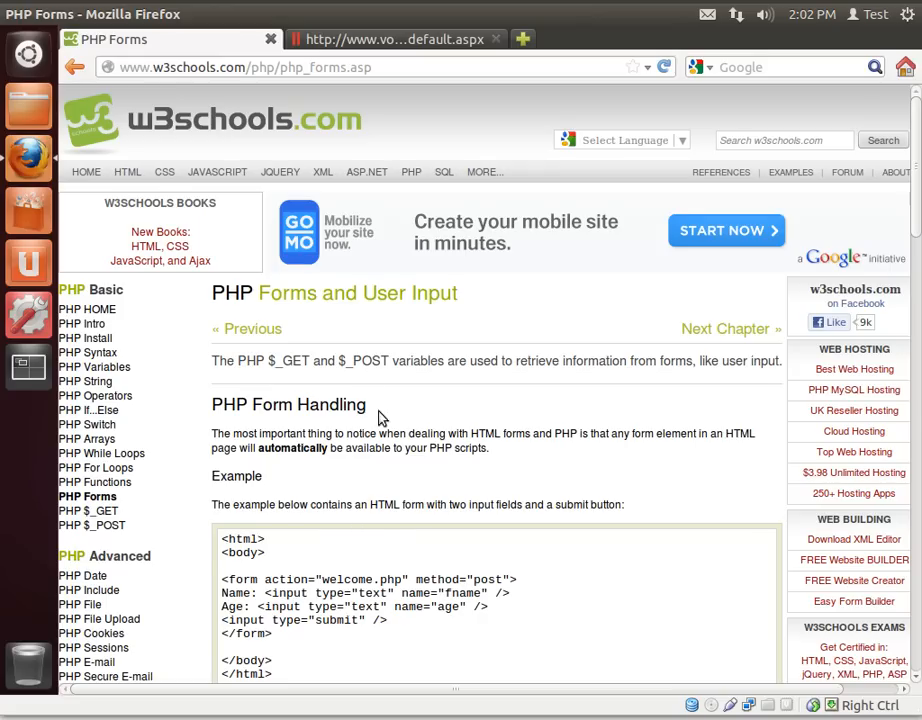
Review $_GET and $_POST on the W3Schools PHP Forms page, then switch to VoidRealms
scroll(down, 3)
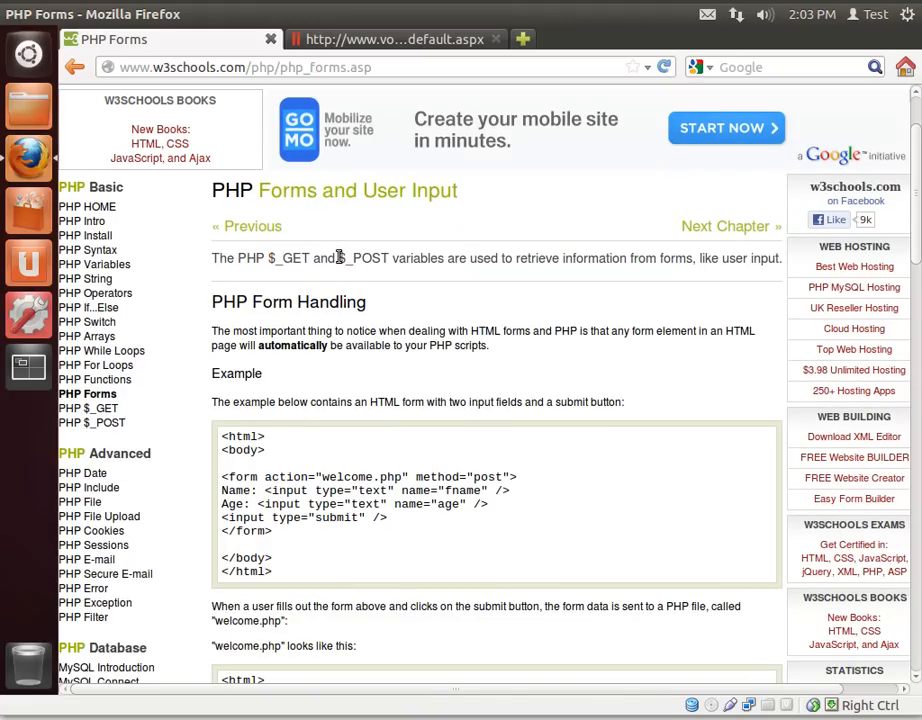
double_click(358, 258)
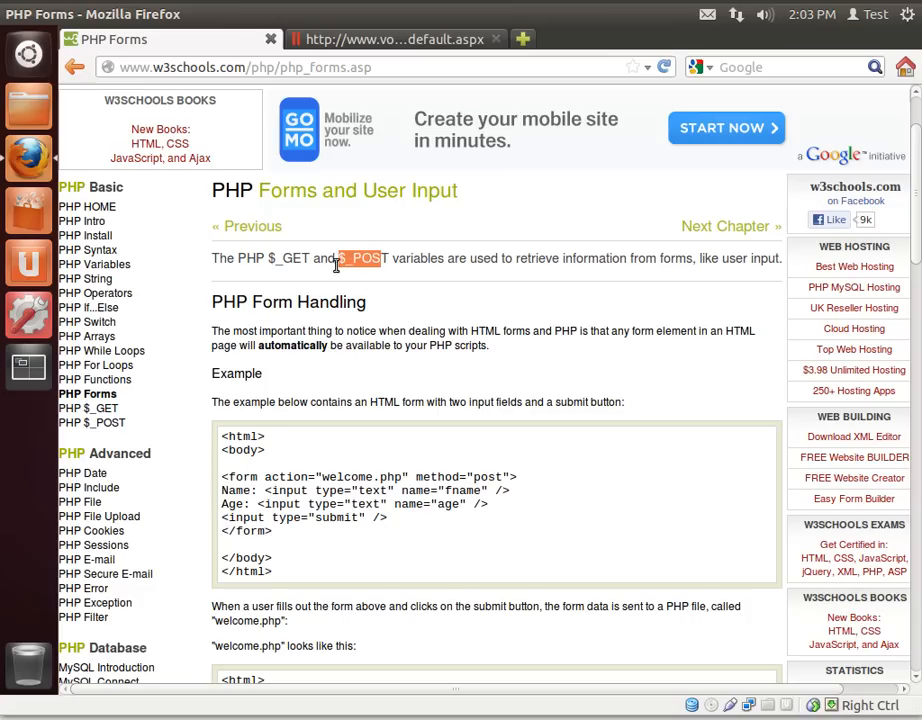
click(390, 39)
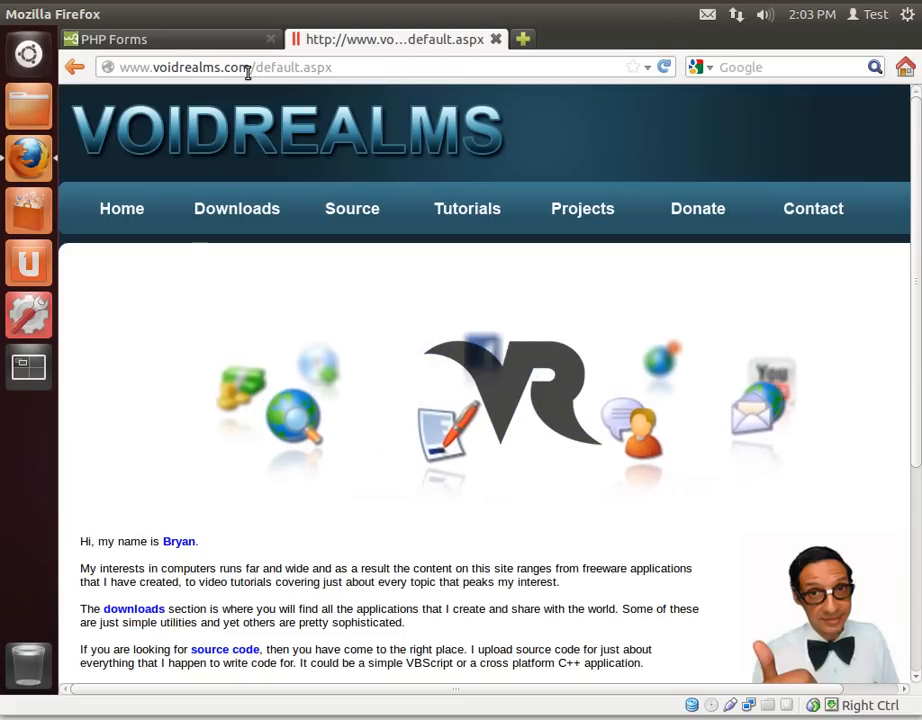
List VoidRealms tutorials filtered to LAMP, then return to the W3Schools PHP Forms tab
click(467, 208)
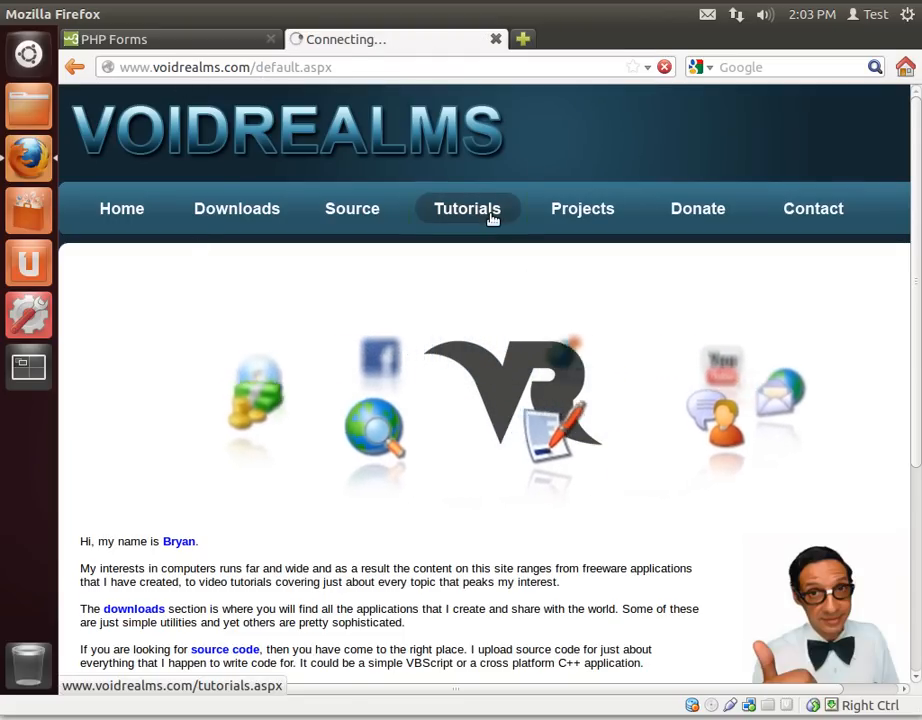
click(467, 208)
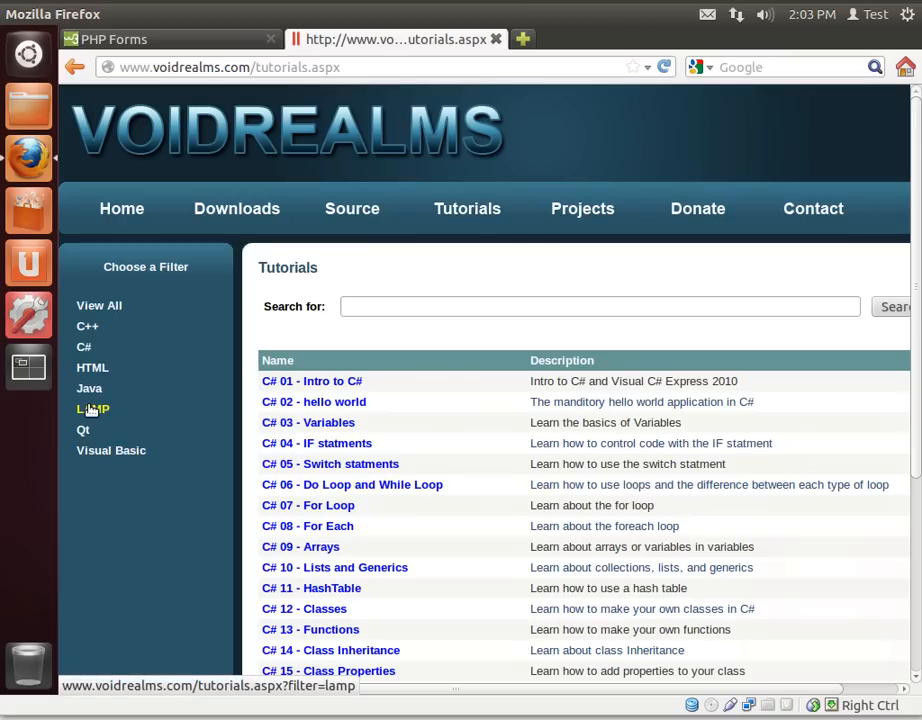
click(92, 409)
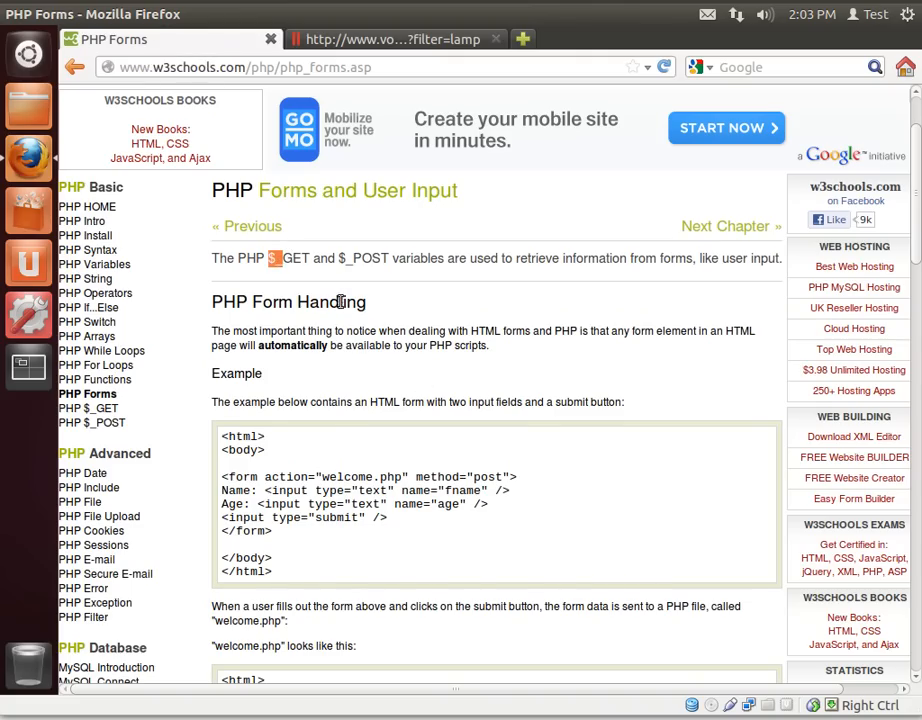
Open the W3Schools PHP $_GET page and highlight fname in the welcome.php example
scroll(down, 3)
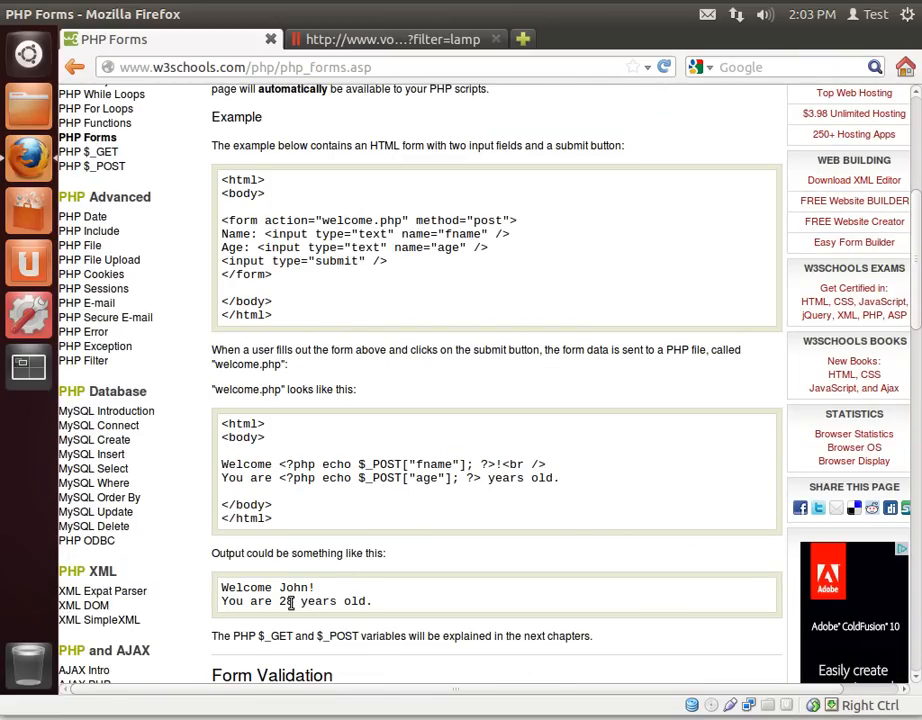
click(87, 151)
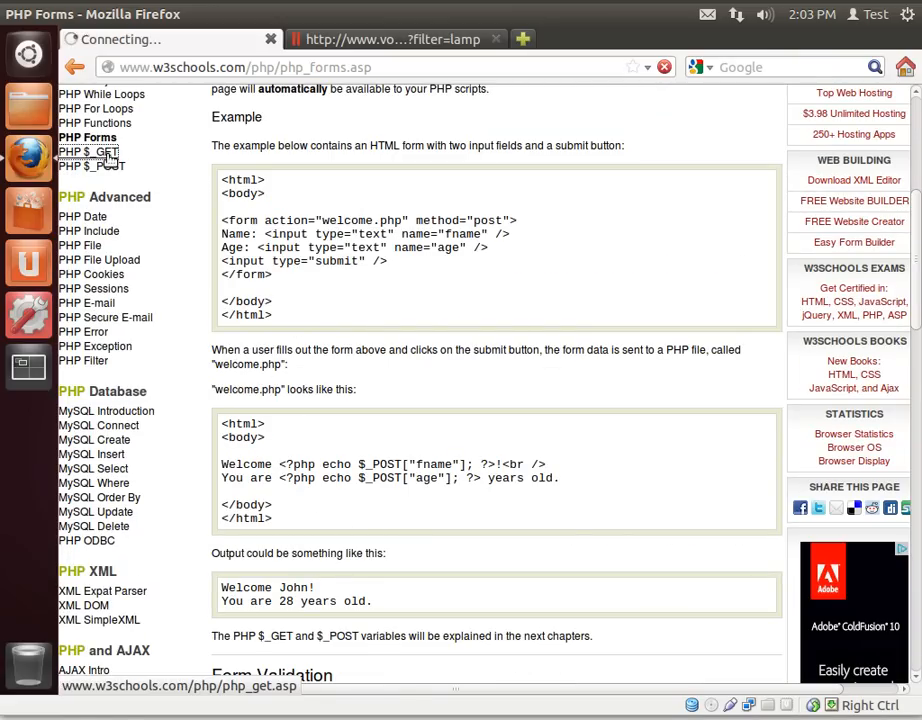
click(88, 151)
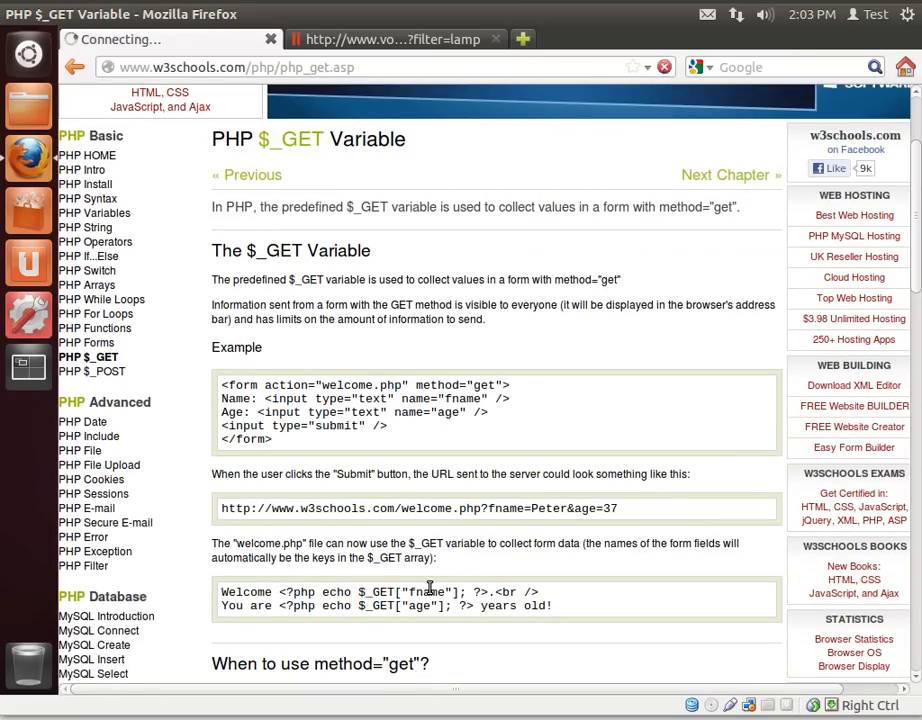
double_click(425, 592)
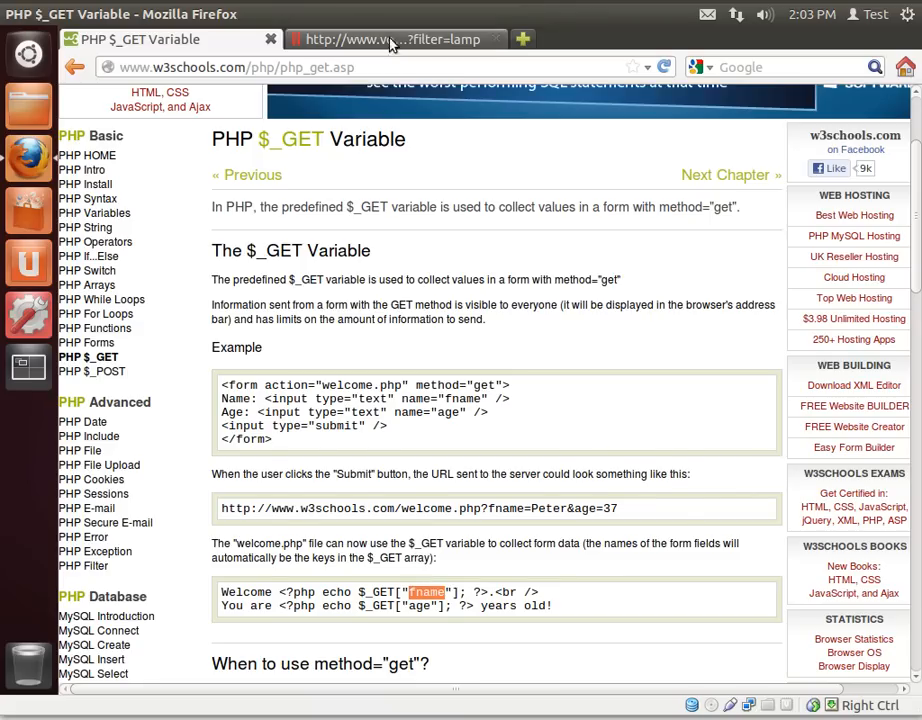
Search the VoidRealms LAMP tutorials for 'ide', leaving only LAMP 06 - Setting up an IDE
click(390, 39)
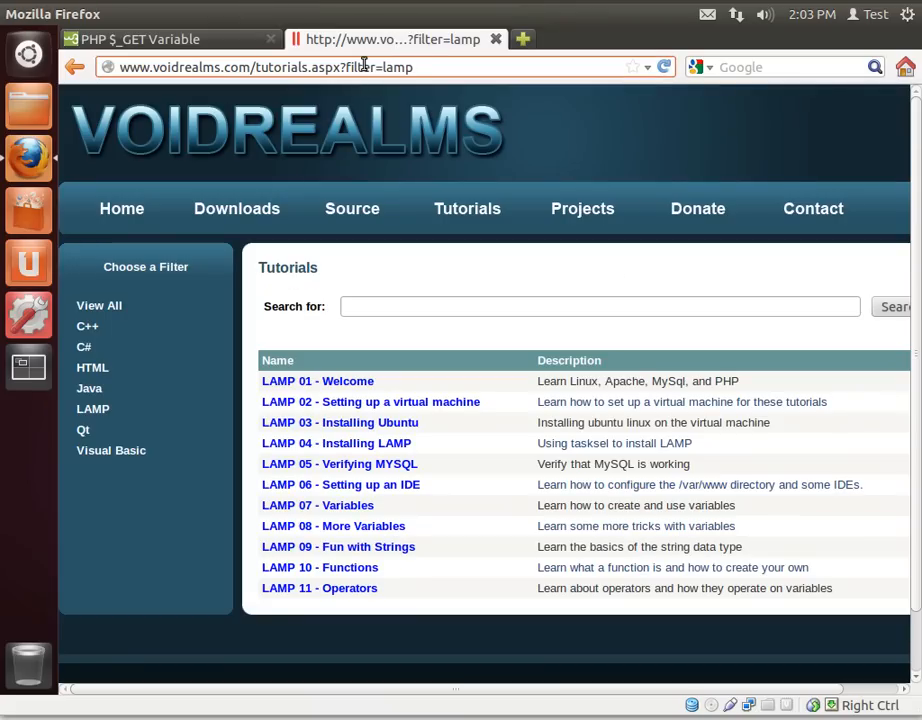
click(400, 67)
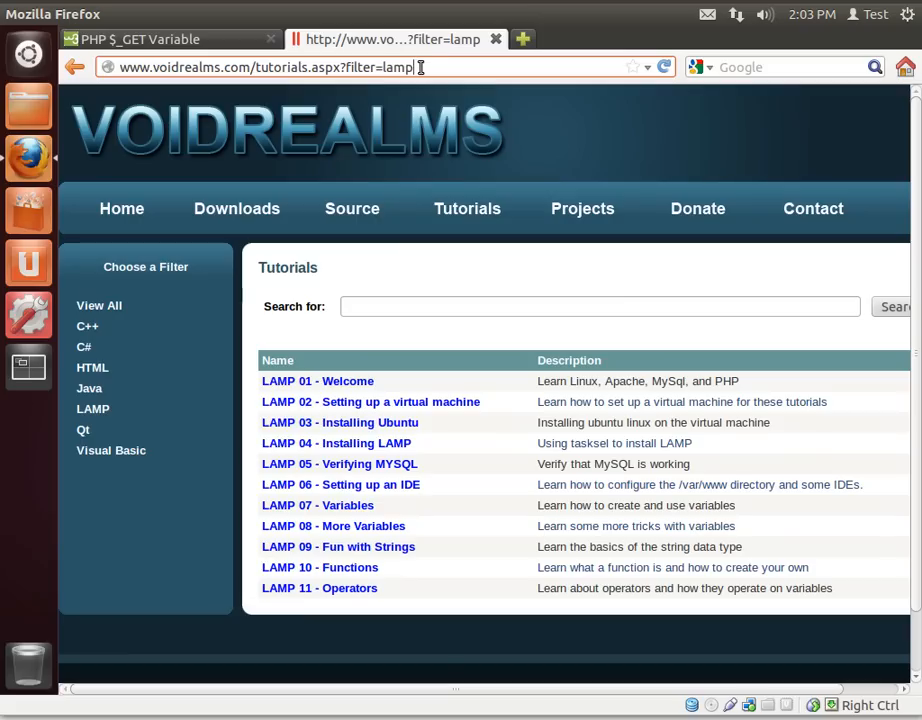
double_click(397, 67)
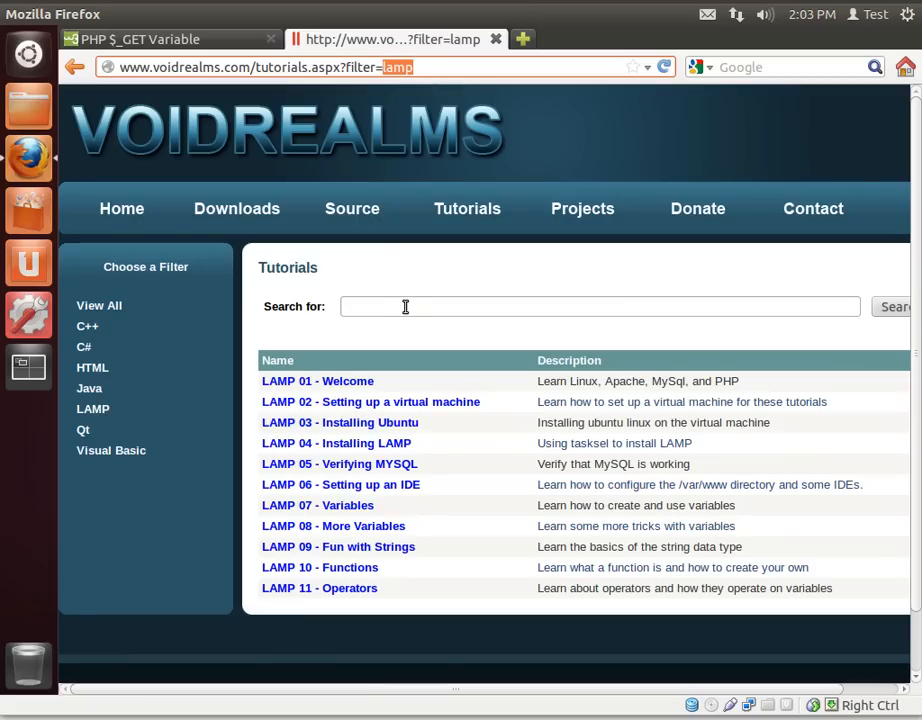
text(i)
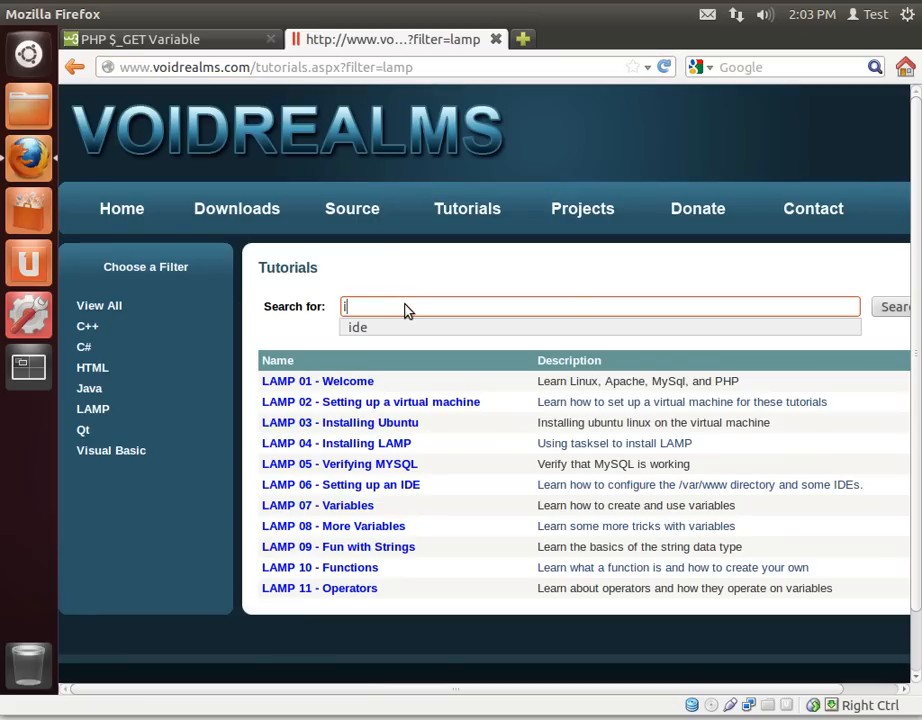
click(893, 306)
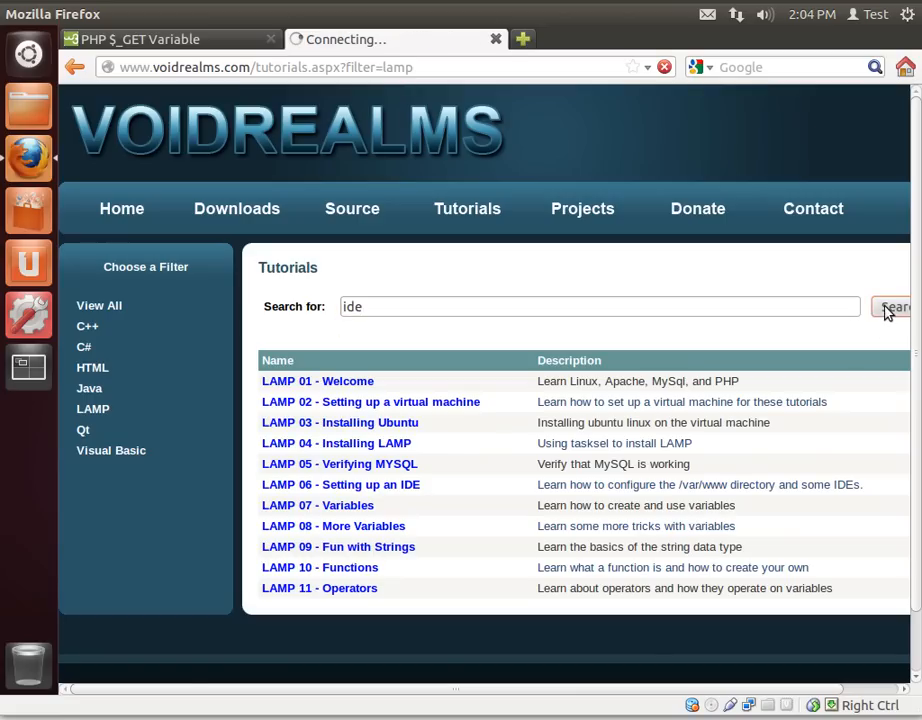
click(893, 306)
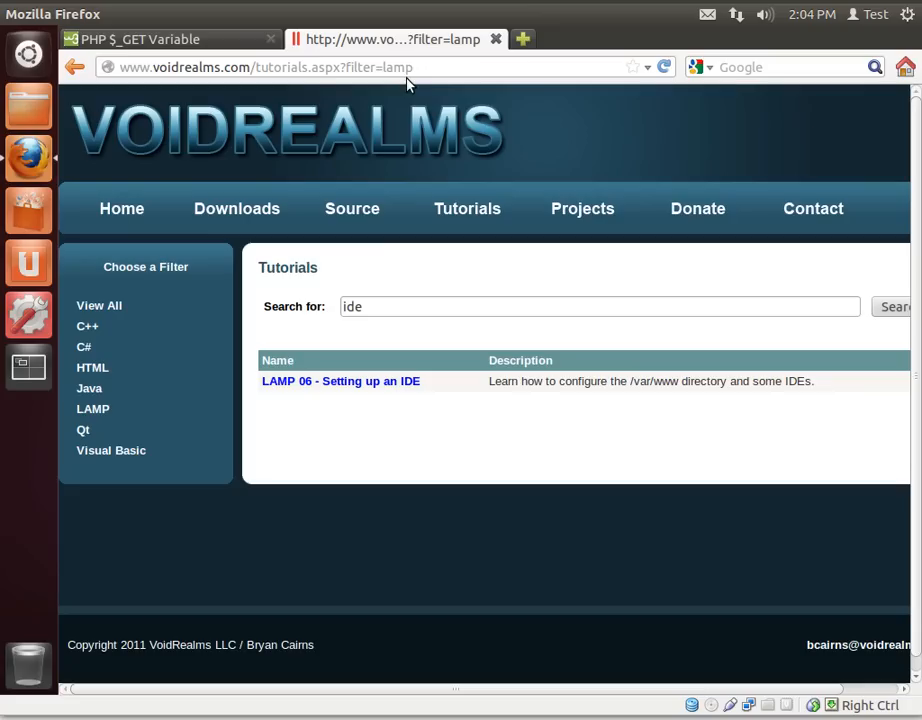
mouse_move(385, 427)
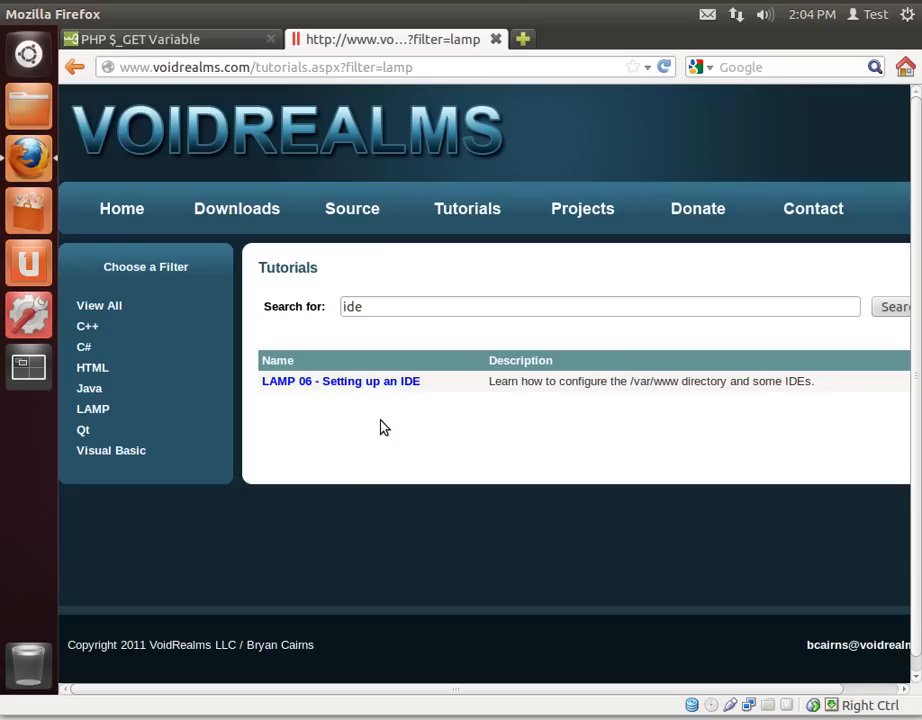
mouse_move(521, 330)
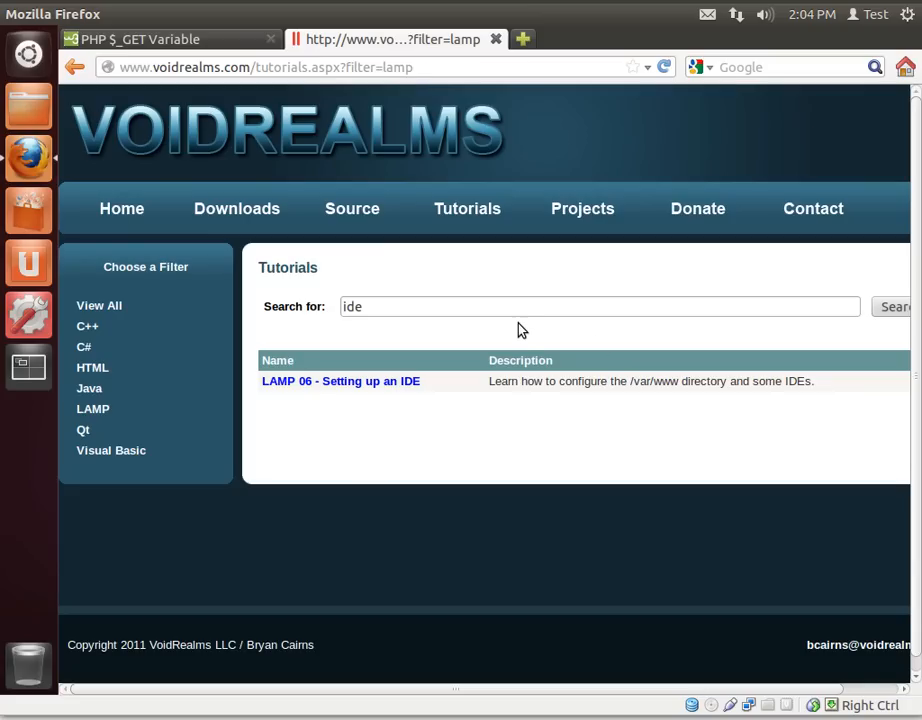
mouse_move(460, 221)
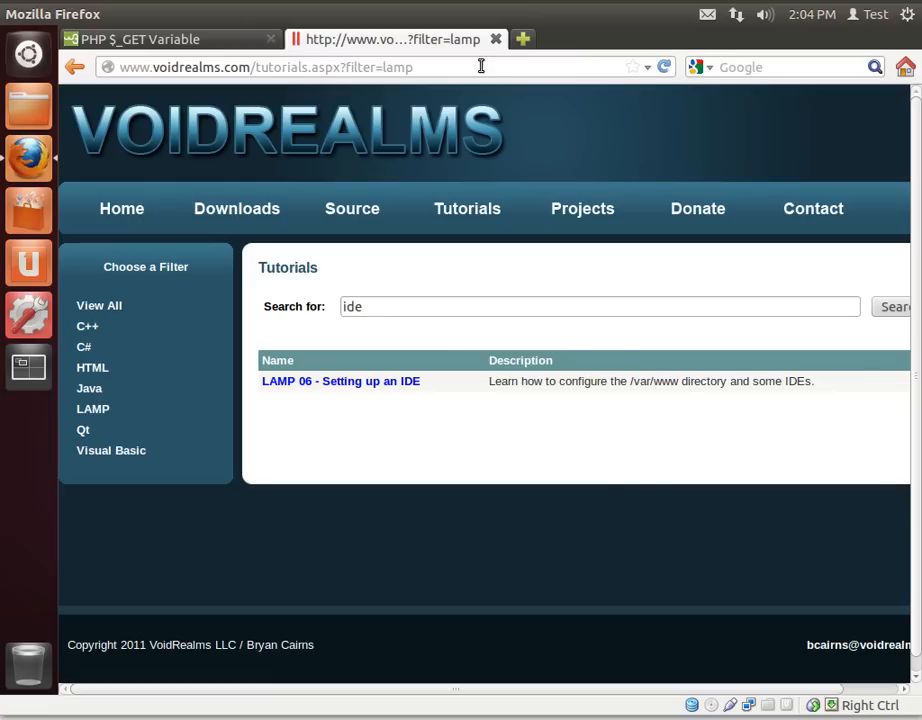
click(265, 67)
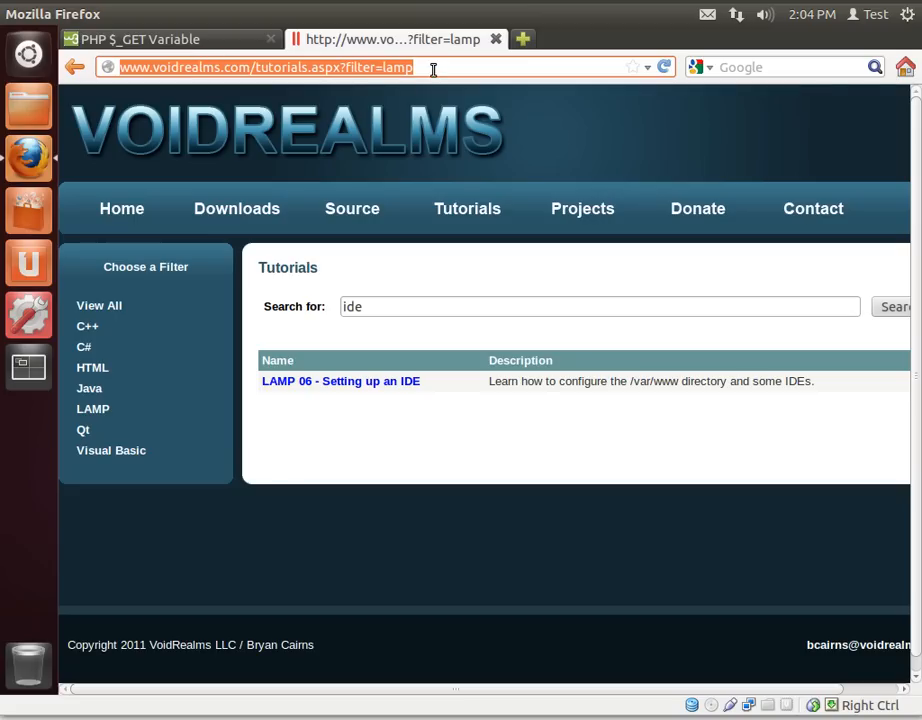
mouse_move(728, 370)
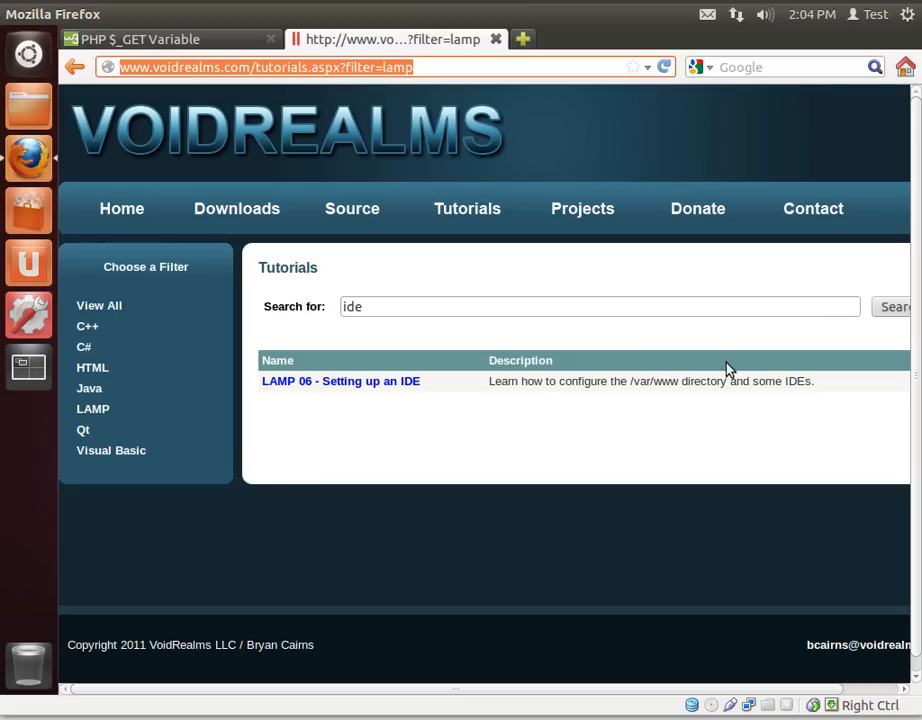
click(598, 306)
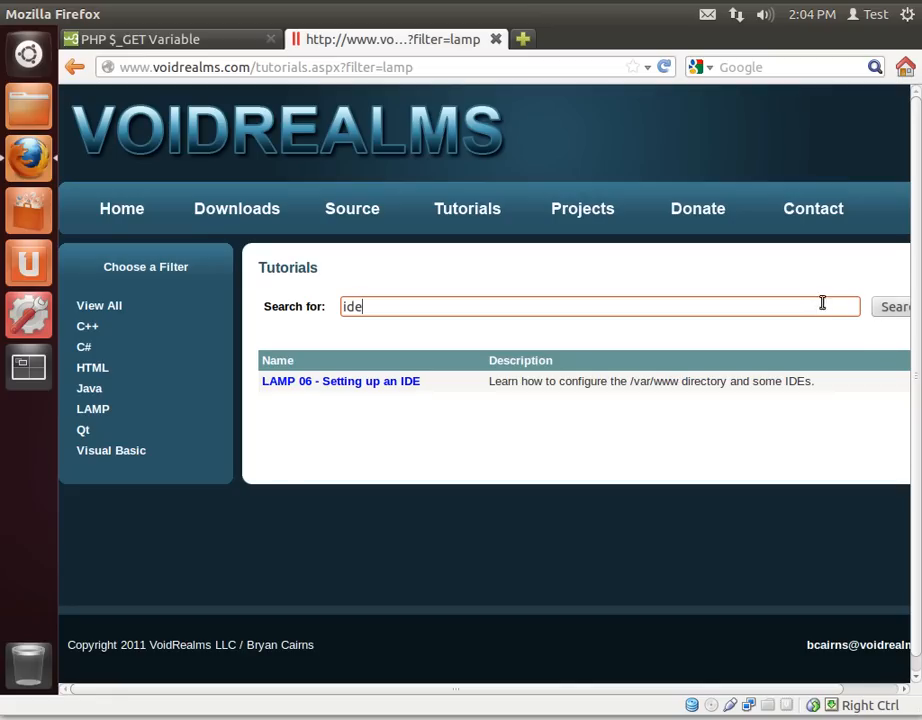
mouse_move(423, 376)
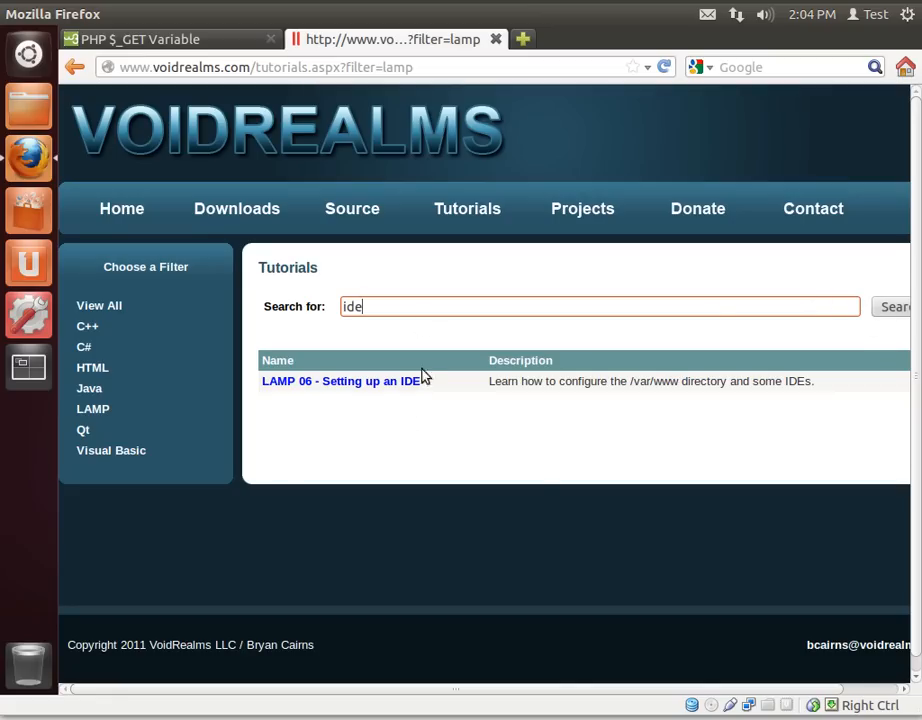
mouse_move(580, 428)
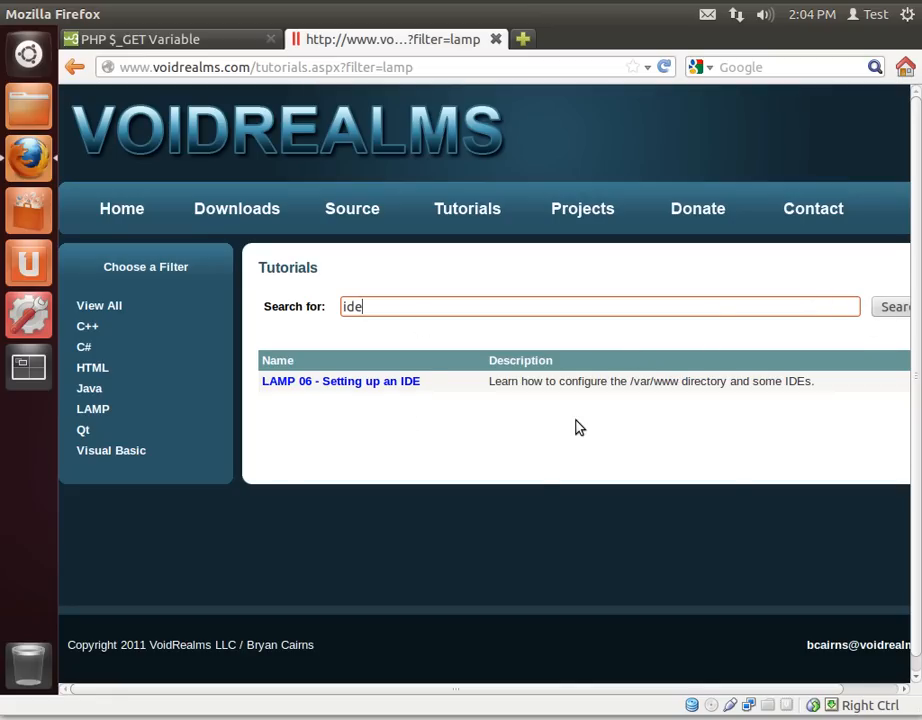
right_click(580, 427)
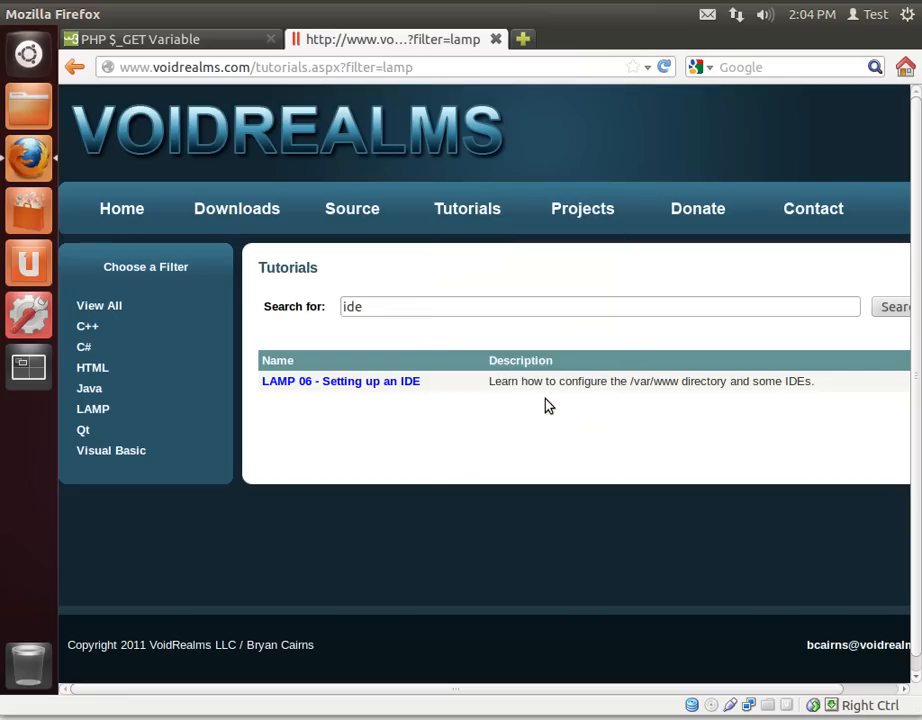
key(ctrl+u)
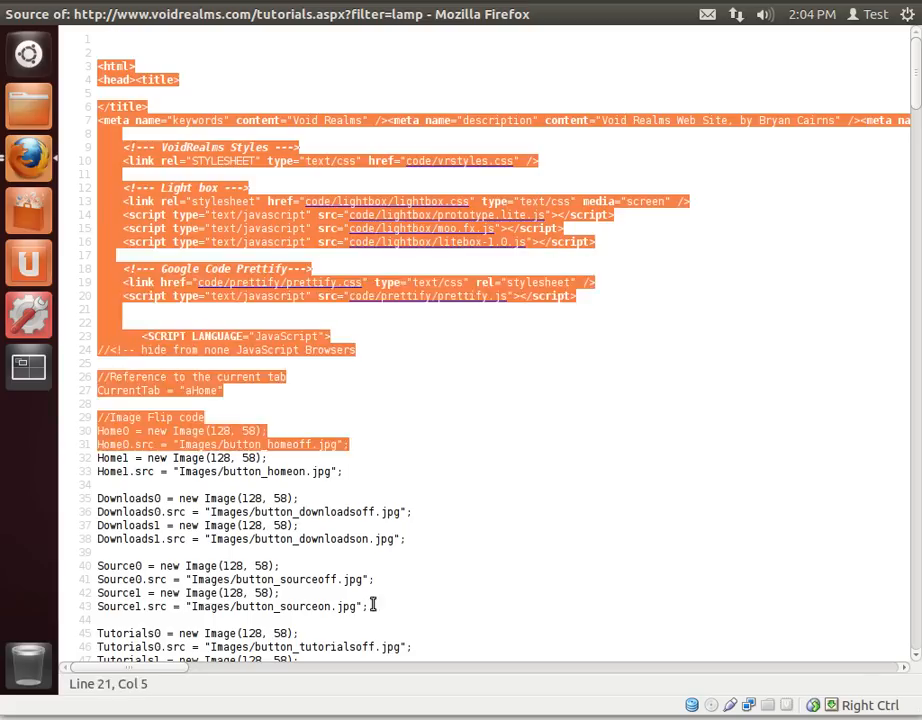
scroll(down, 3)
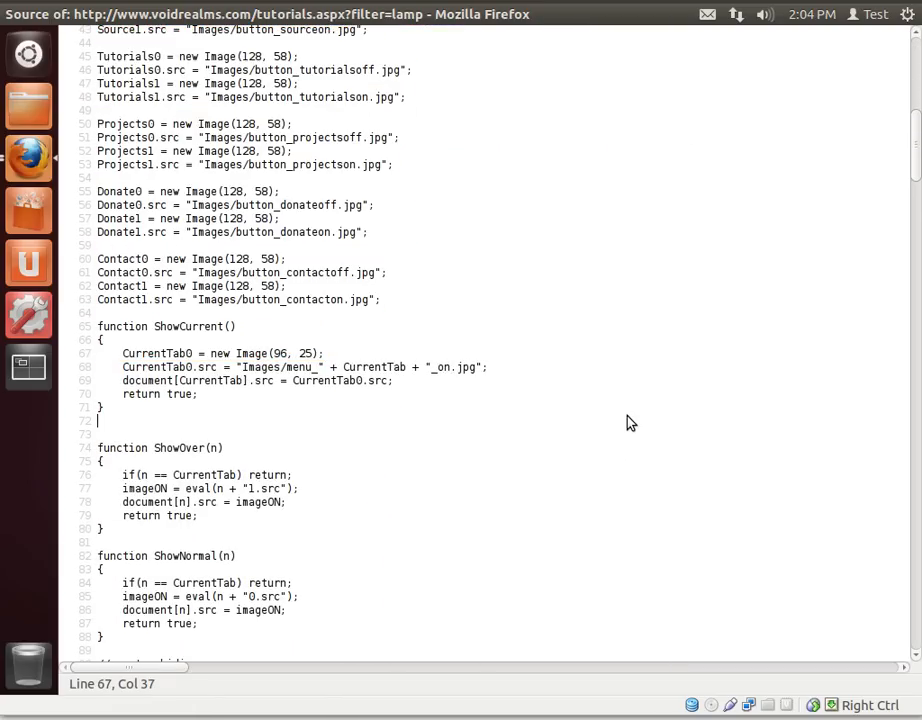
scroll(up, 3)
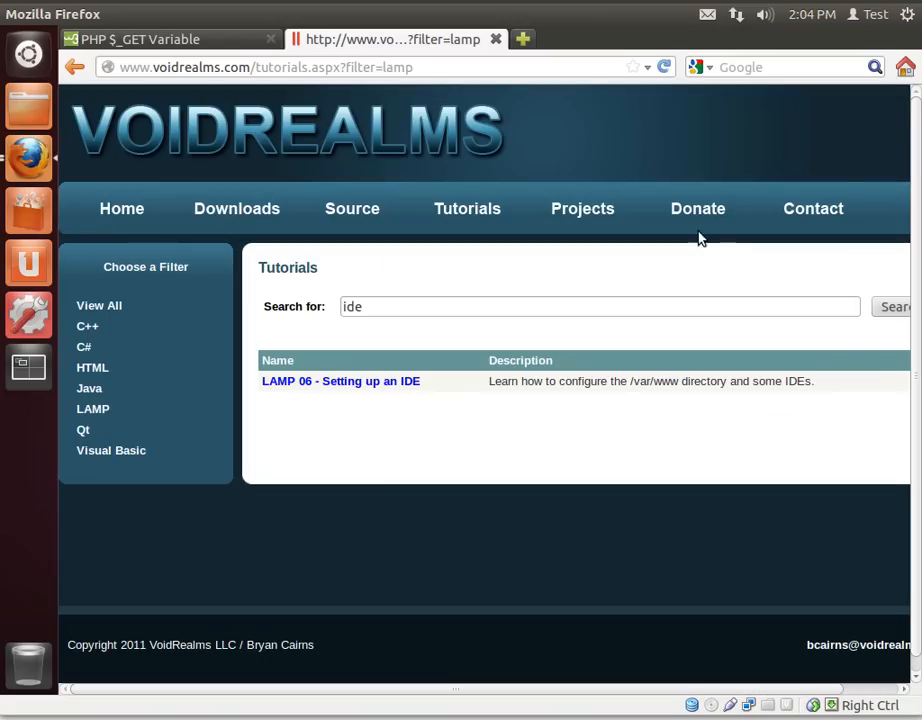
mouse_move(428, 84)
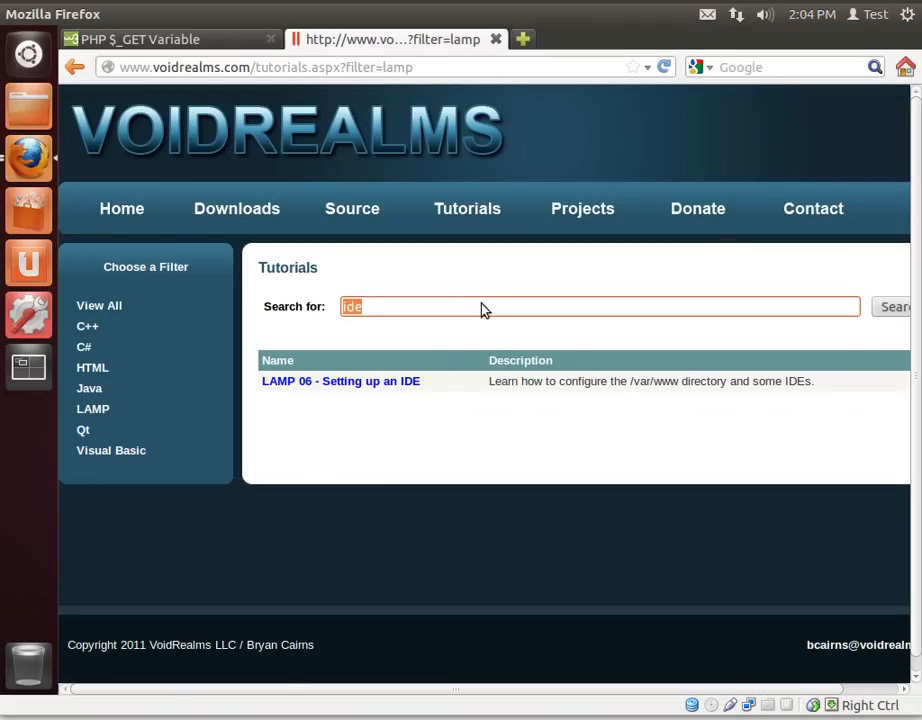
mouse_move(424, 307)
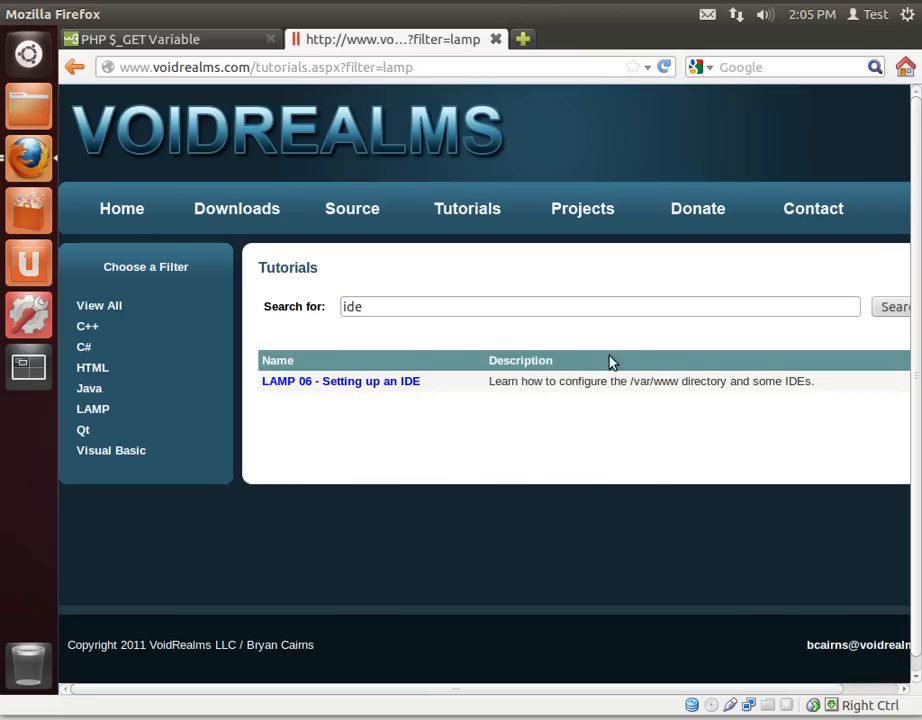
mouse_move(697, 479)
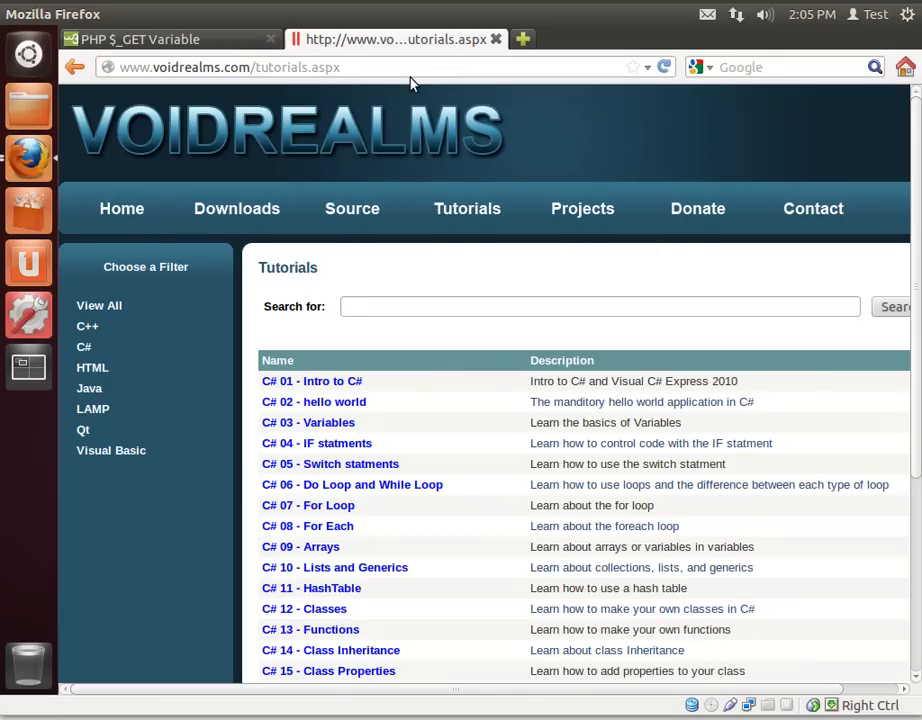
mouse_move(247, 83)
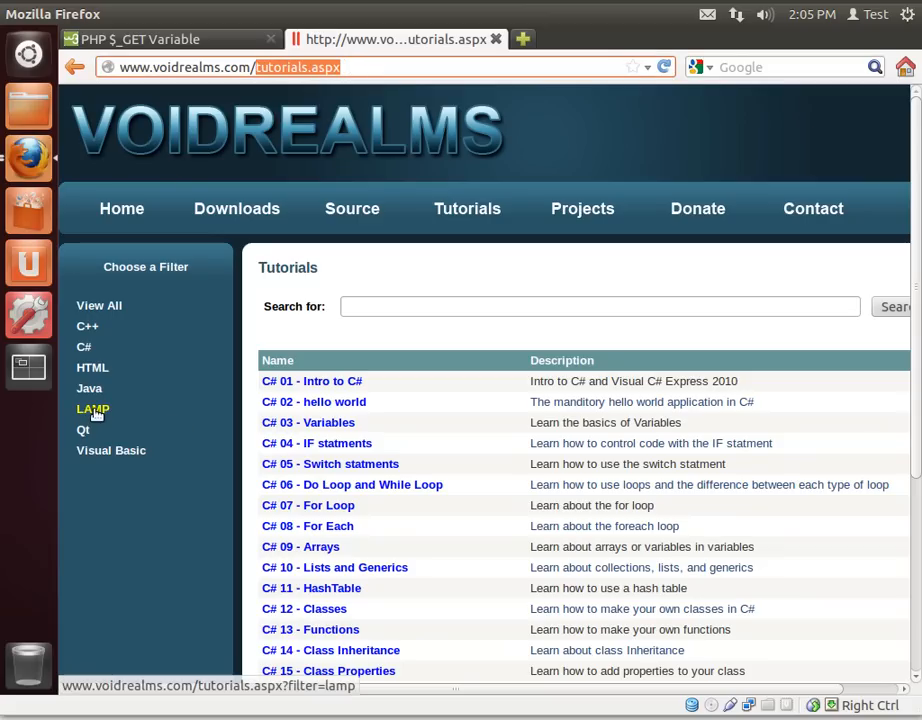
Filter the full VoidRealms tutorials list to LAMP, showing LAMP 01 through LAMP 11
click(92, 409)
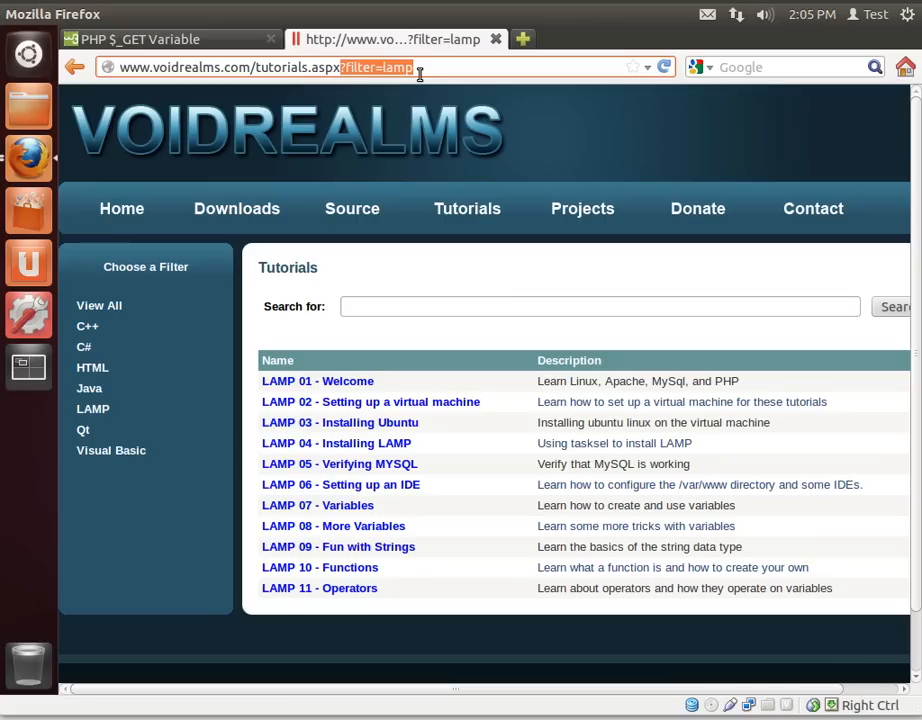
mouse_move(649, 327)
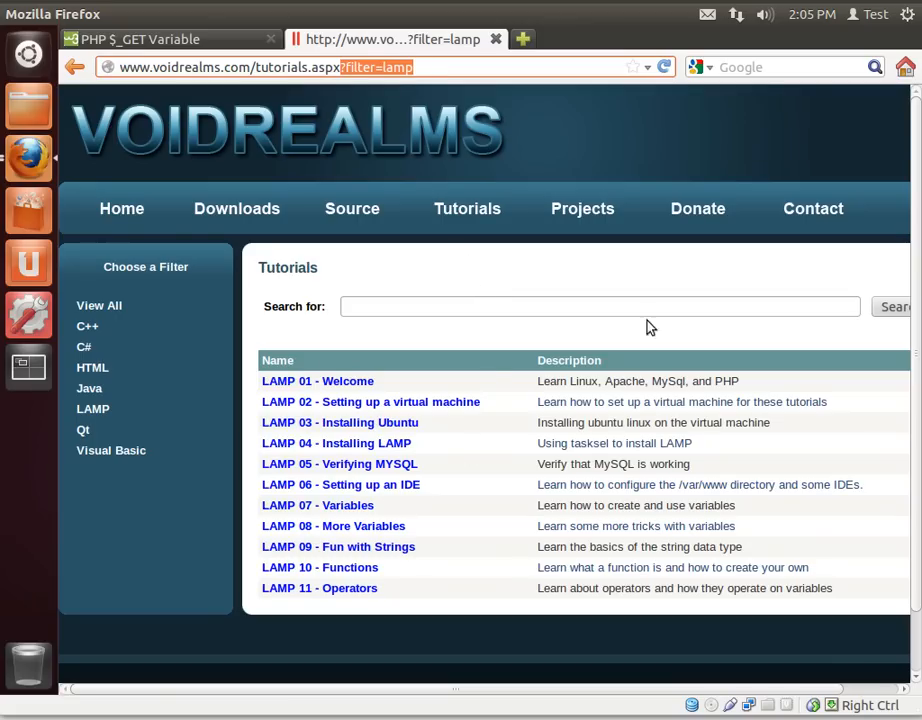
mouse_move(118, 461)
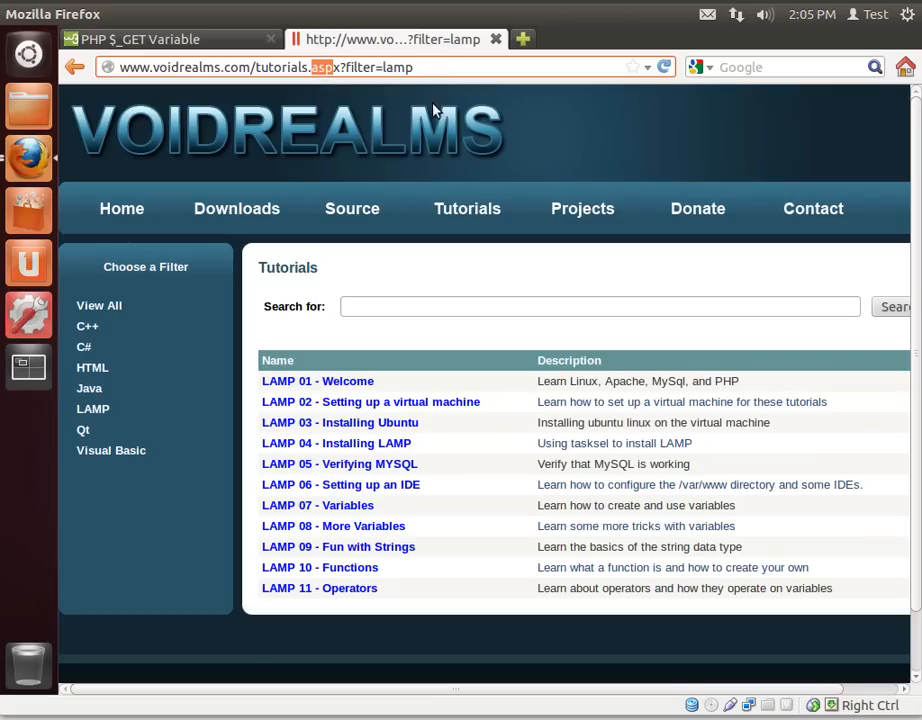
mouse_move(352, 332)
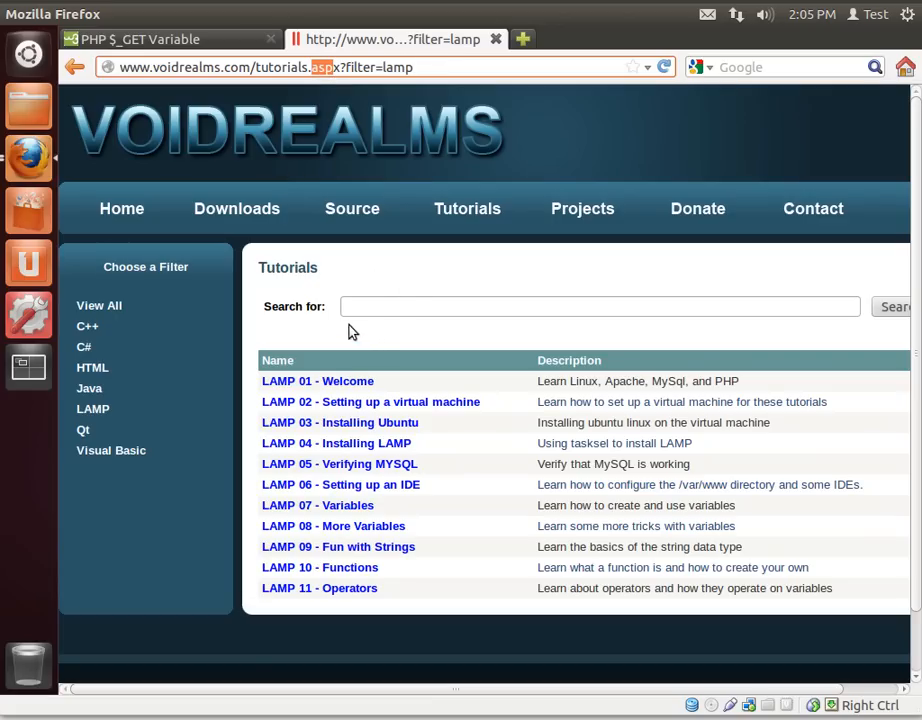
Open the W3Schools PHP $_POST page and scroll to The PHP $_REQUEST Variable section
click(160, 39)
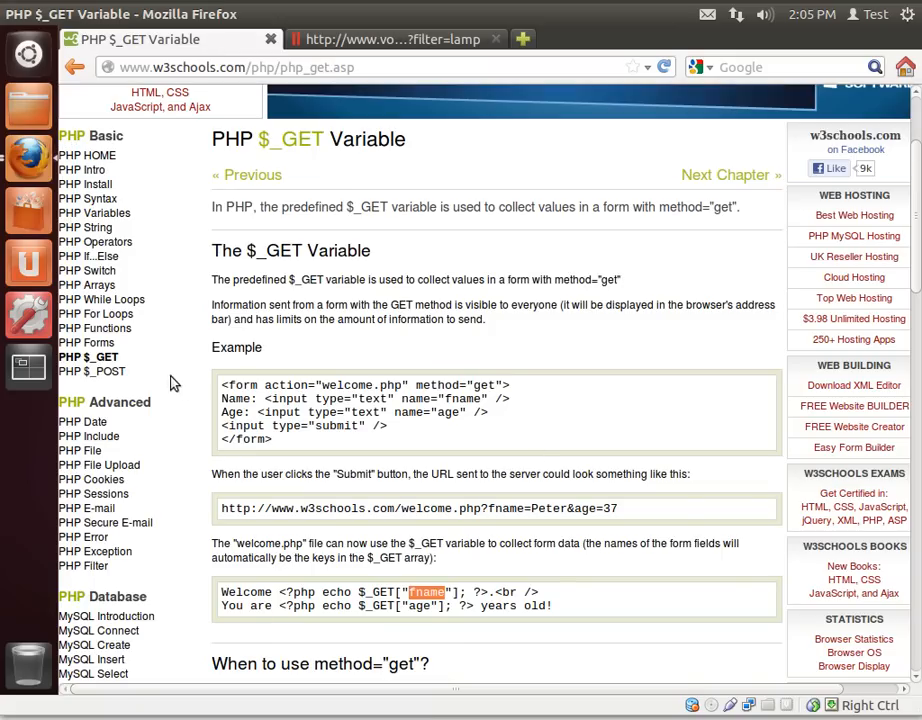
mouse_move(88, 357)
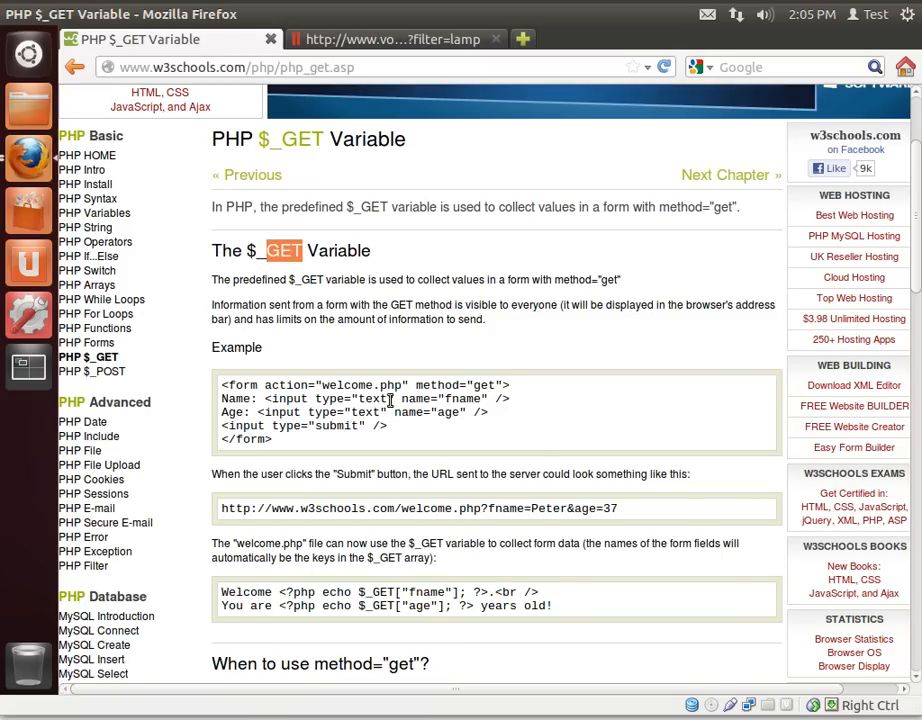
mouse_move(518, 447)
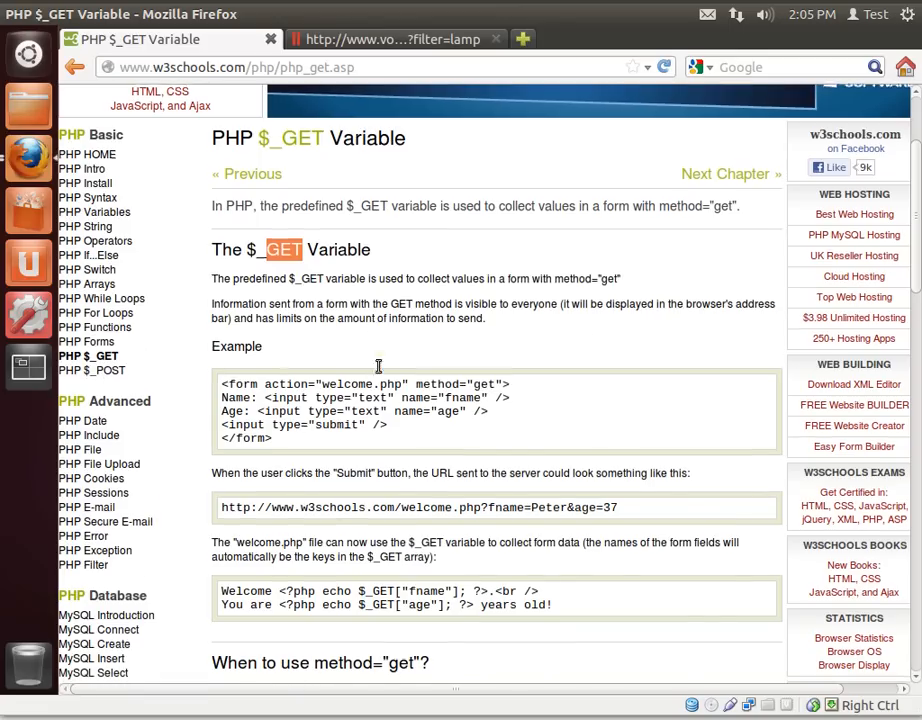
scroll(down, 3)
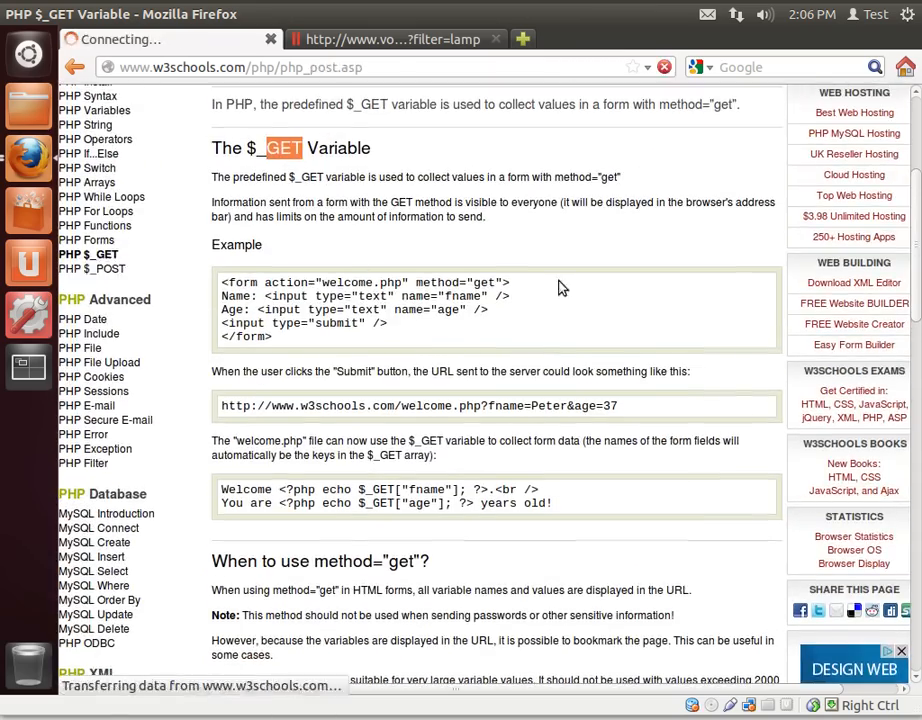
click(91, 269)
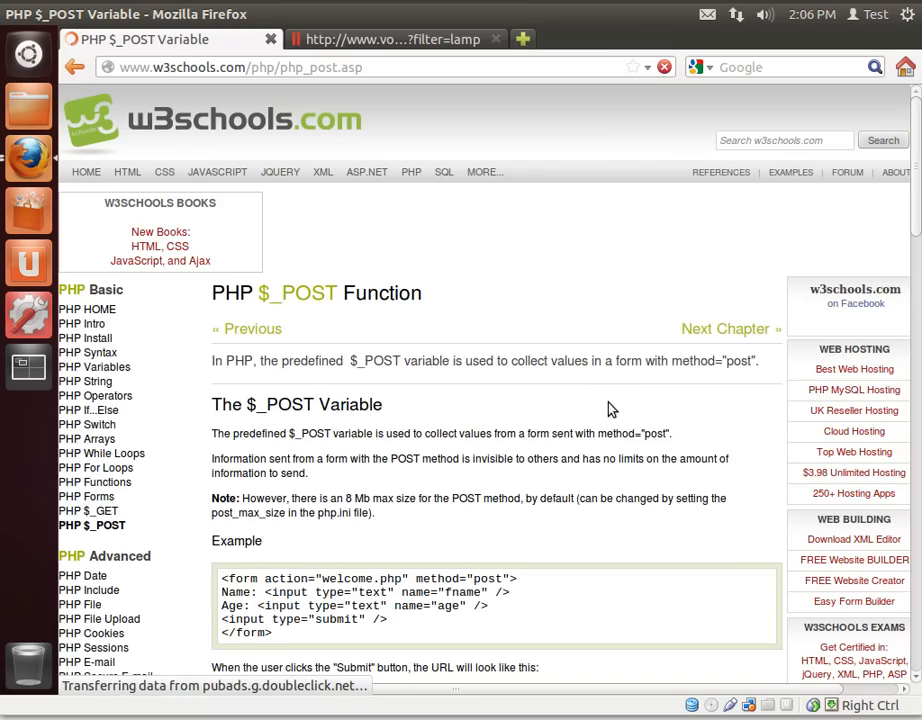
scroll(down, 3)
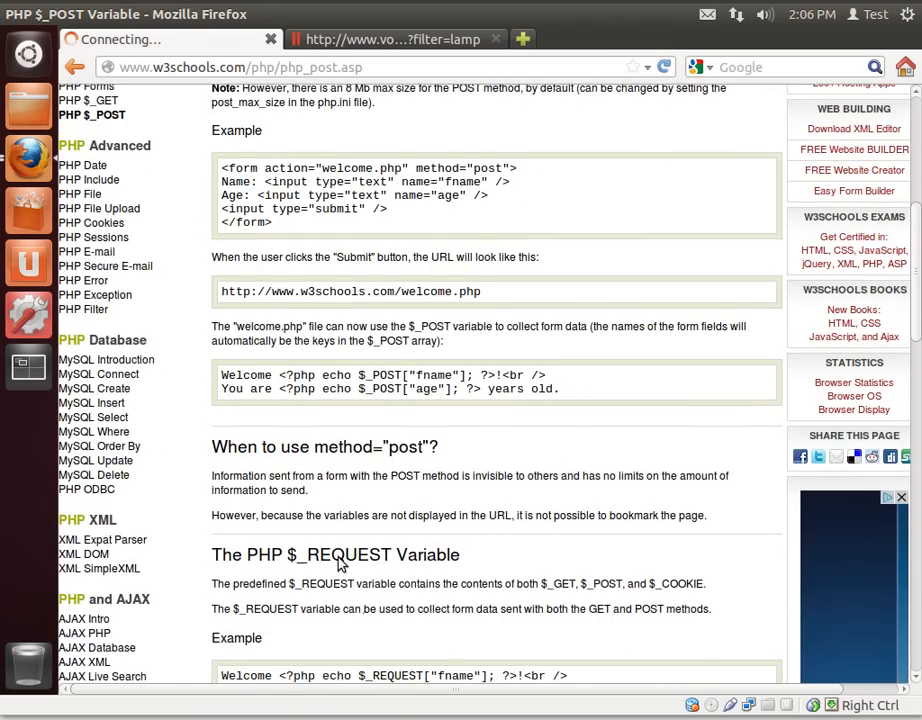
scroll(down, 3)
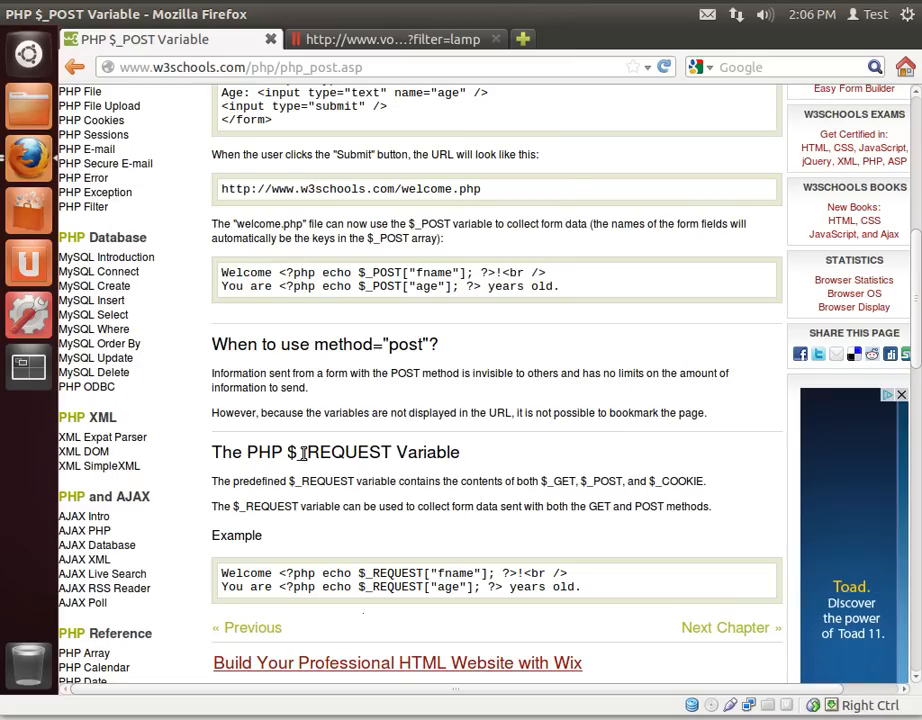
double_click(347, 452)
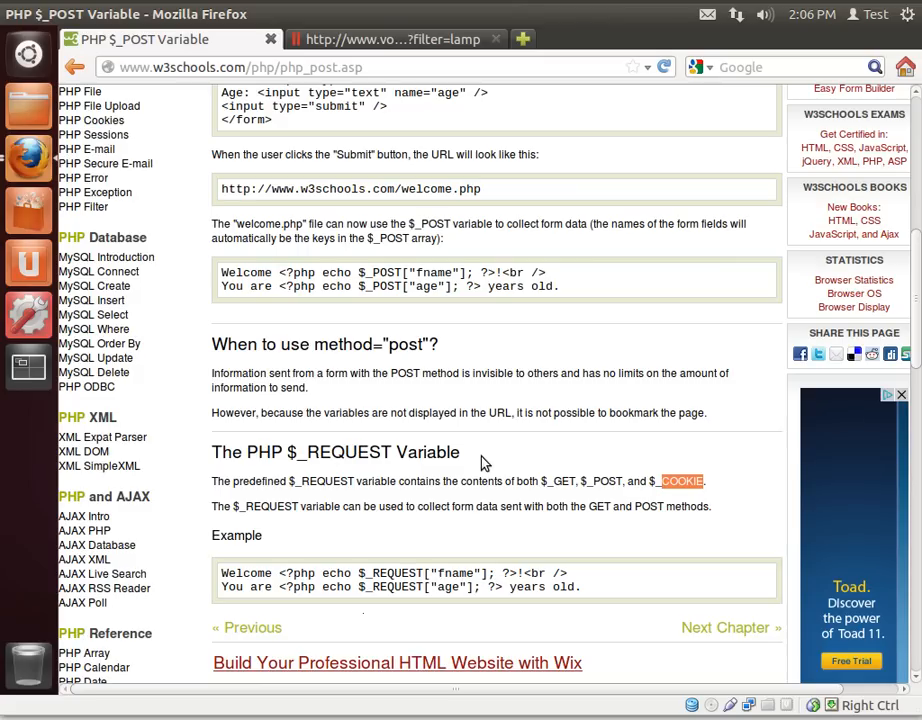
mouse_move(345, 446)
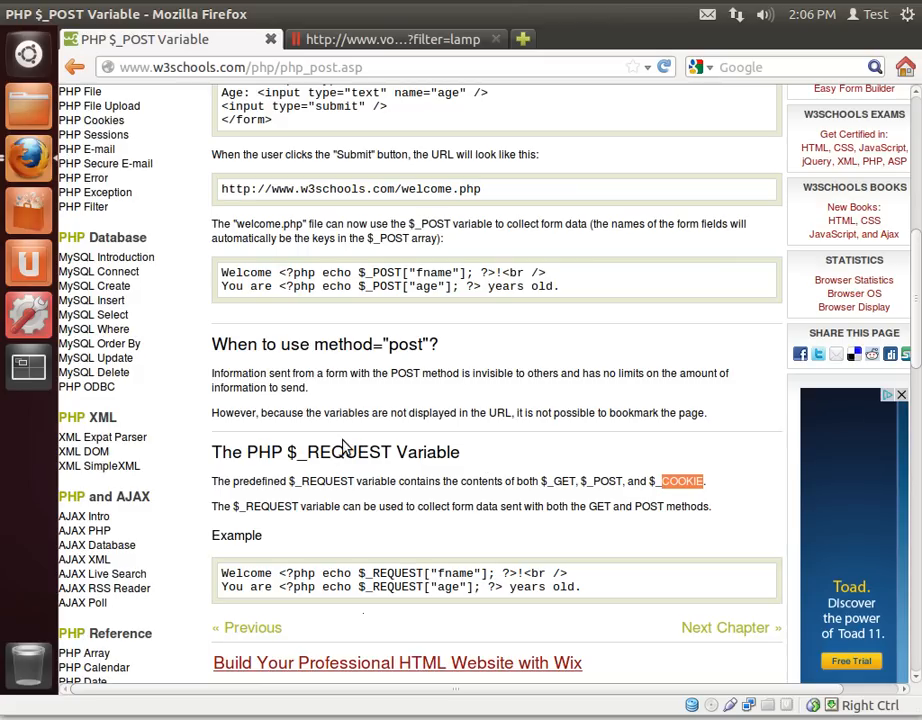
double_click(347, 452)
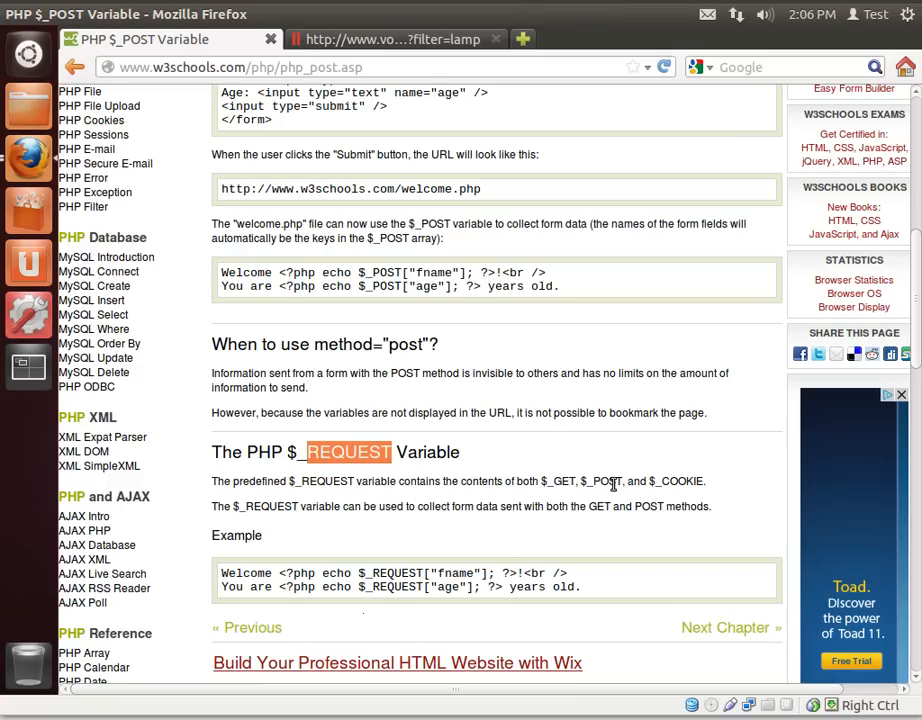
mouse_move(358, 470)
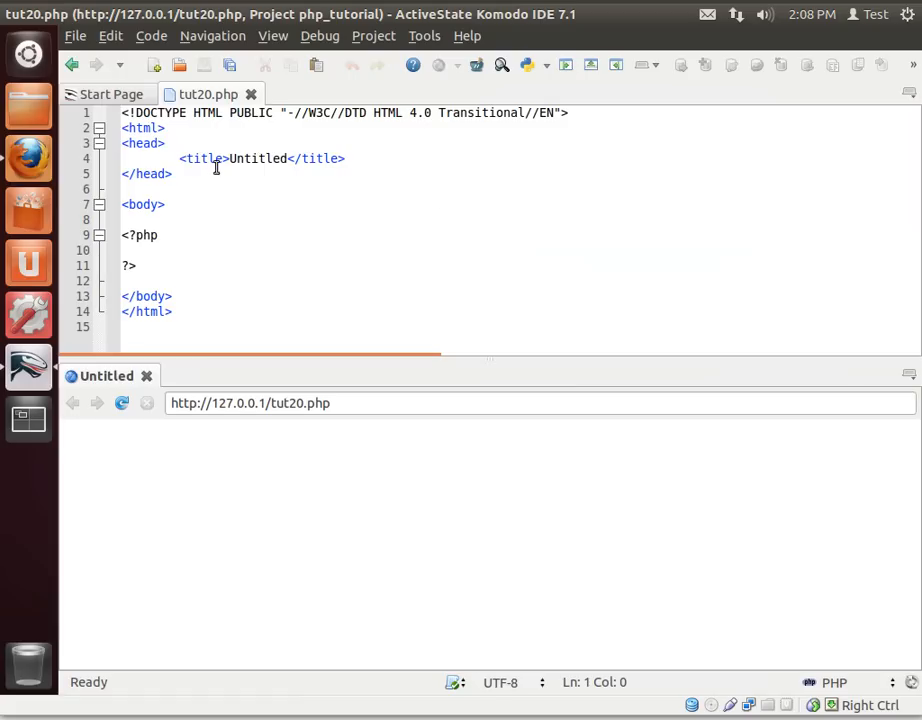
mouse_move(158, 167)
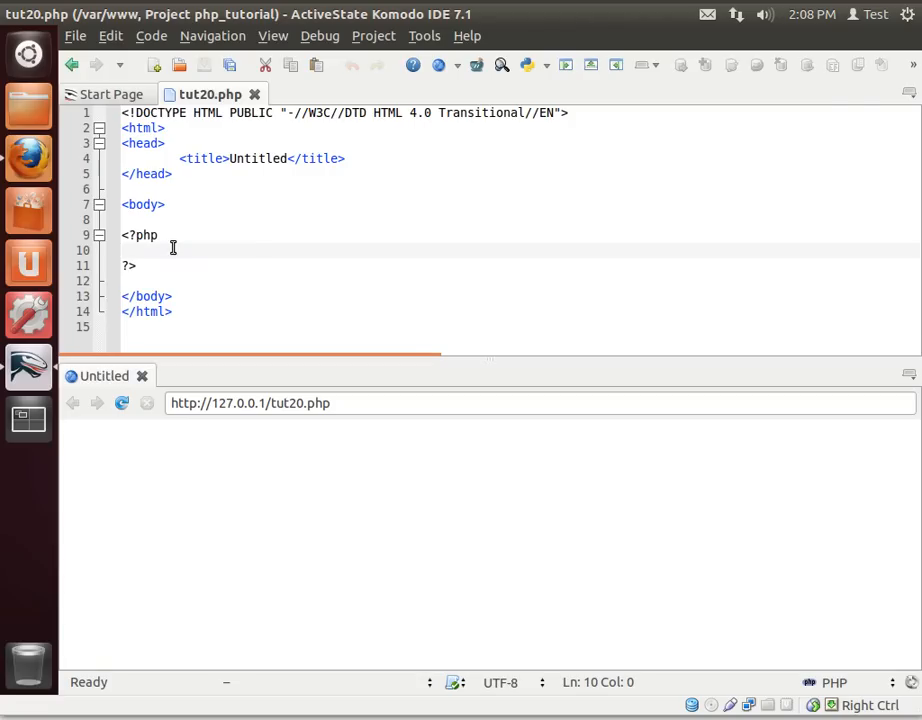
Add echo $_GET['name']; on a new indented line inside tut20.php's PHP block
key(Return)
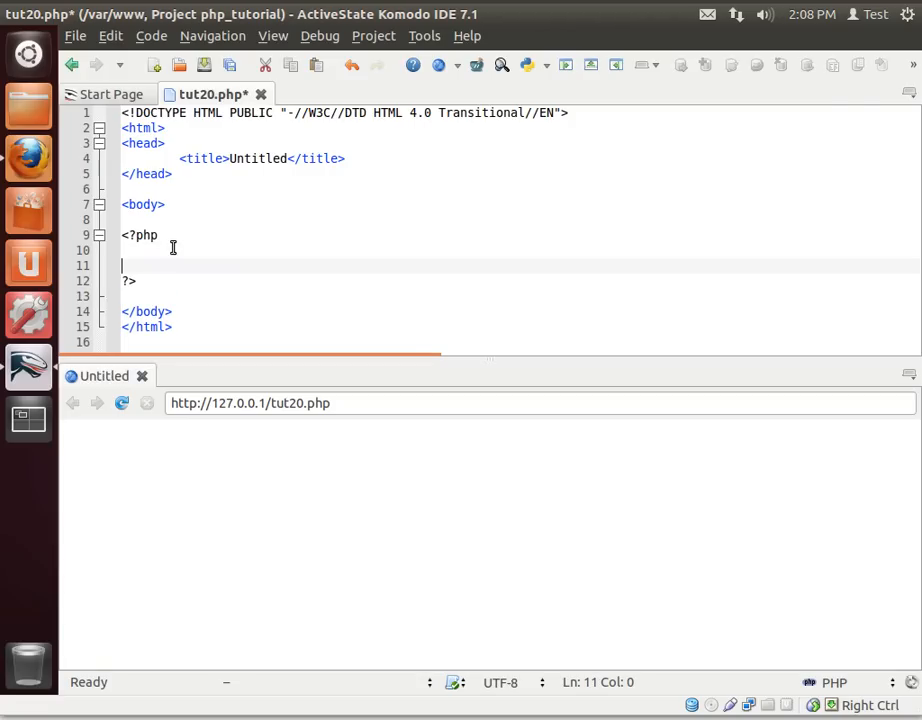
key(Return)
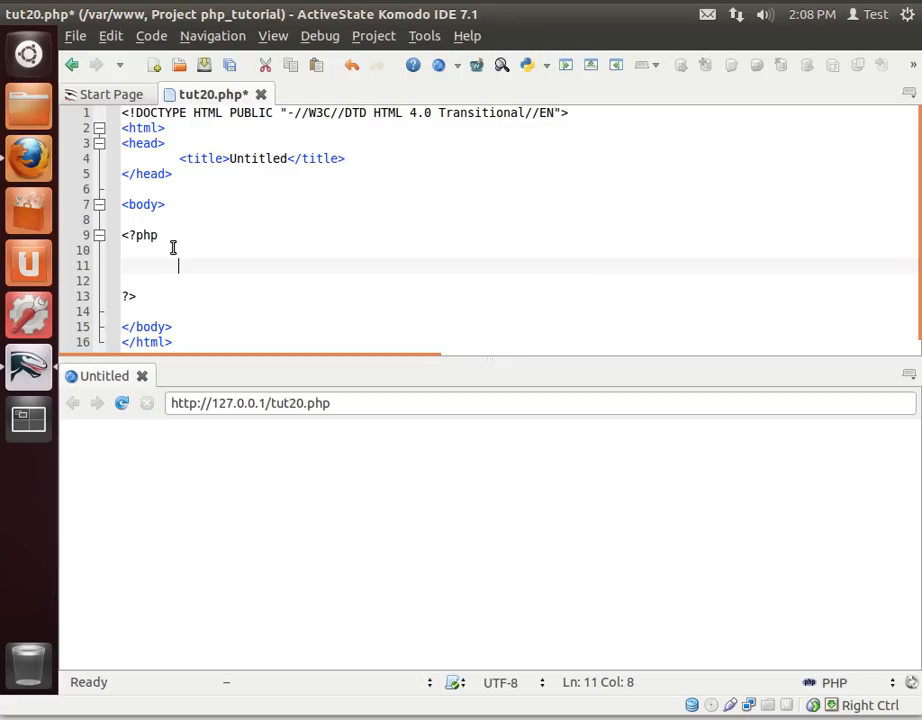
text($_GET[')
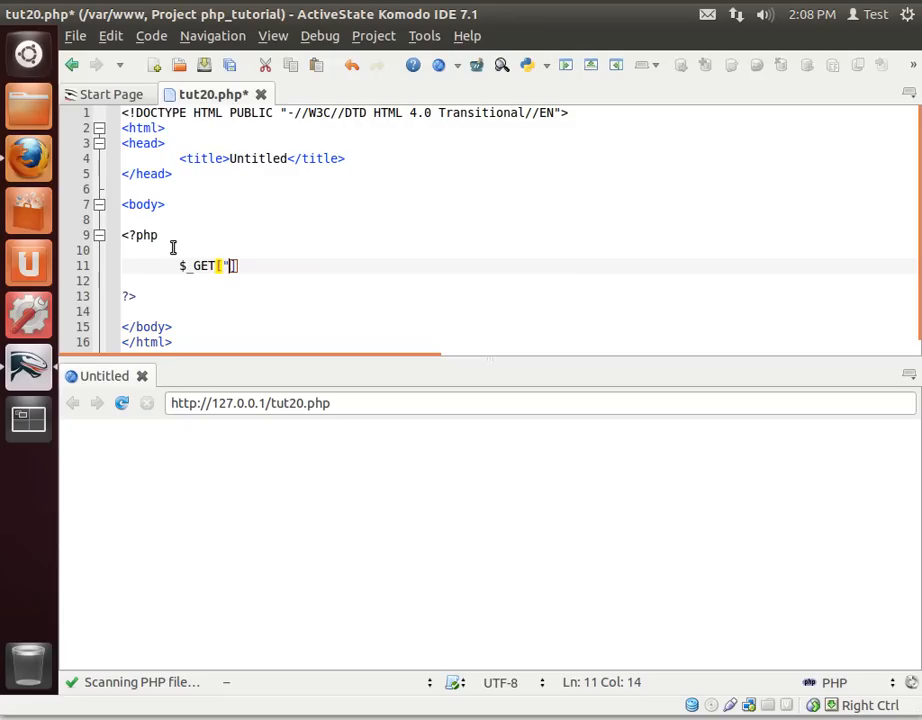
text(')
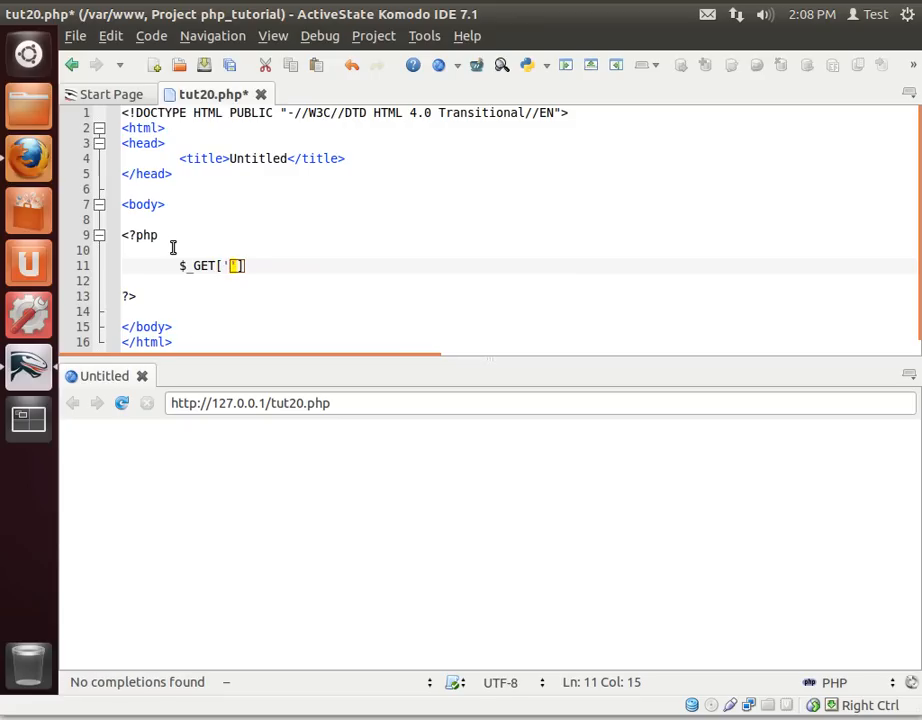
text(name)
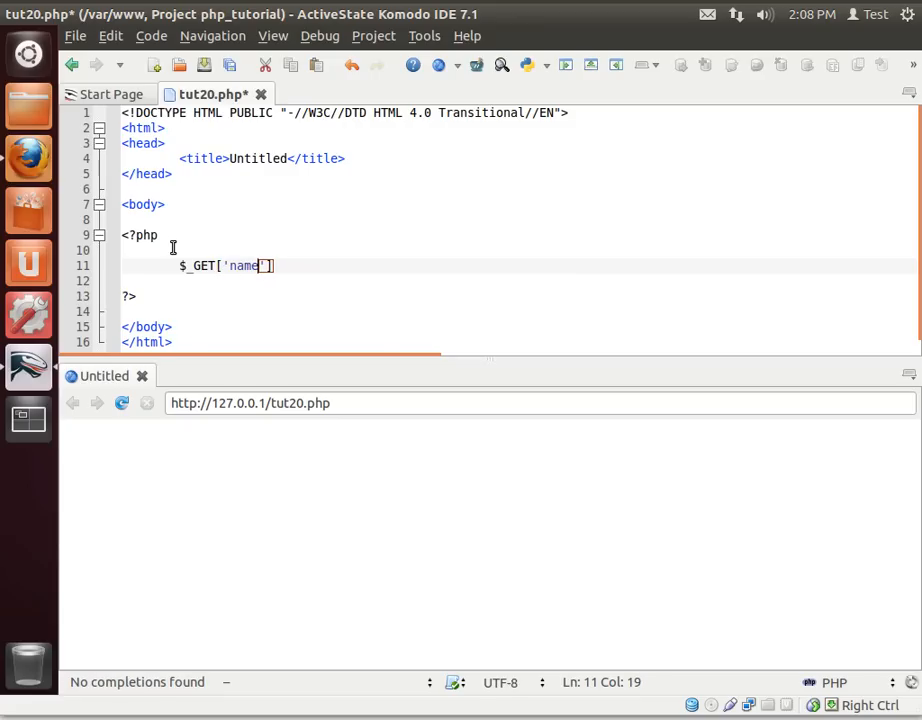
text('];)
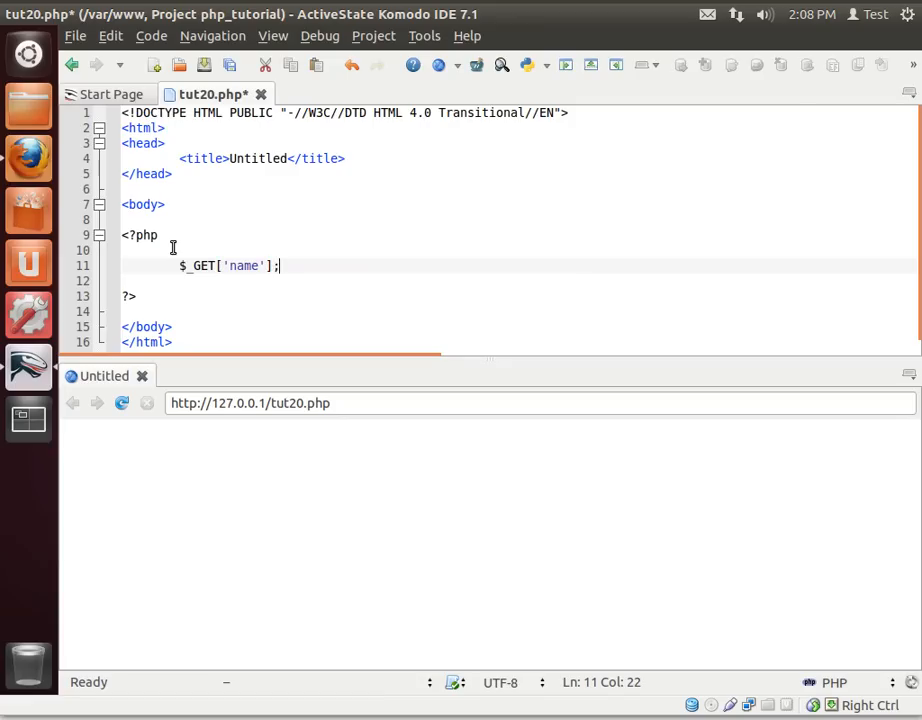
text(ech)
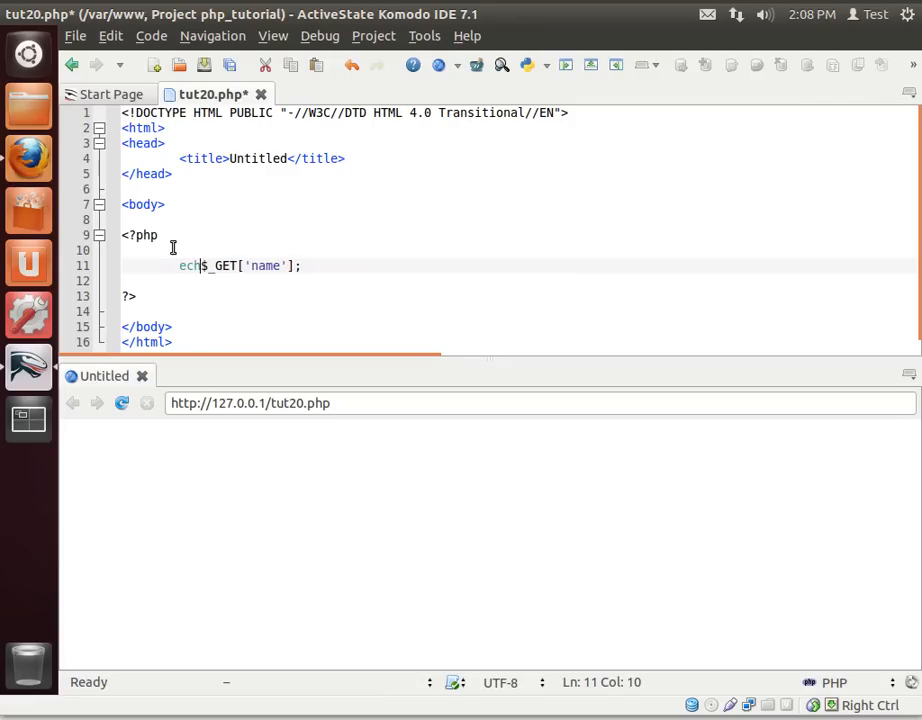
text(o)
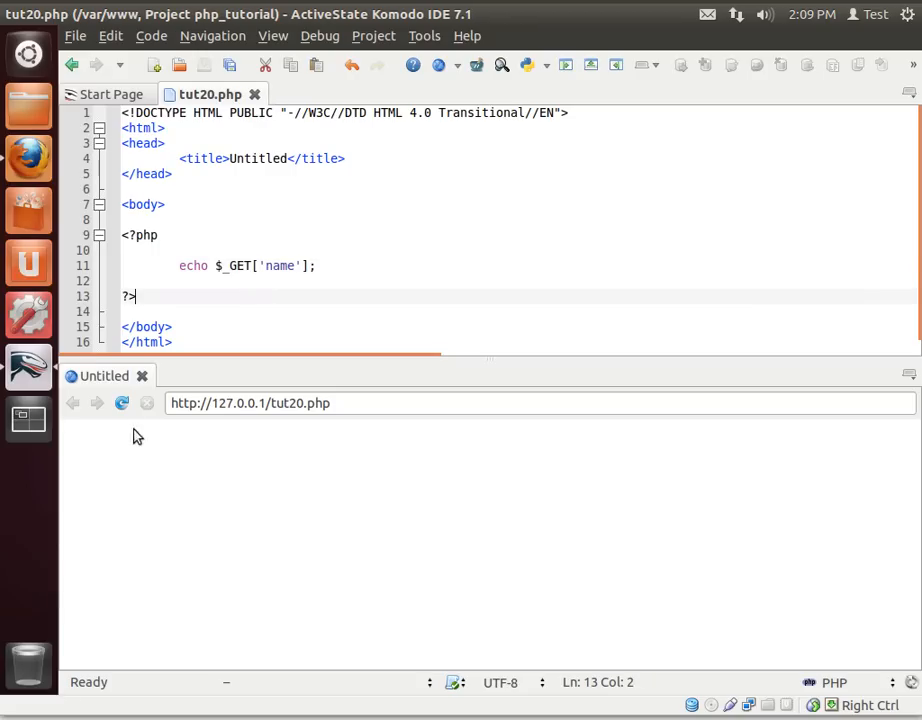
Load the preview with ?name=bryan, then select the ['name'] index to echo $_GET alone
click(390, 403)
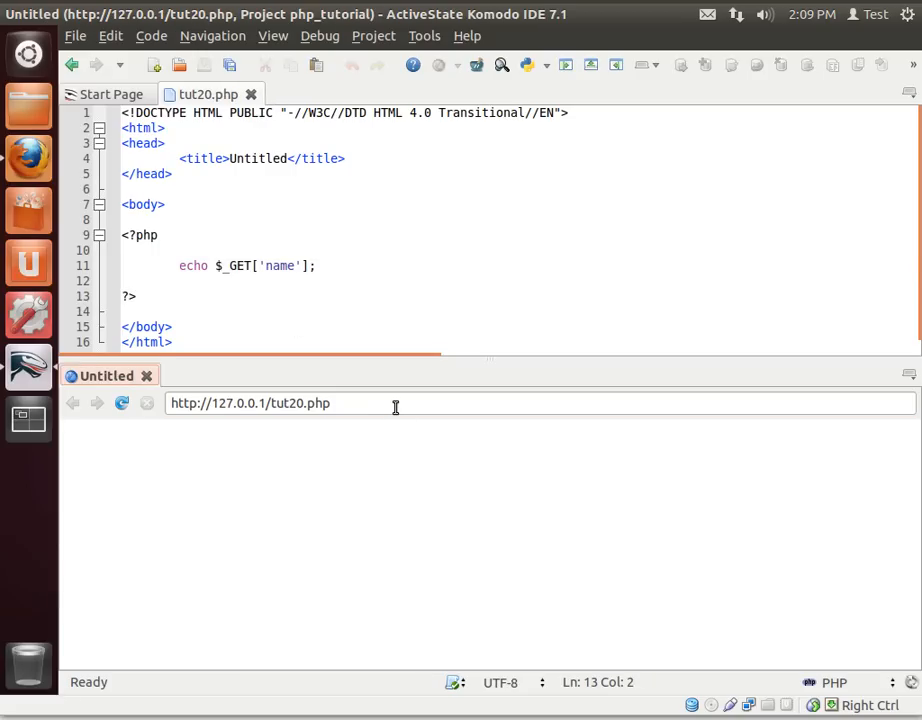
click(395, 403)
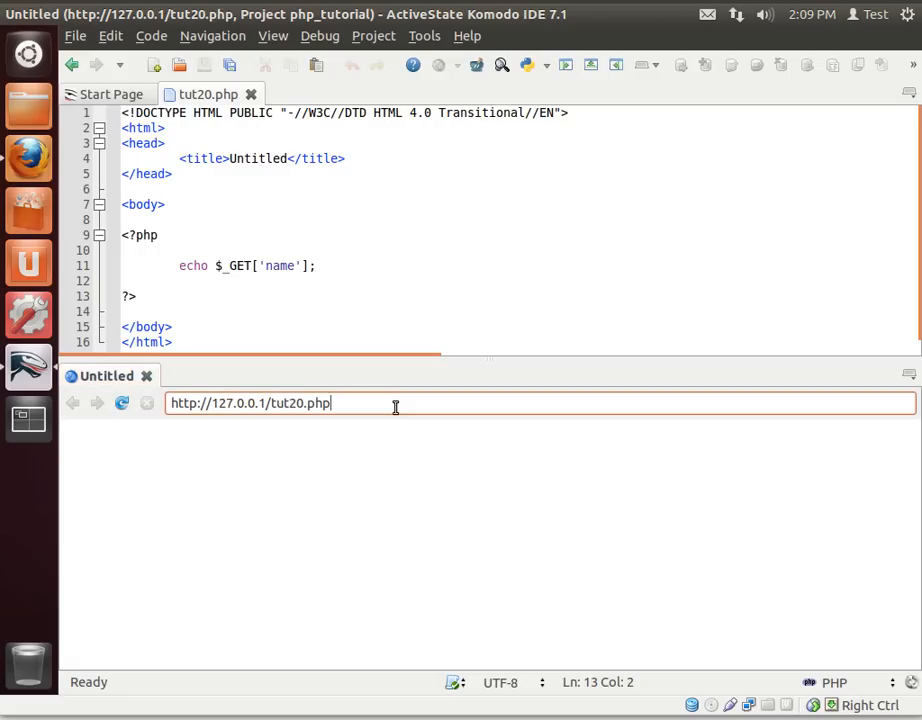
text(?name)
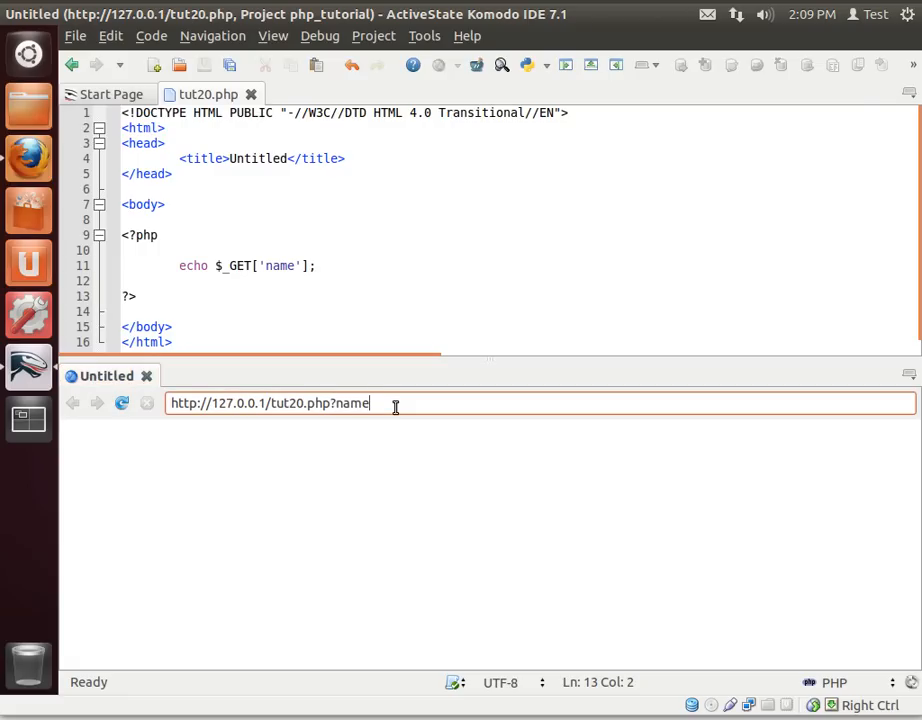
text(=bryan)
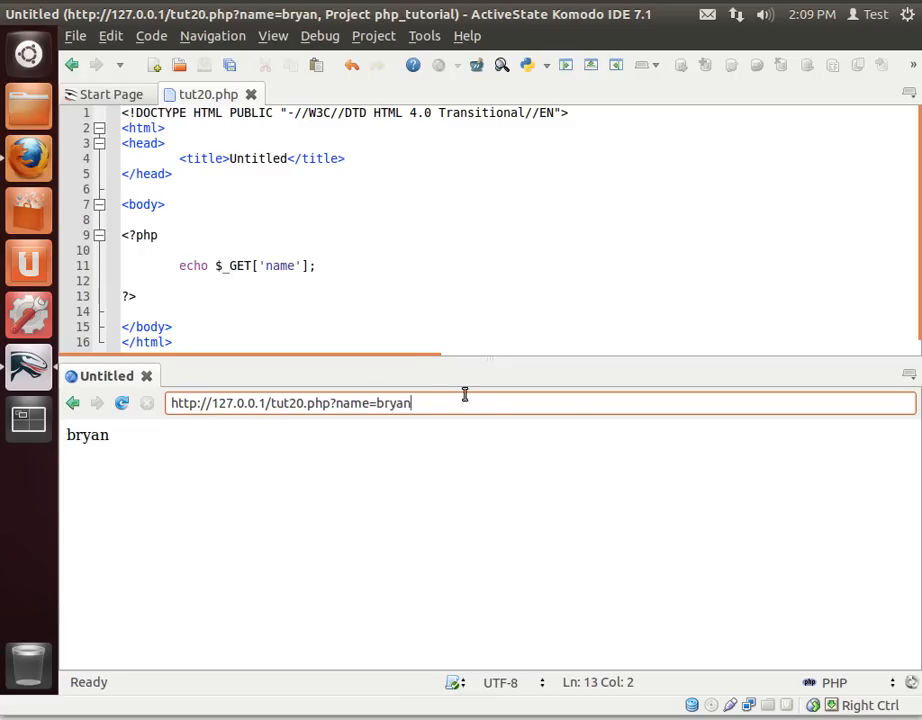
click(235, 266)
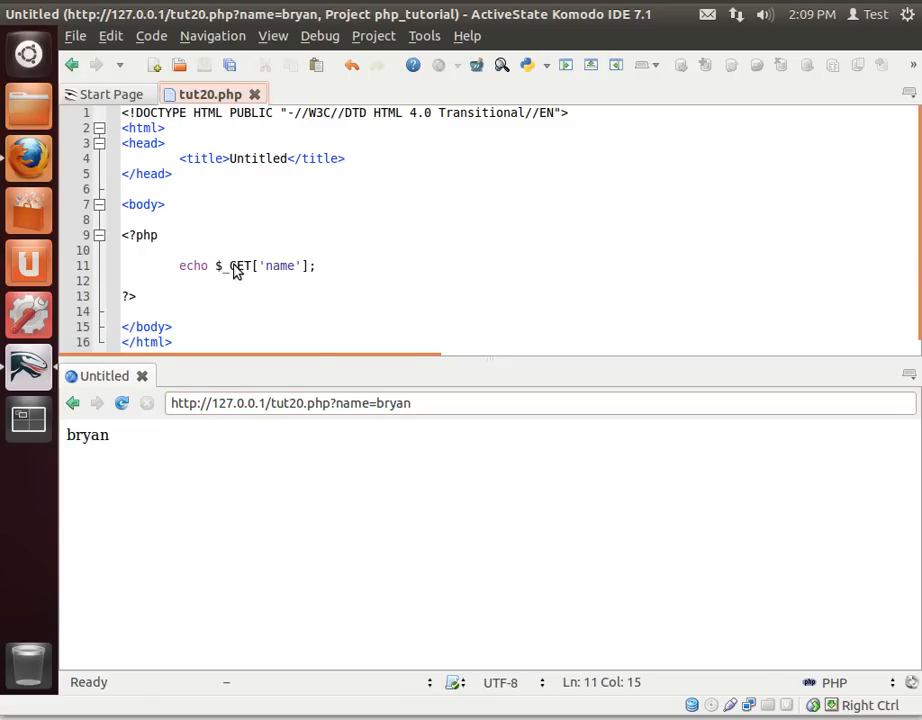
double_click(235, 265)
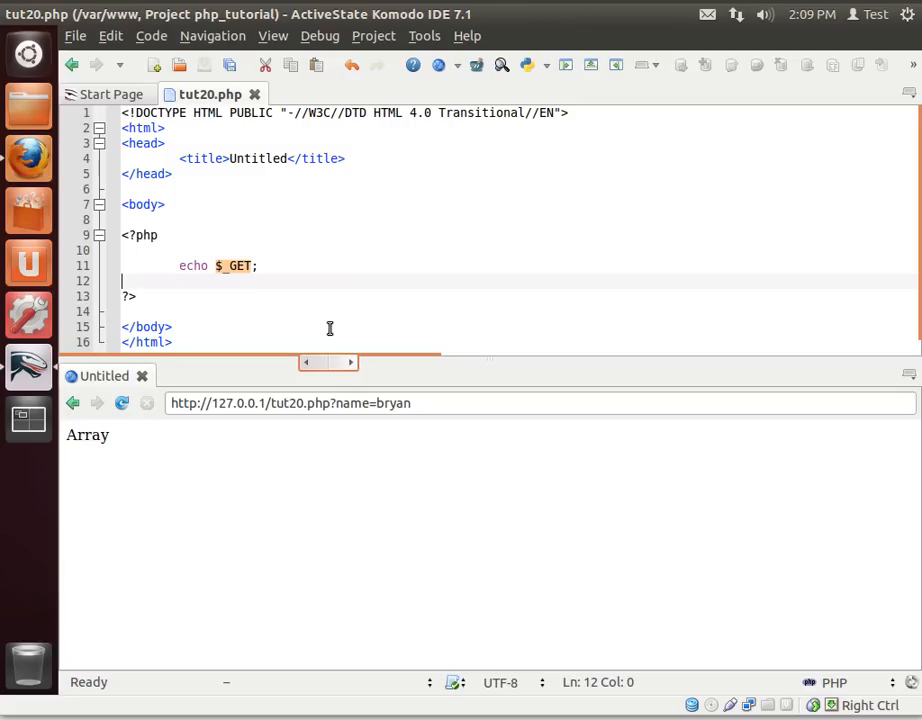
Echo $_GET['name'] . "<br>", duplicate the line, and change the keys to fname and lname
text(['name'])
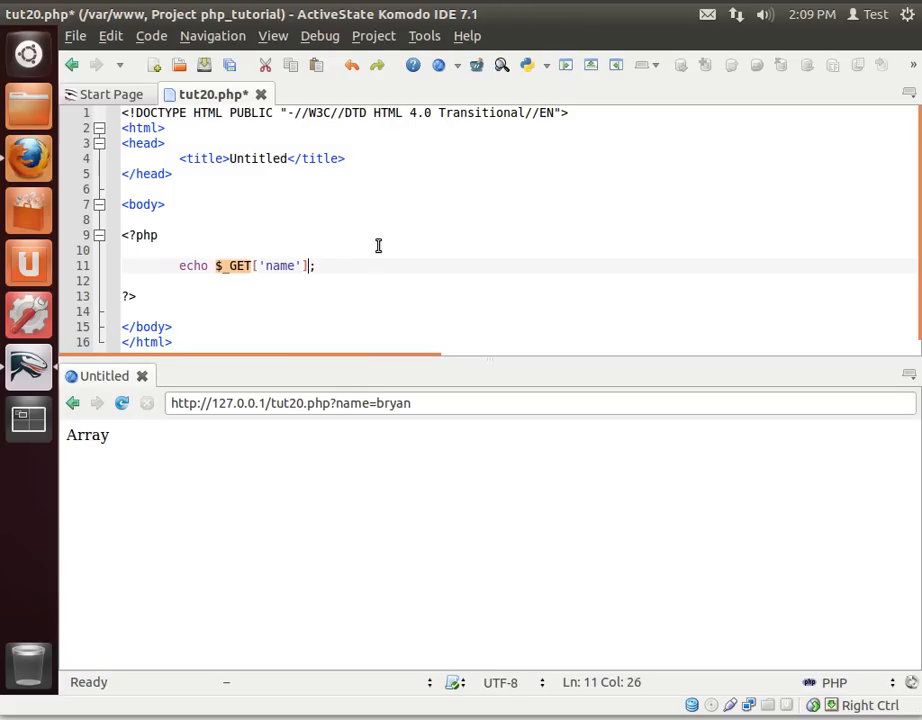
key(Return)
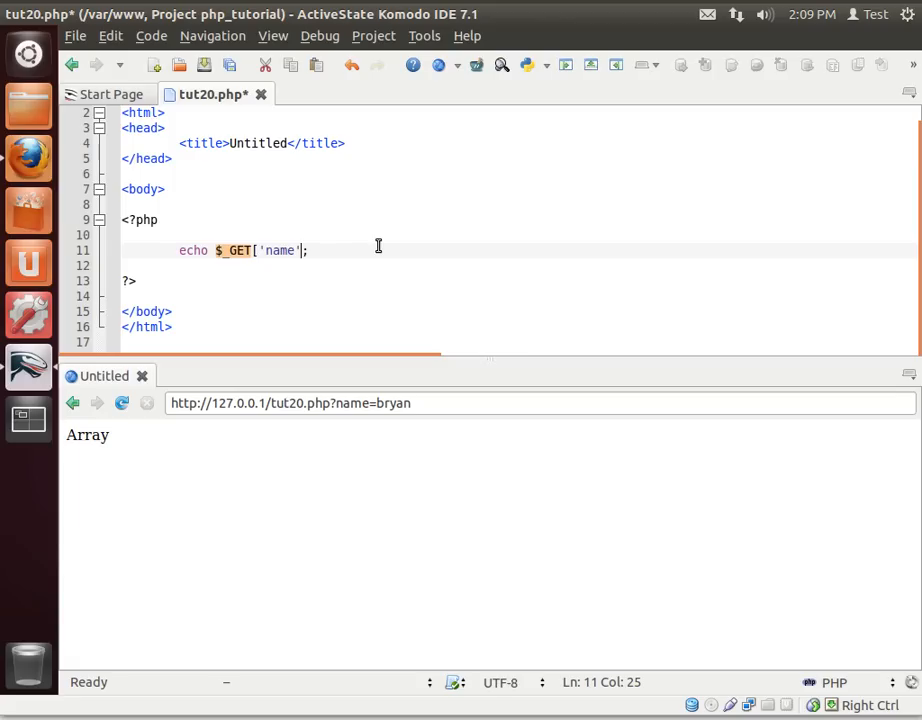
text(.)
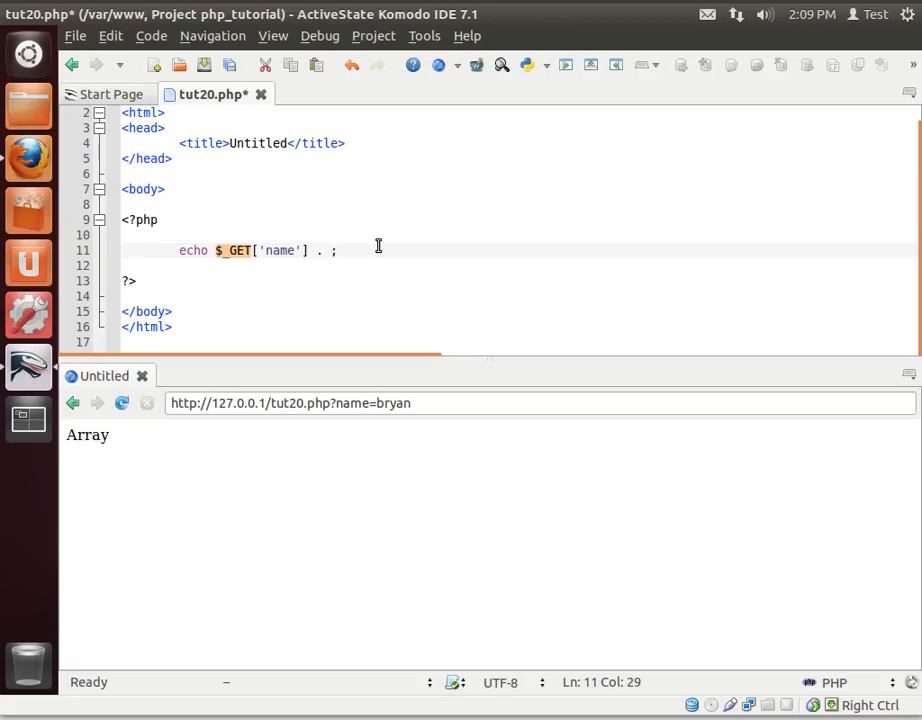
text("<b)
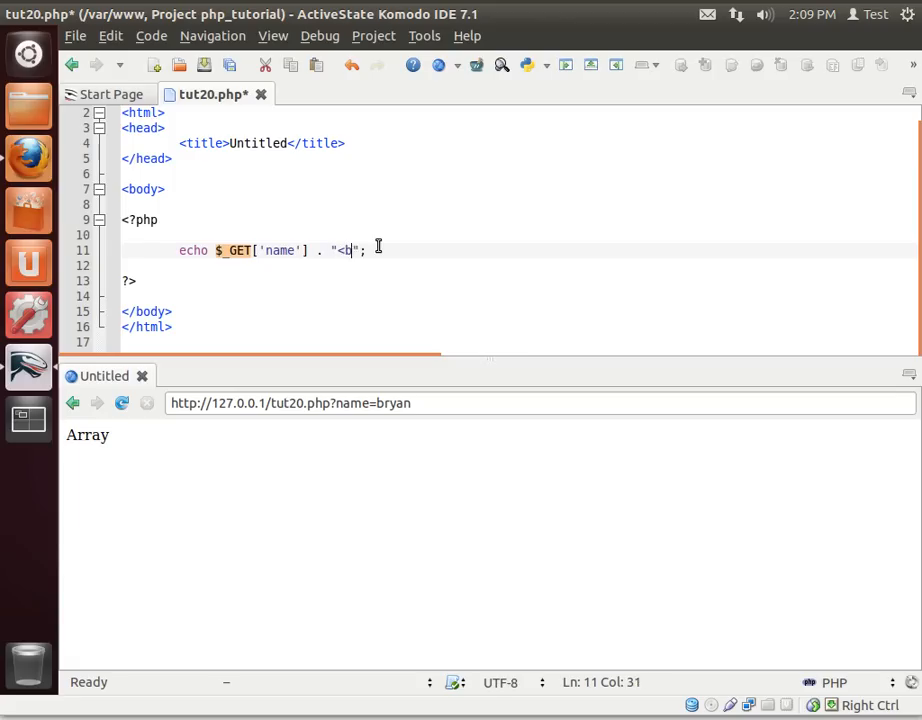
text(r>)
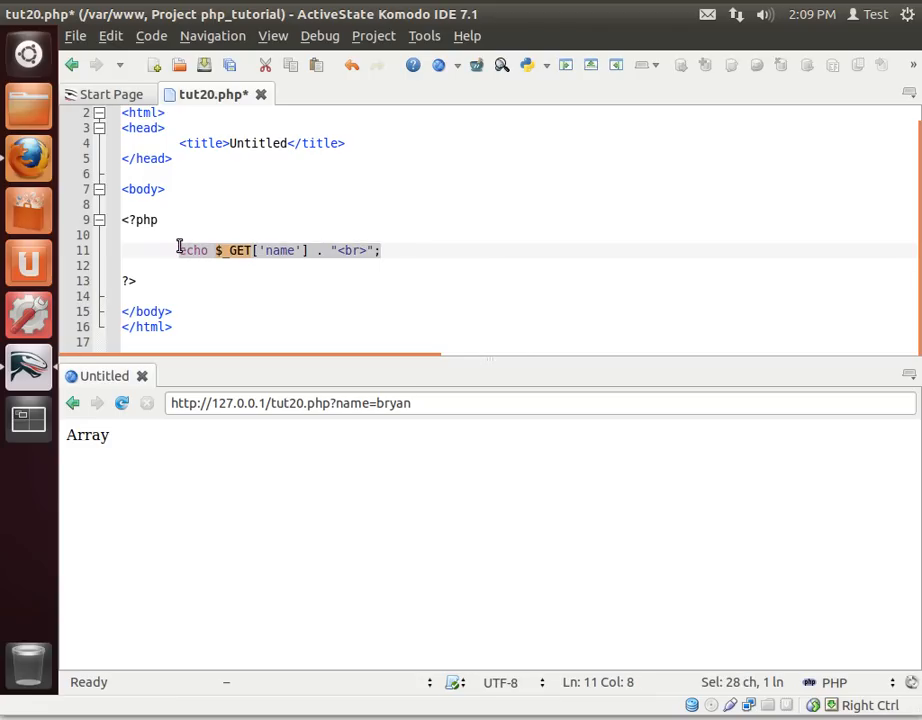
click(381, 250)
text(s)
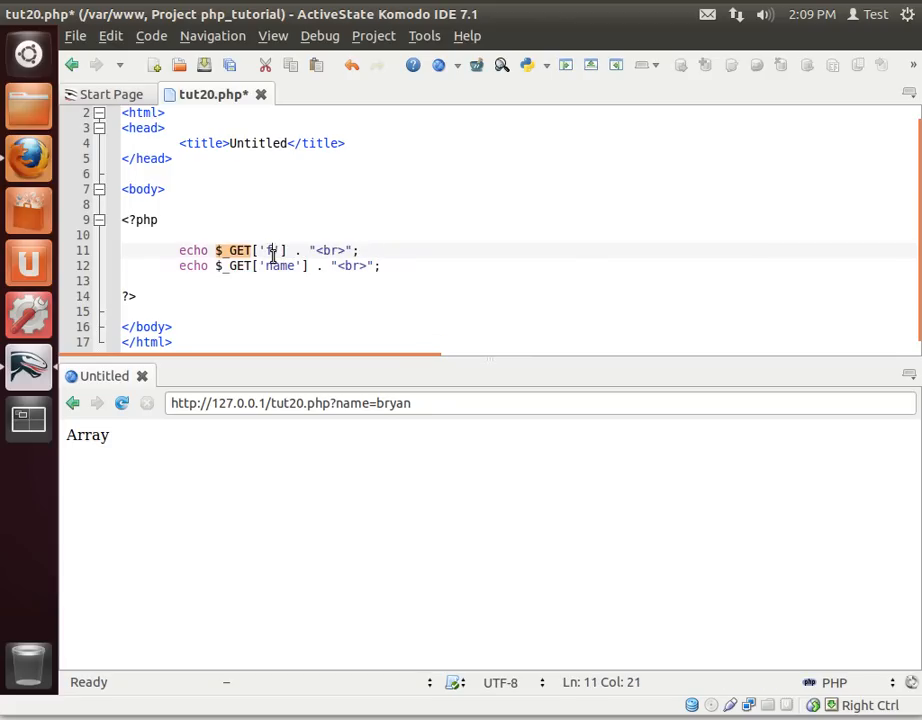
text(fname)
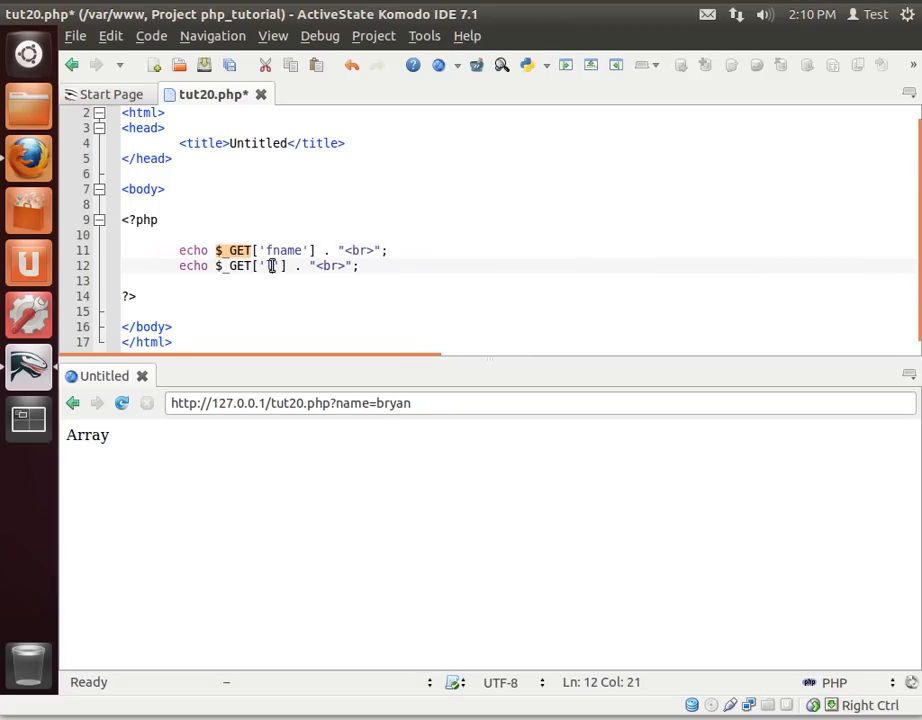
text(lname)
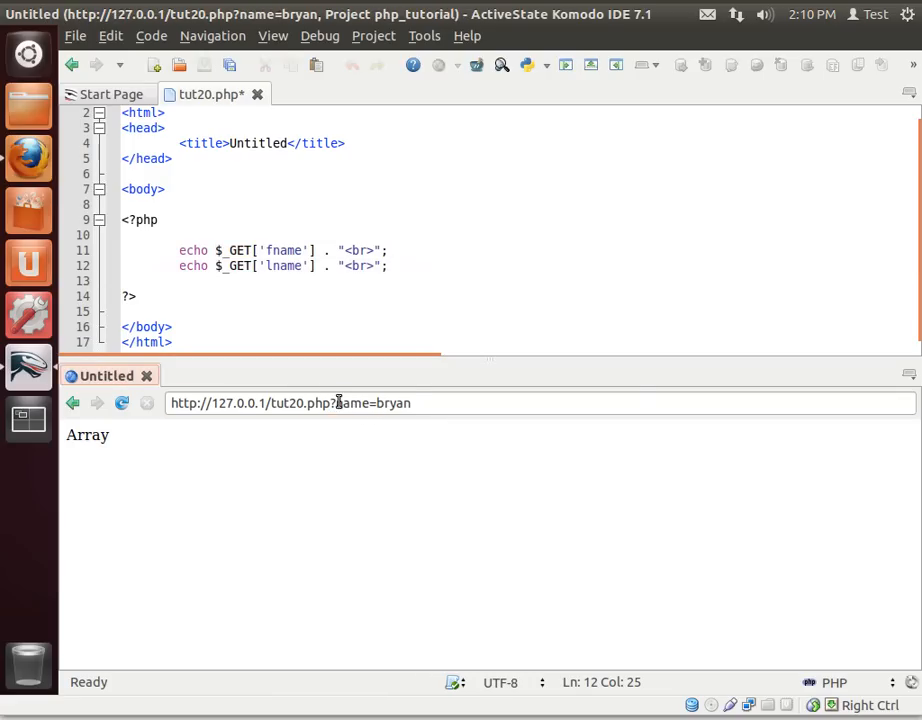
Change the preview address to ?fname=bryan&lname=cairns so bryan and cairns display
click(378, 402)
text(f)
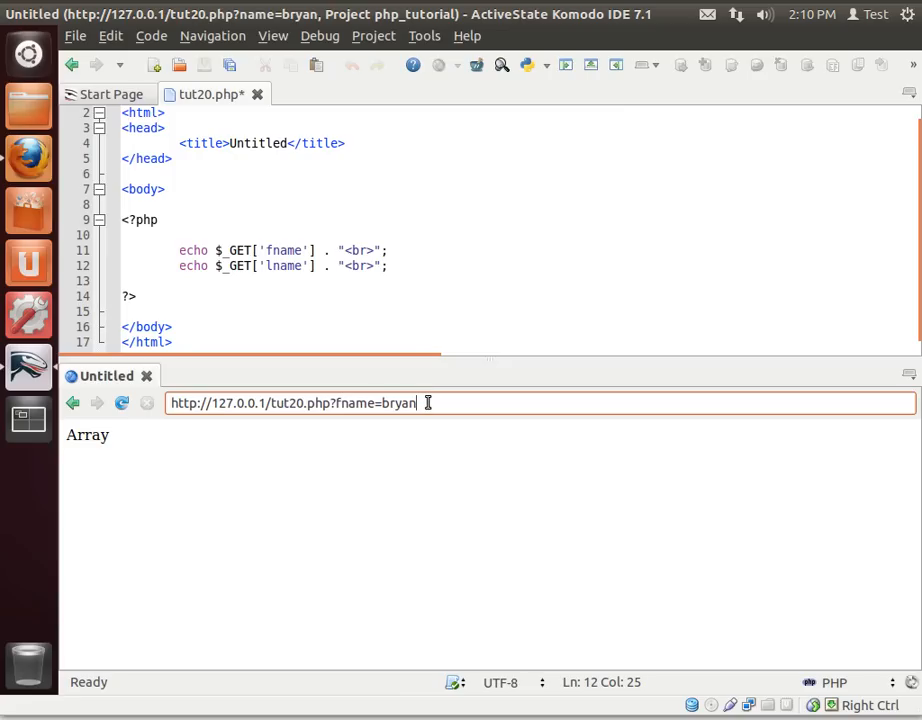
text(&lname)
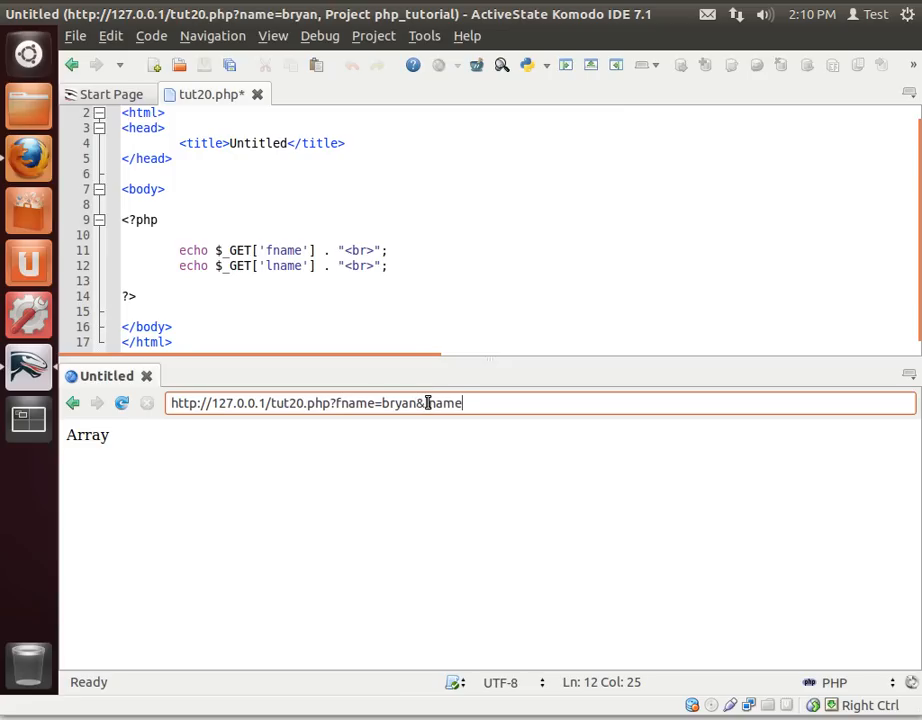
text(cairns)
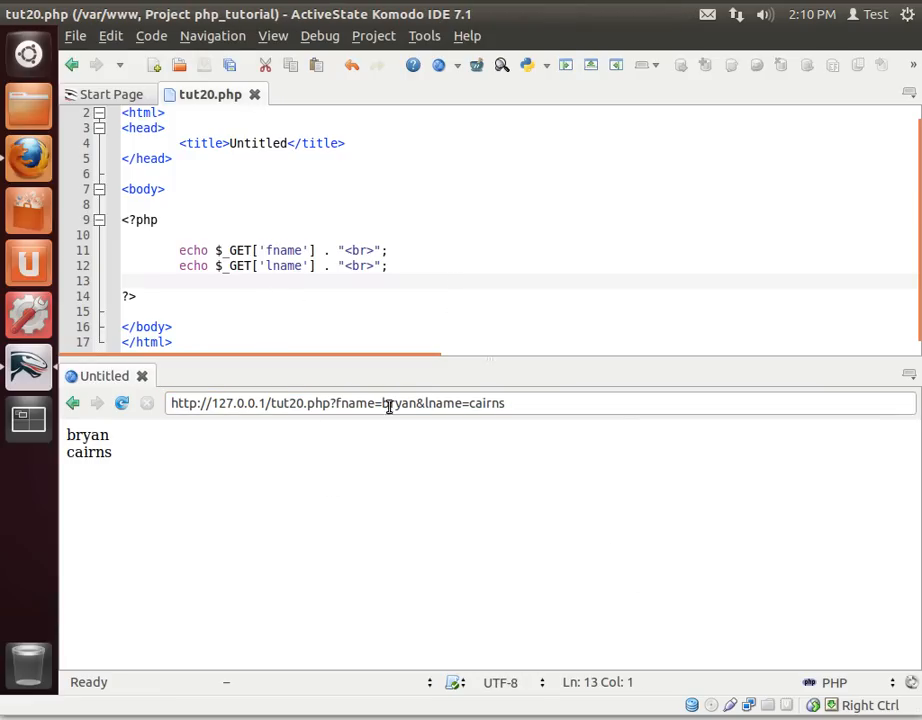
Highlight fname, the question mark and the equals sign in the query string
double_click(355, 403)
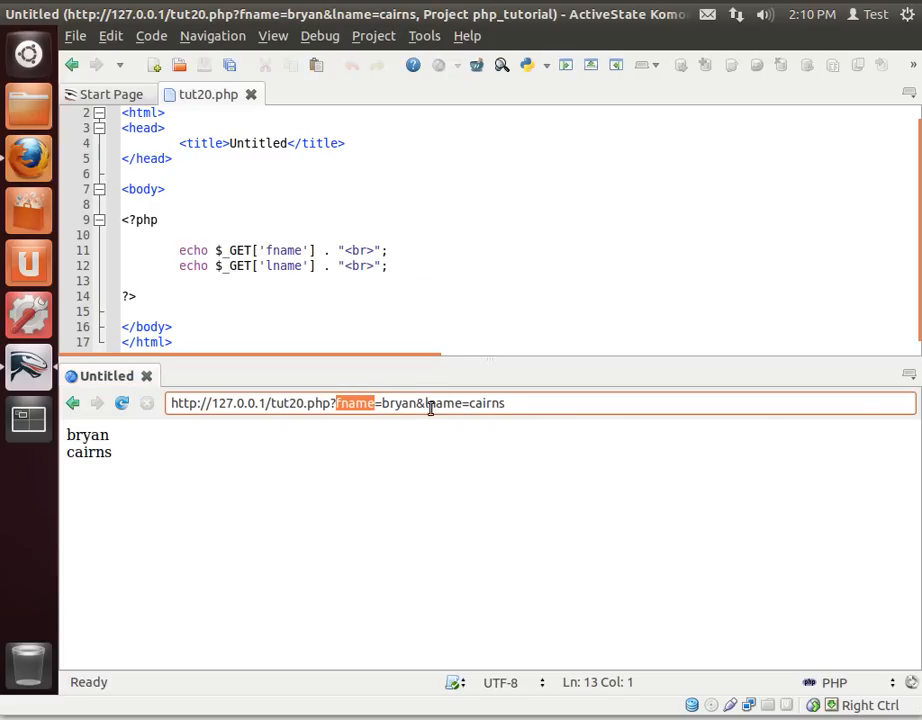
click(418, 403)
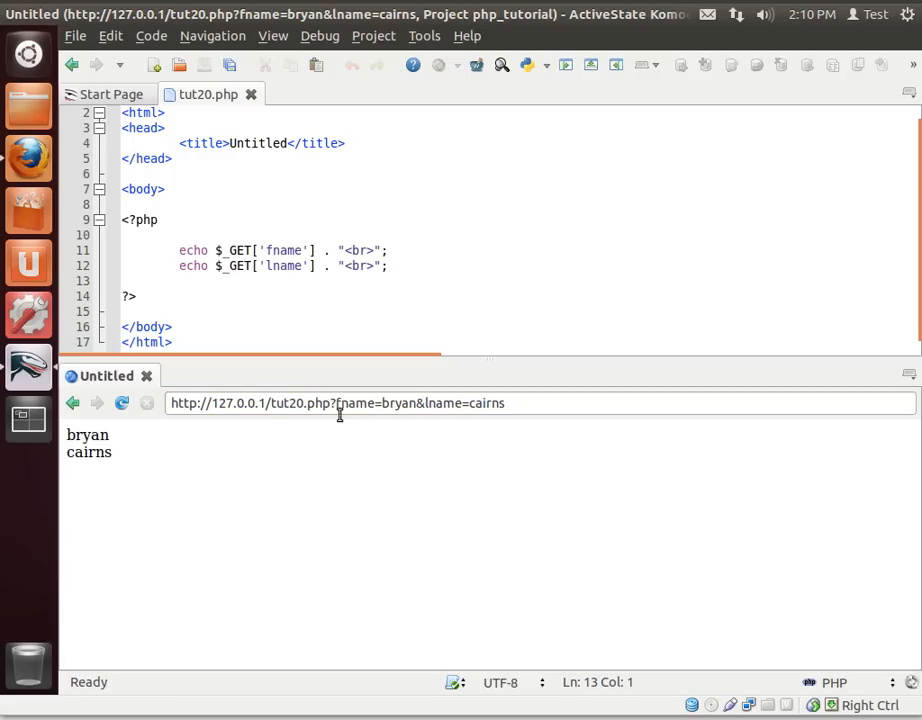
mouse_move(337, 412)
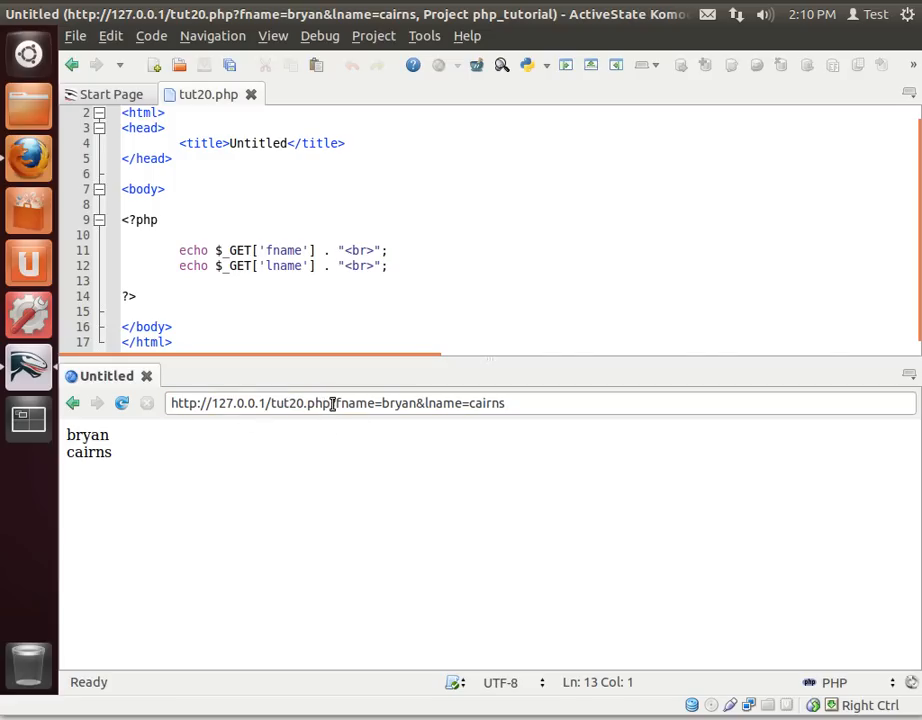
double_click(316, 403)
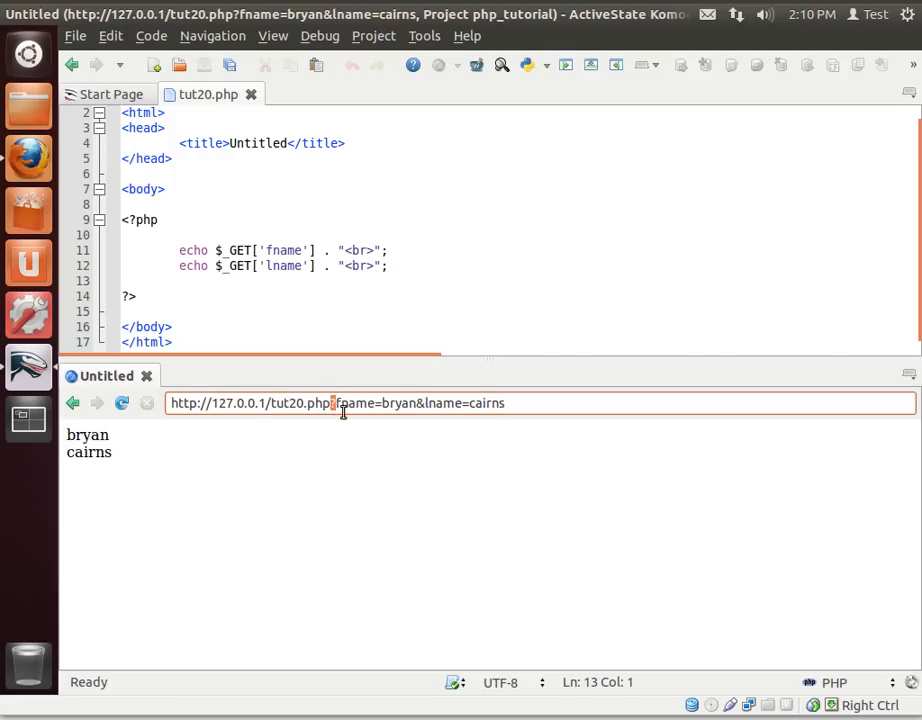
mouse_move(340, 440)
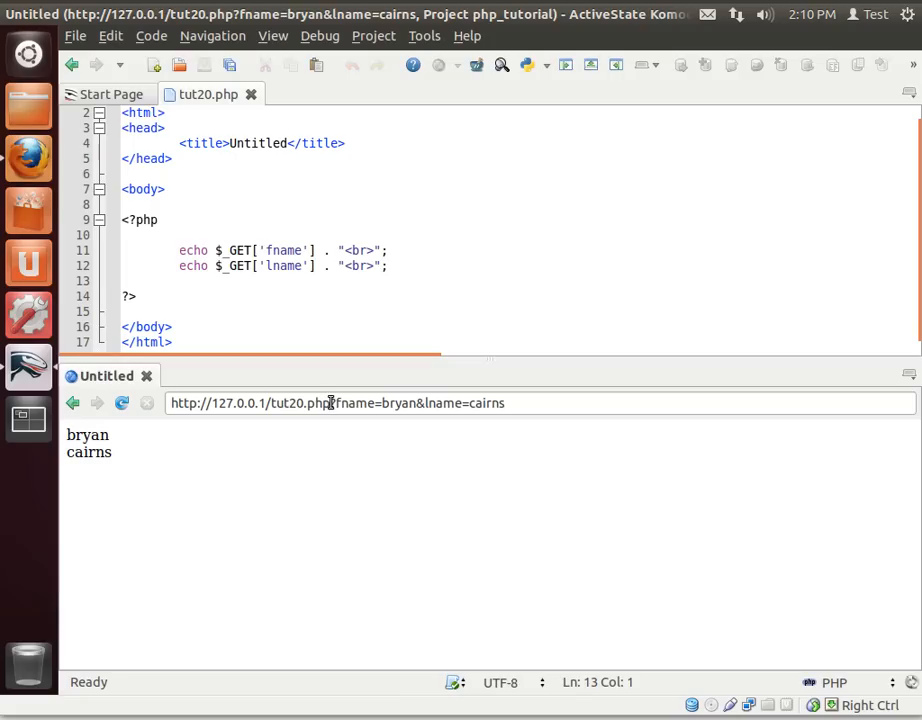
click(335, 403)
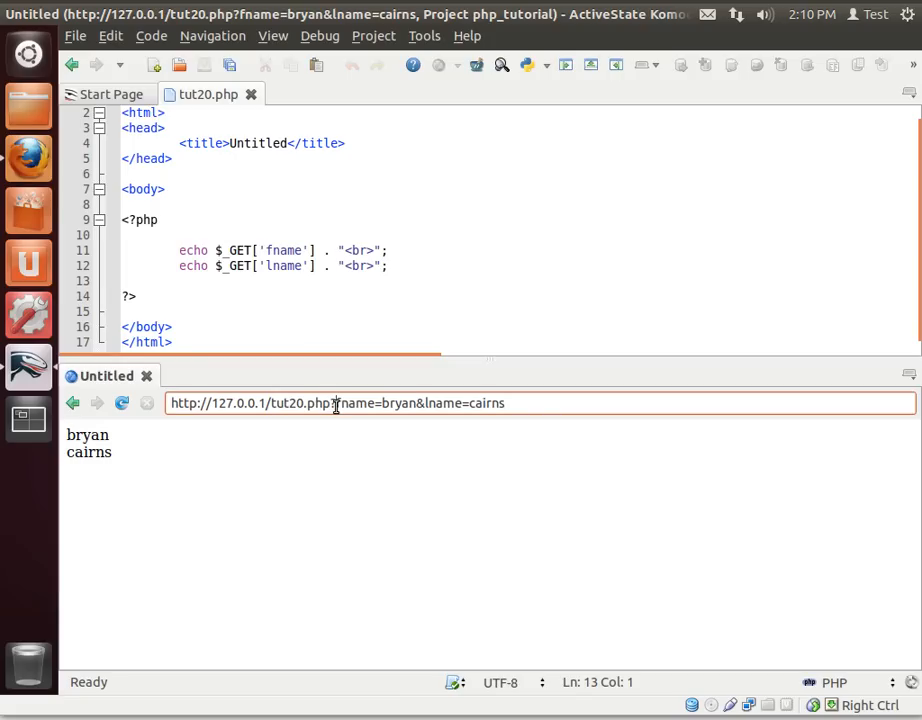
double_click(355, 403)
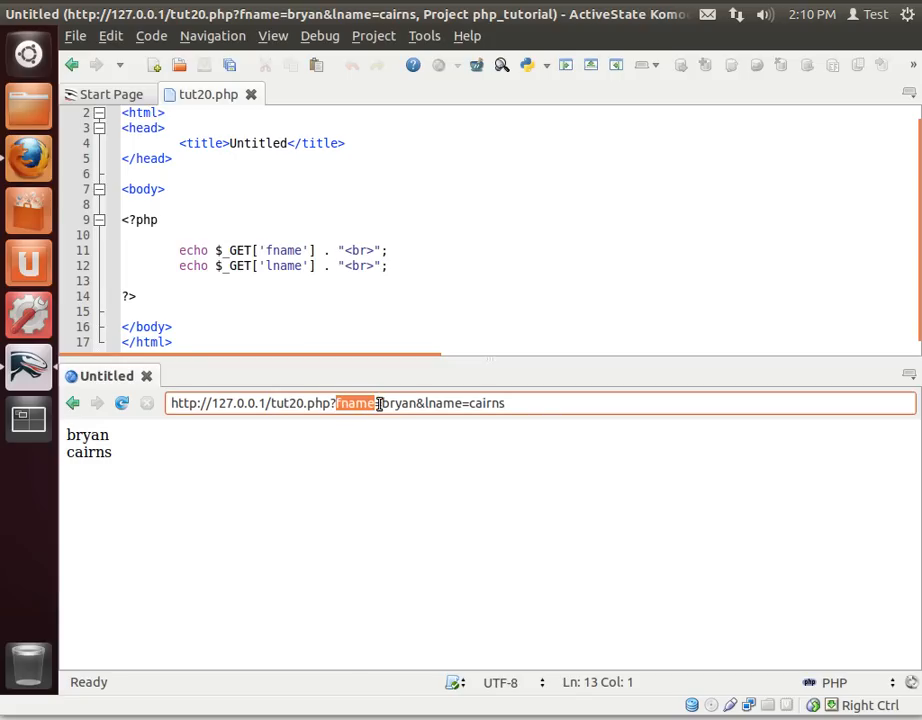
click(373, 403)
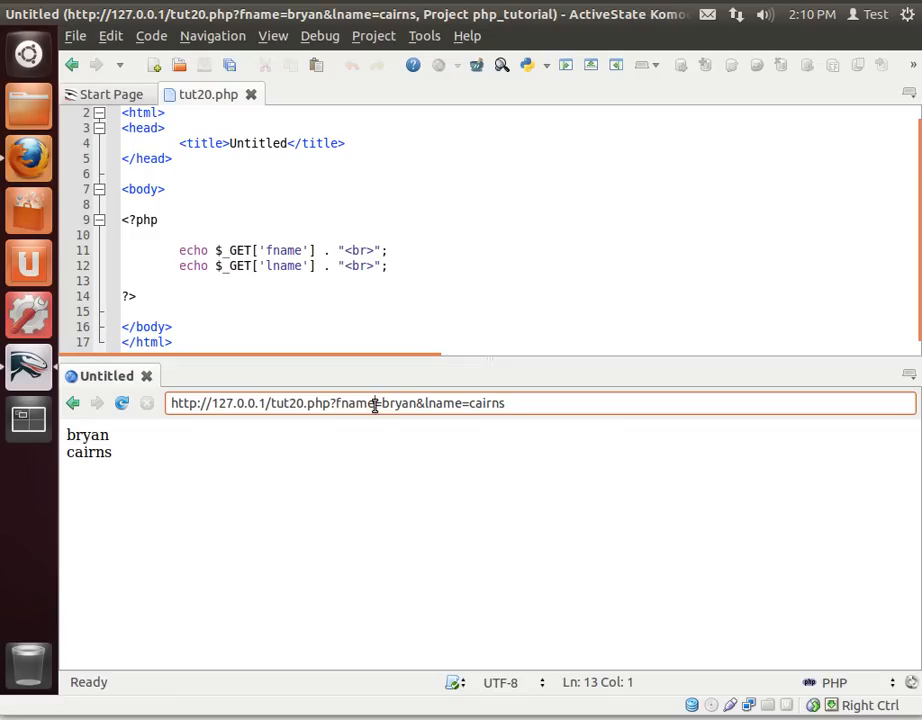
double_click(397, 403)
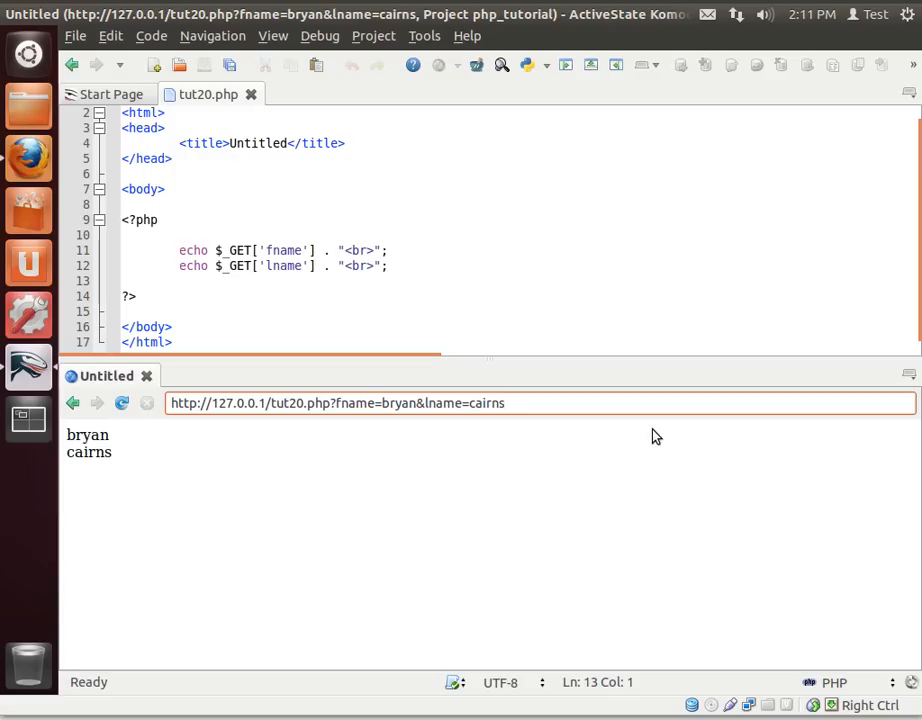
Load the preview with &age=38 so 38 shows, then begin a <form tag below ?>
text(&)
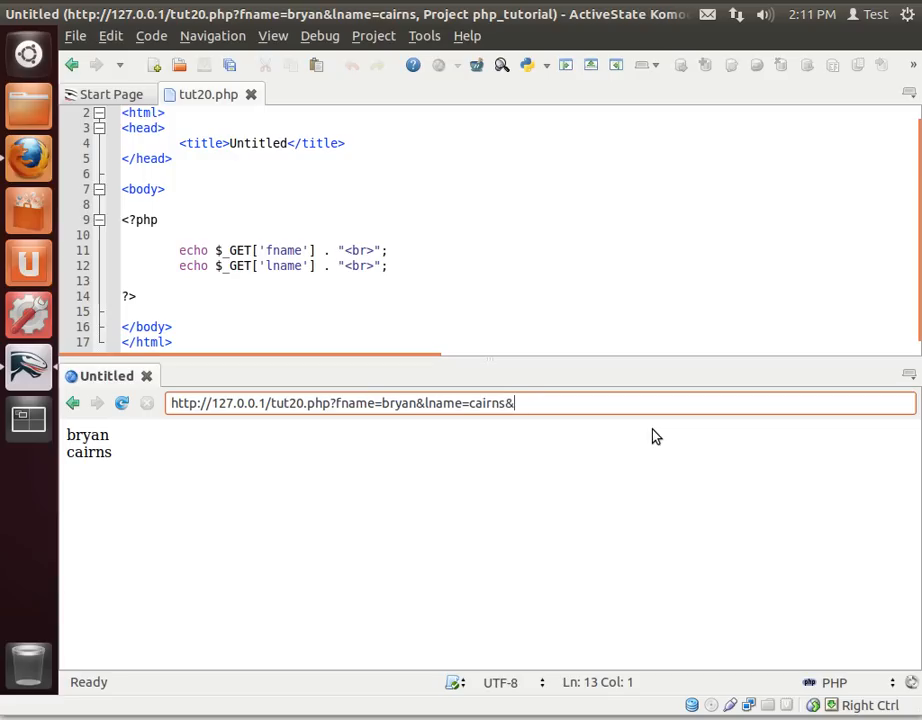
text(age)
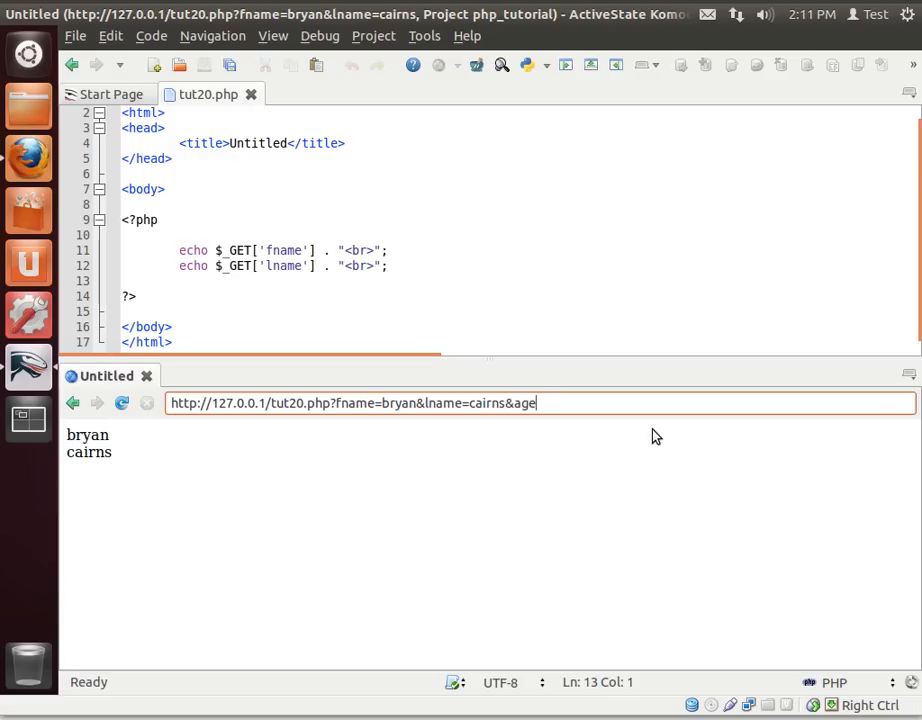
text(=38)
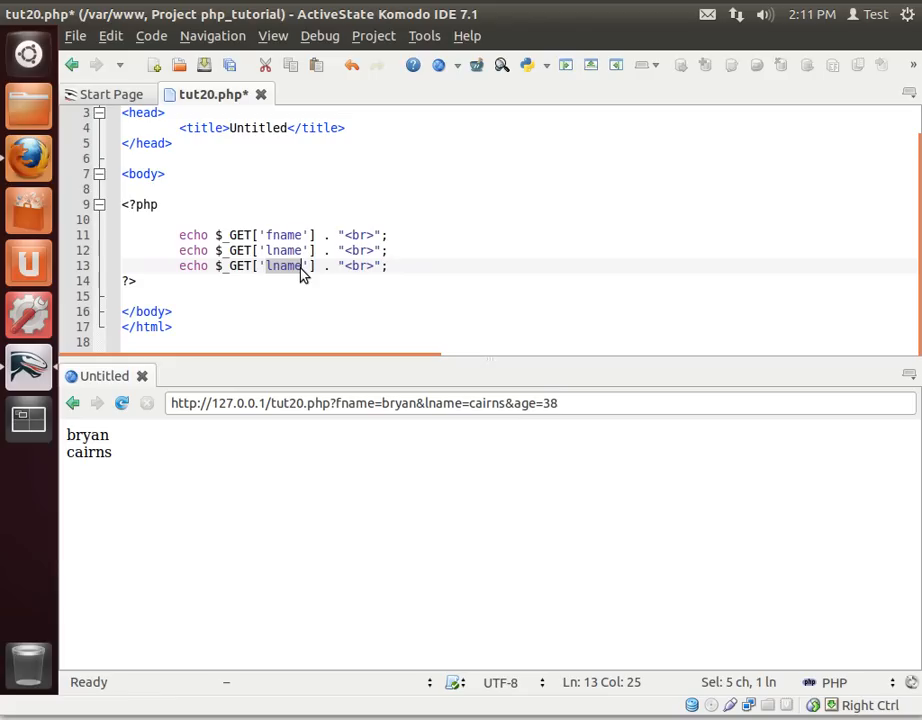
text(age)
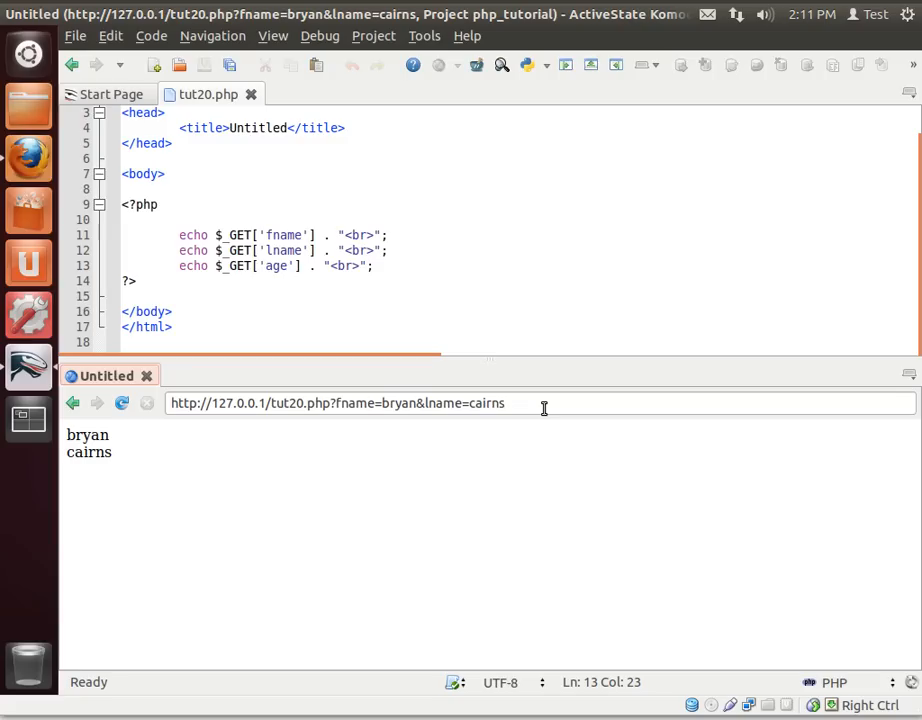
text(&)
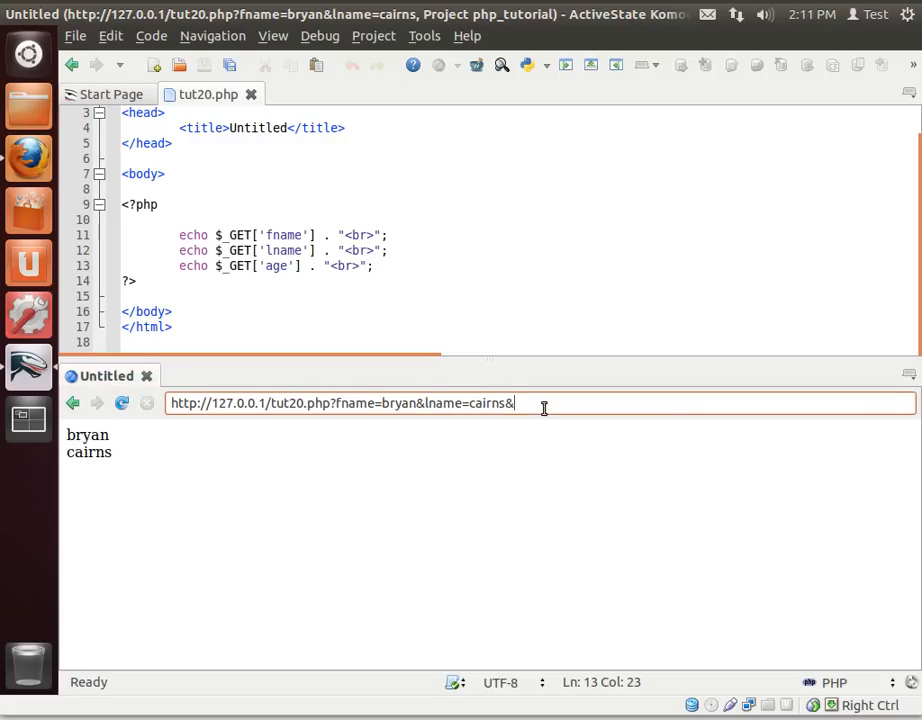
text(age=)
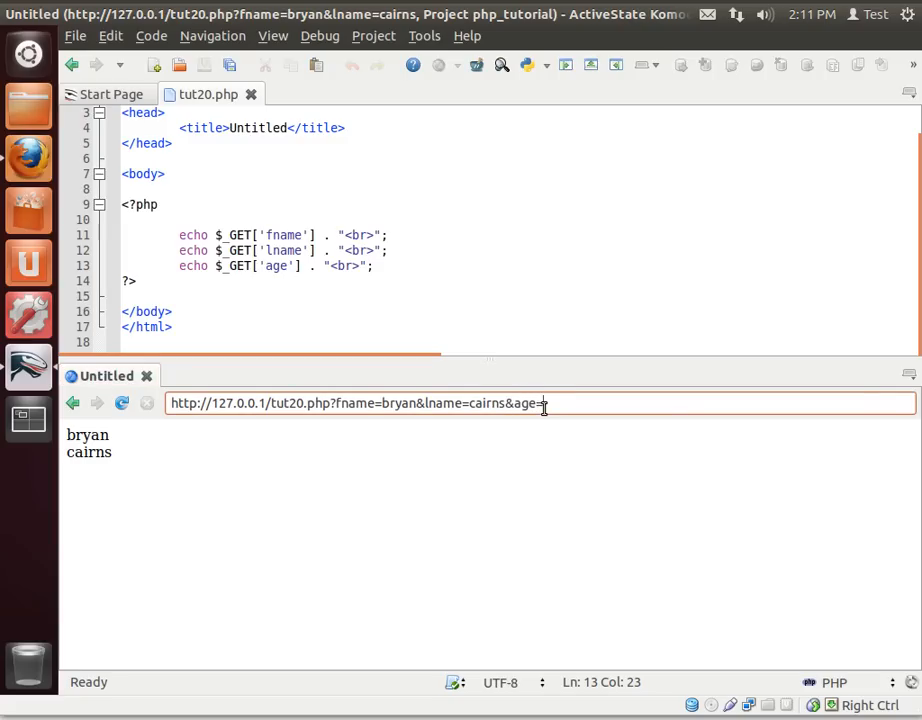
text(38)
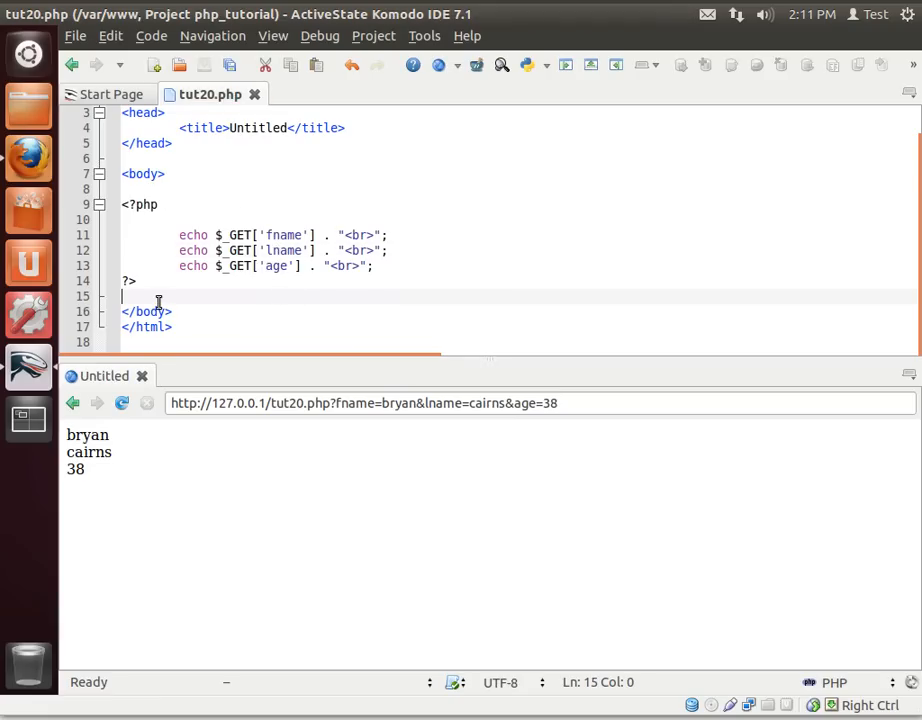
key(Return)
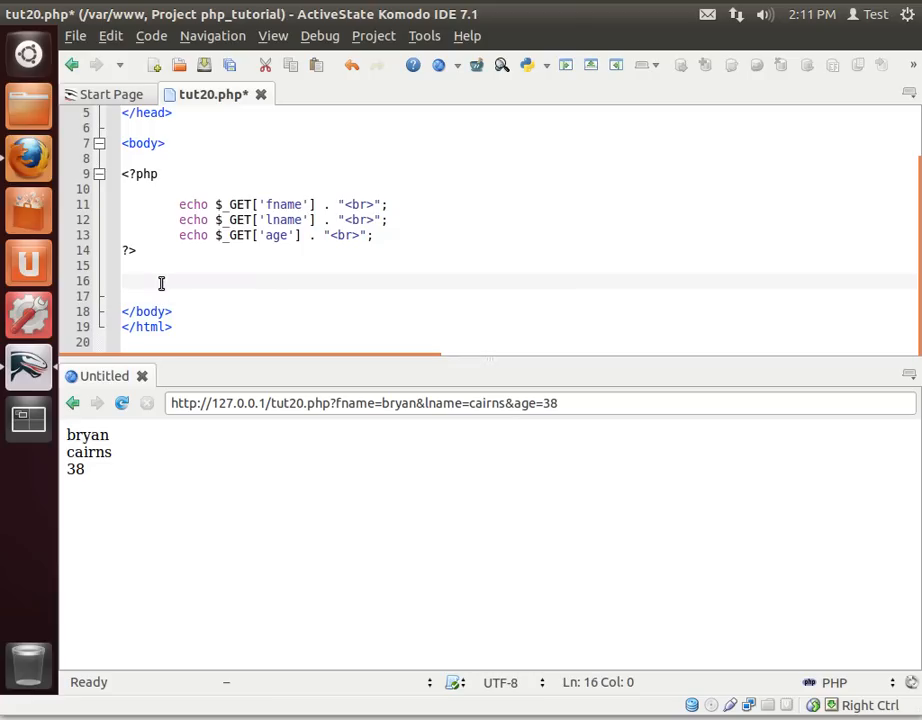
text(<form)
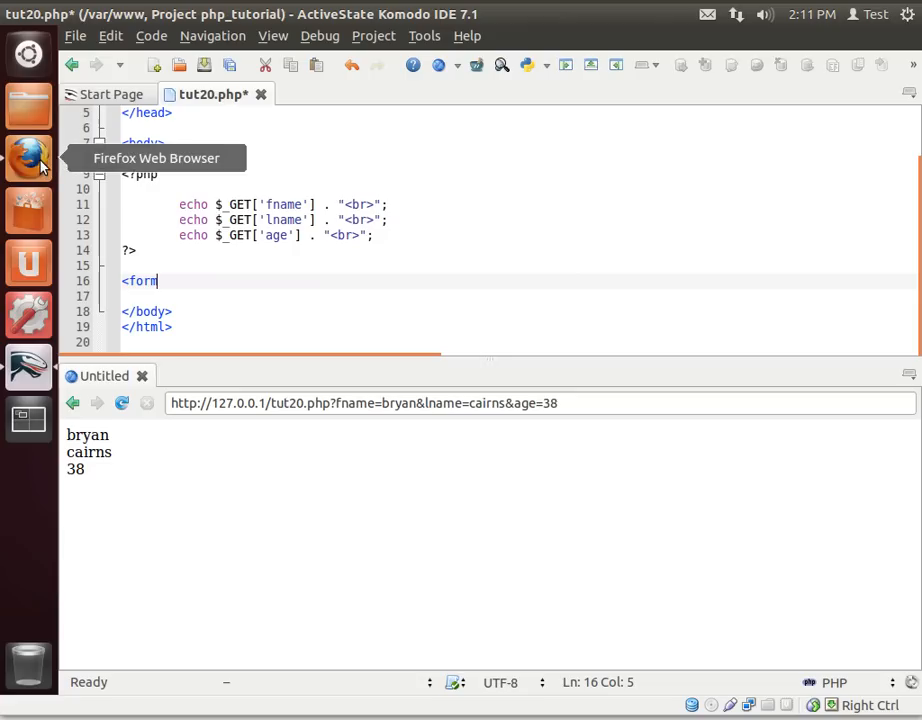
Open W3Schools' PHP Forms tutorial in Firefox and copy its example <form> code
click(28, 158)
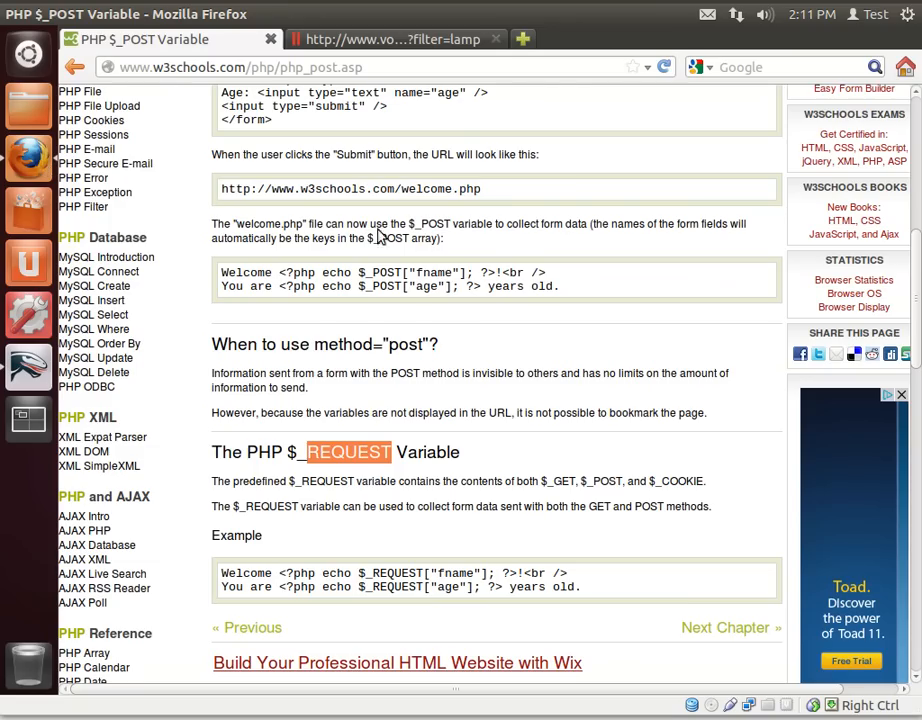
scroll(up, 3)
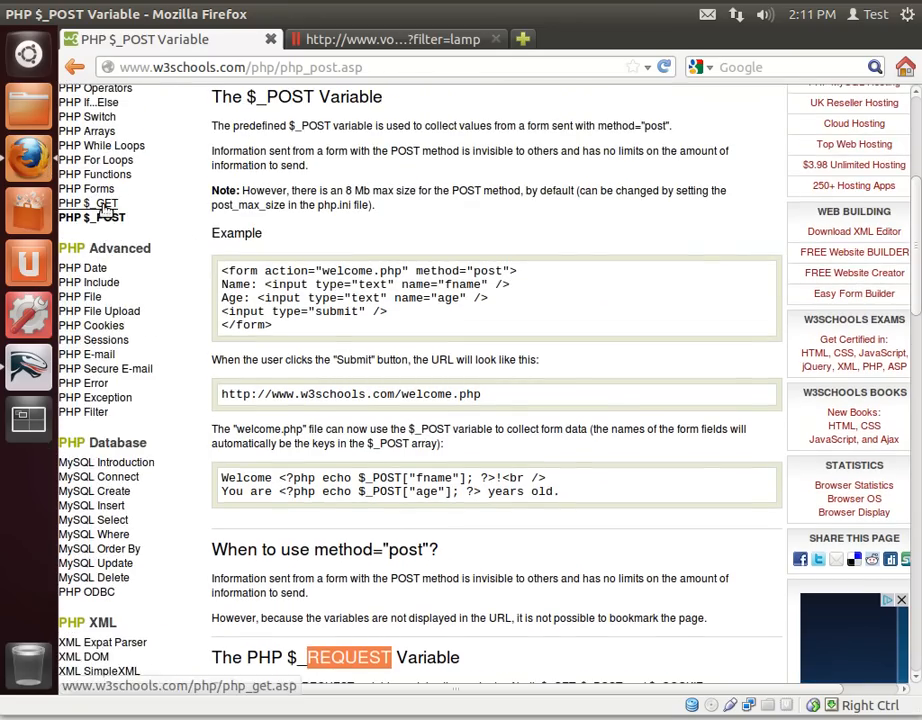
click(86, 188)
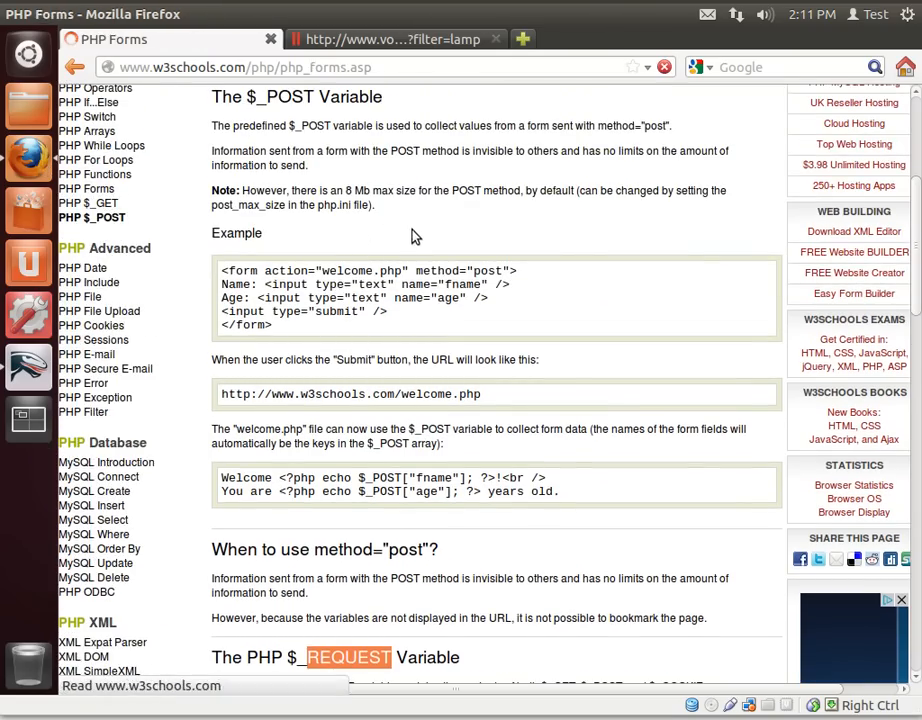
scroll(up, 3)
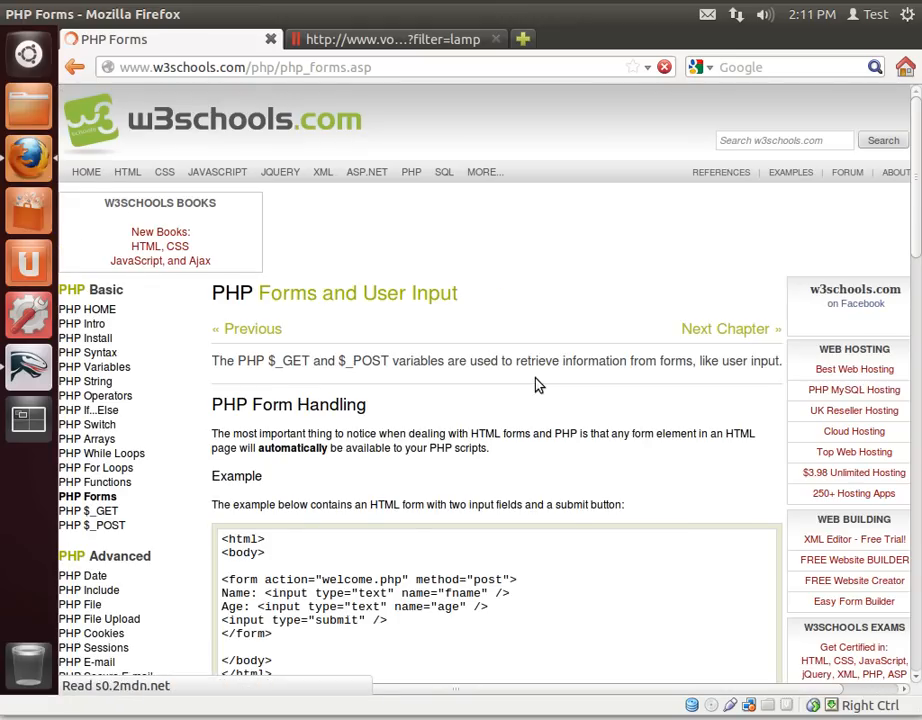
scroll(down, 3)
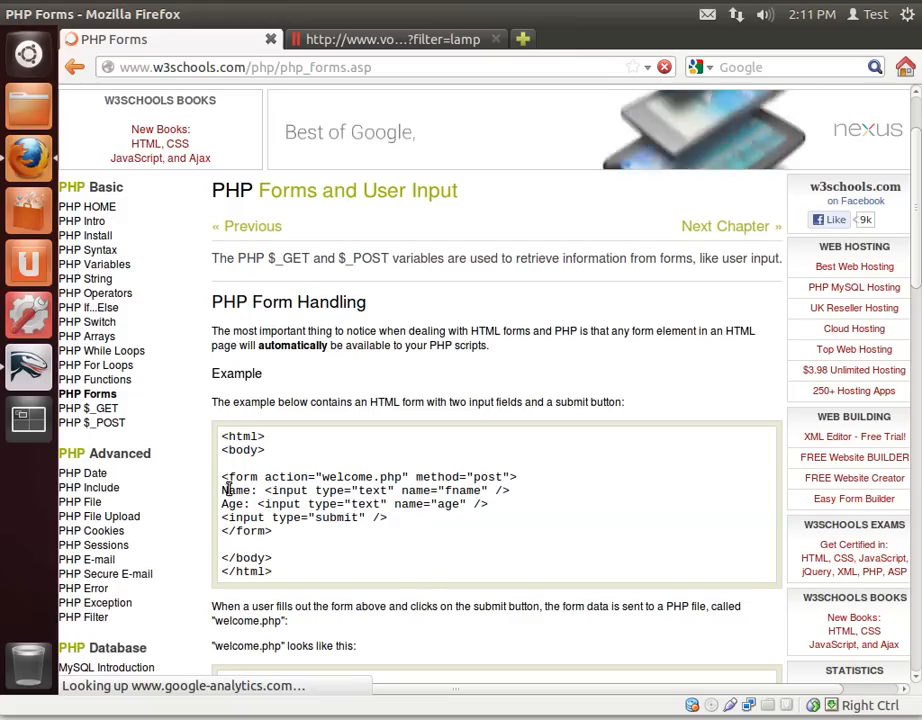
drag(222, 476, 385, 531)
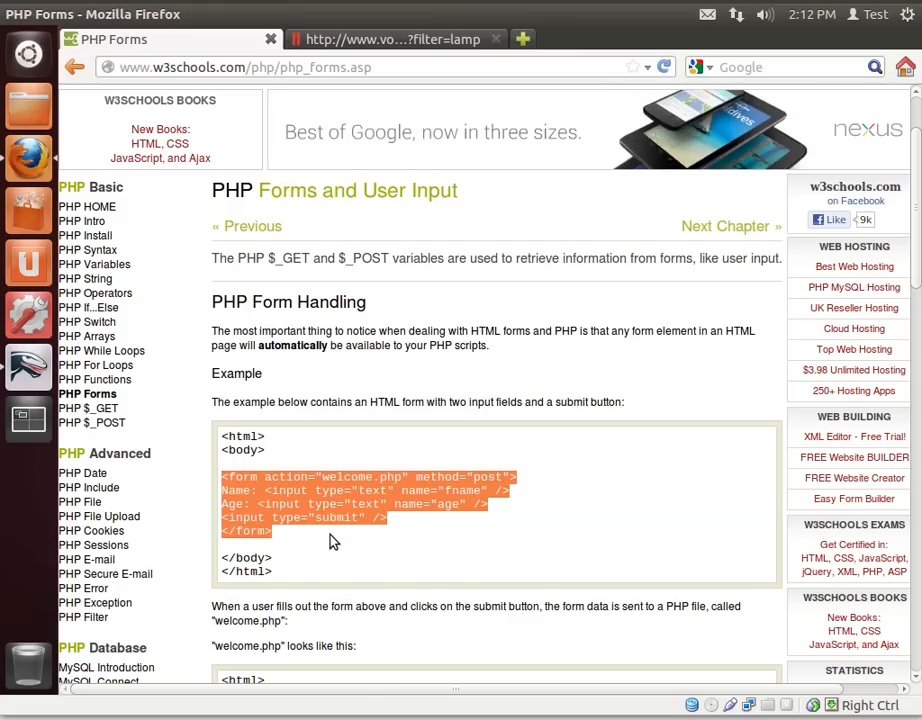
right_click(335, 520)
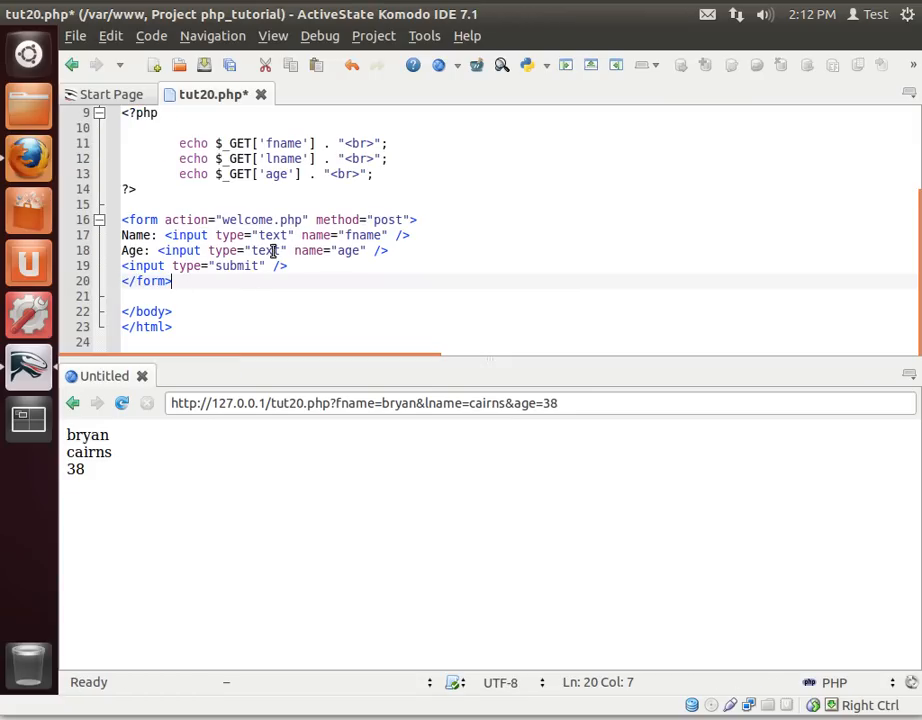
Point the pasted form's action at tut20.php instead of welcome.php
double_click(246, 219)
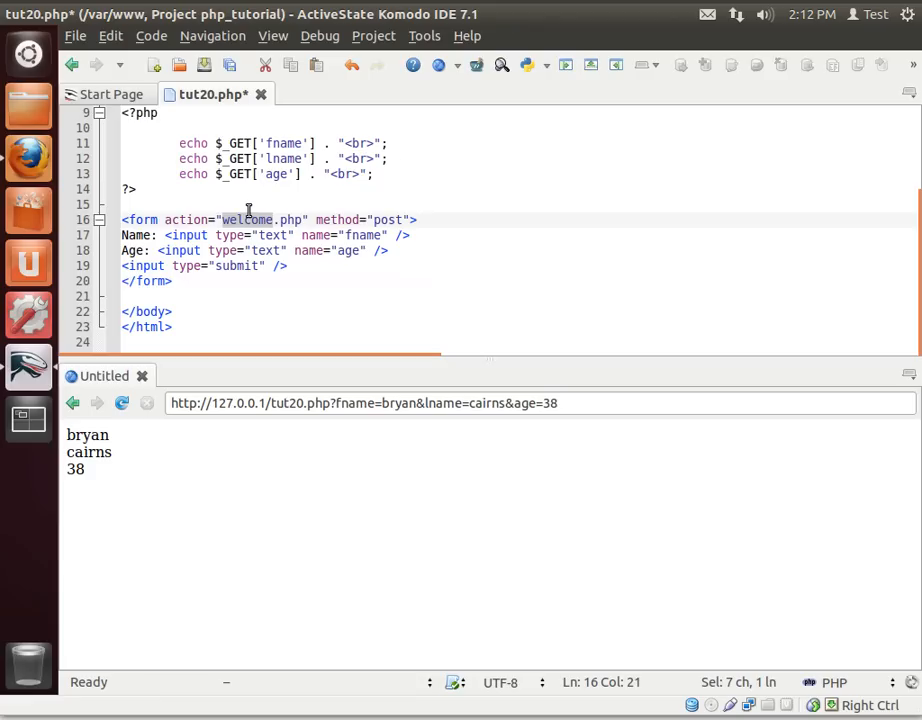
mouse_move(421, 277)
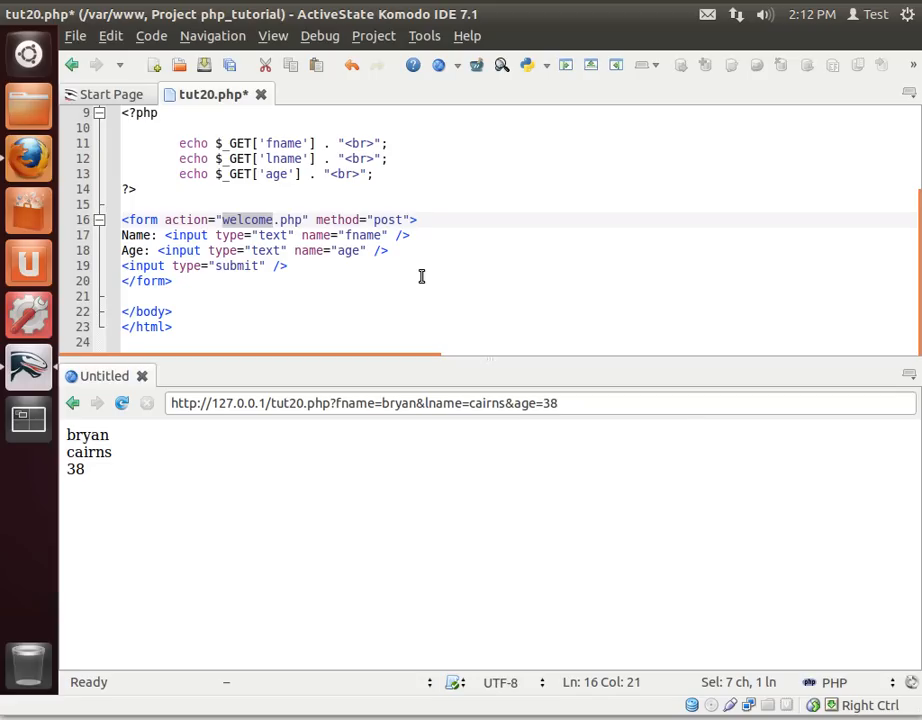
text(tut)
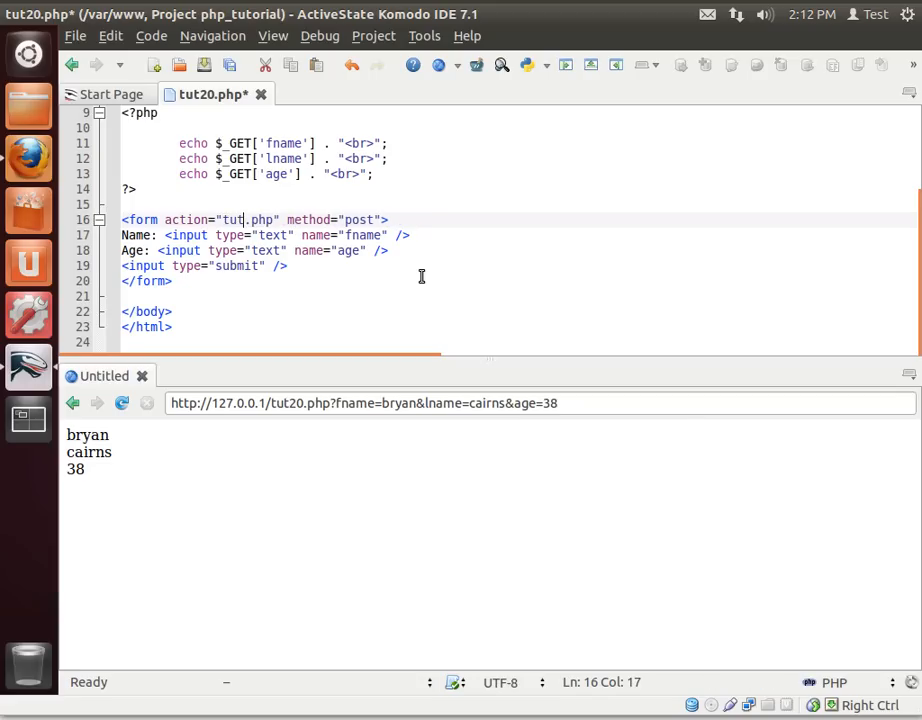
text(20.)
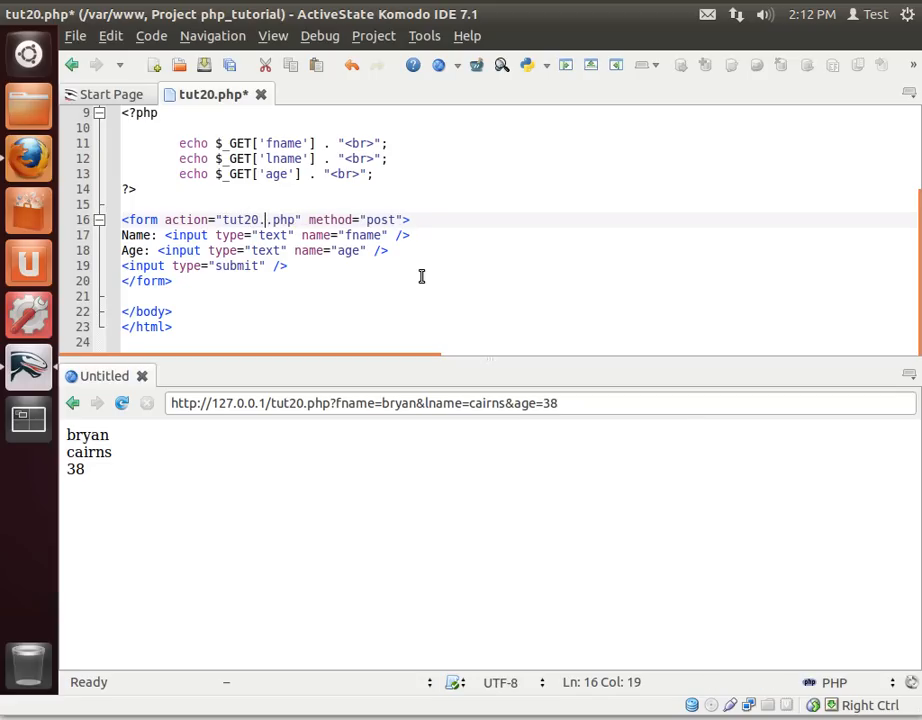
text(php)
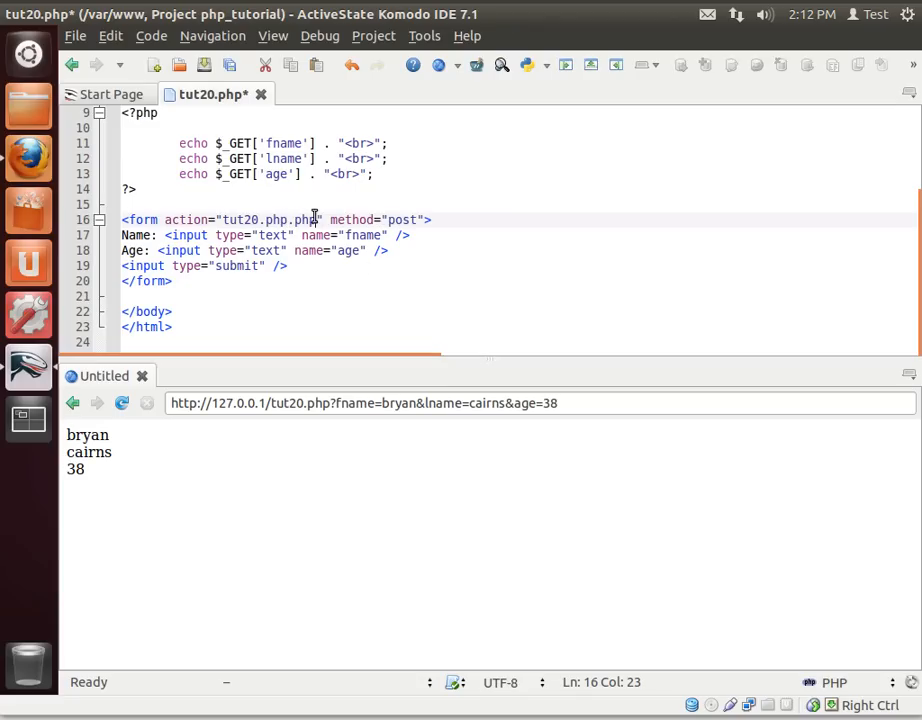
click(125, 296)
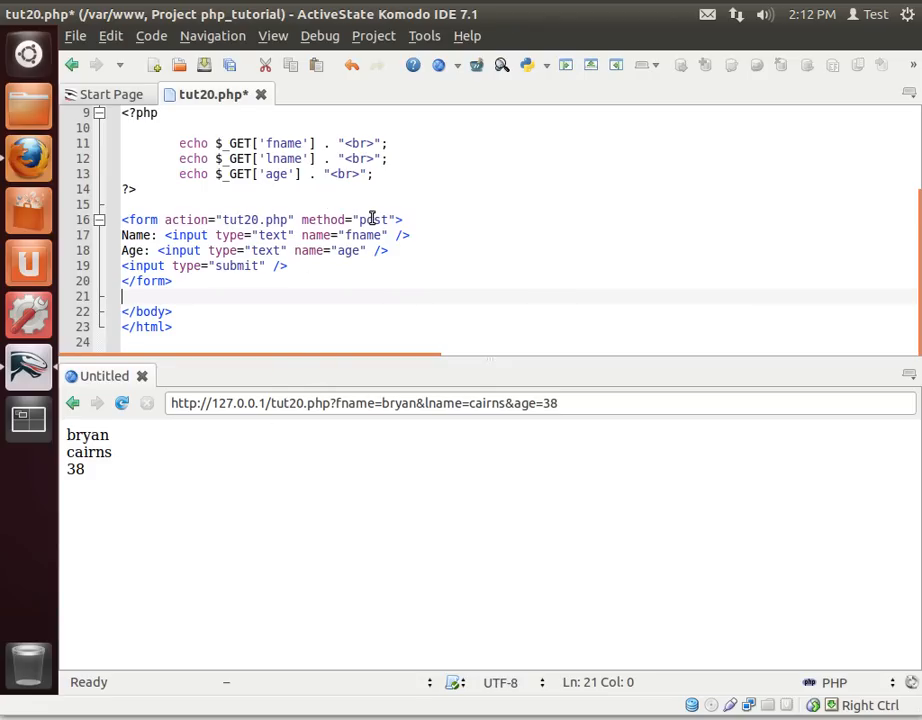
double_click(371, 219)
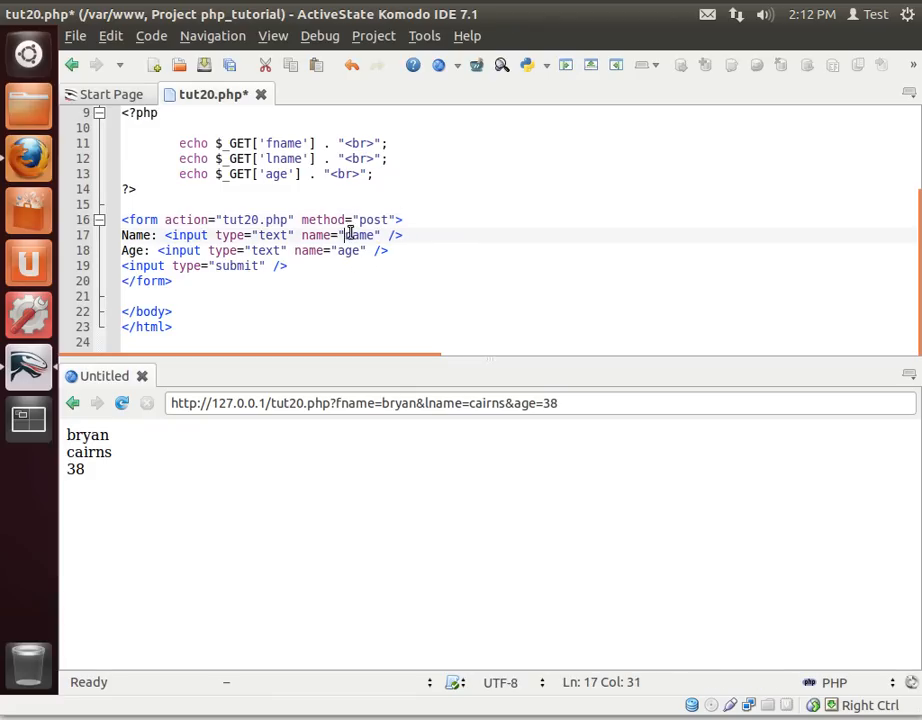
Rename the form inputs to fullname and guessage and save tut20.php
double_click(360, 235)
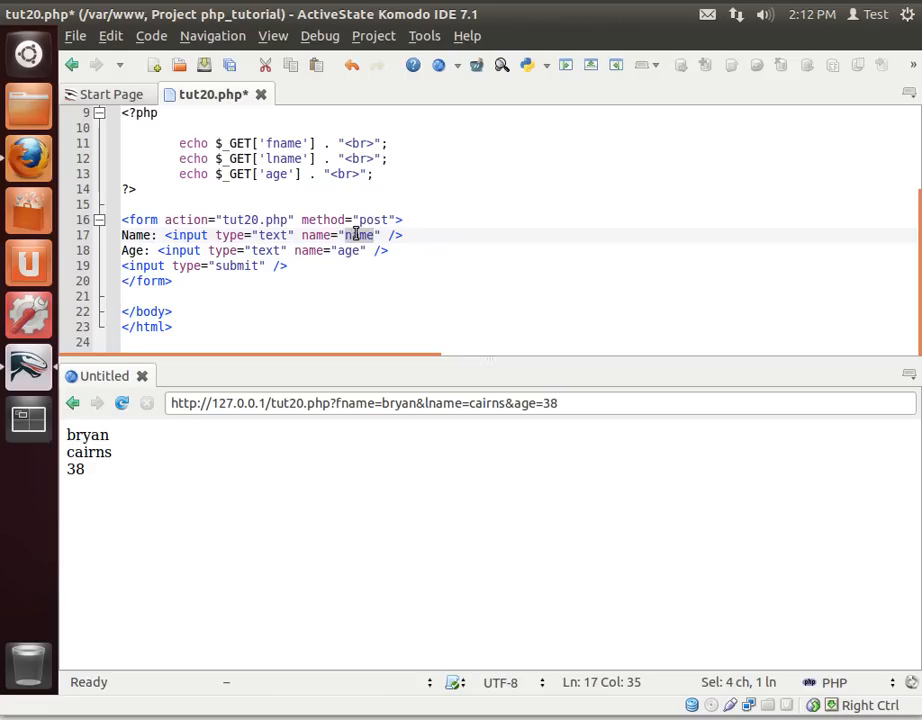
text(full)
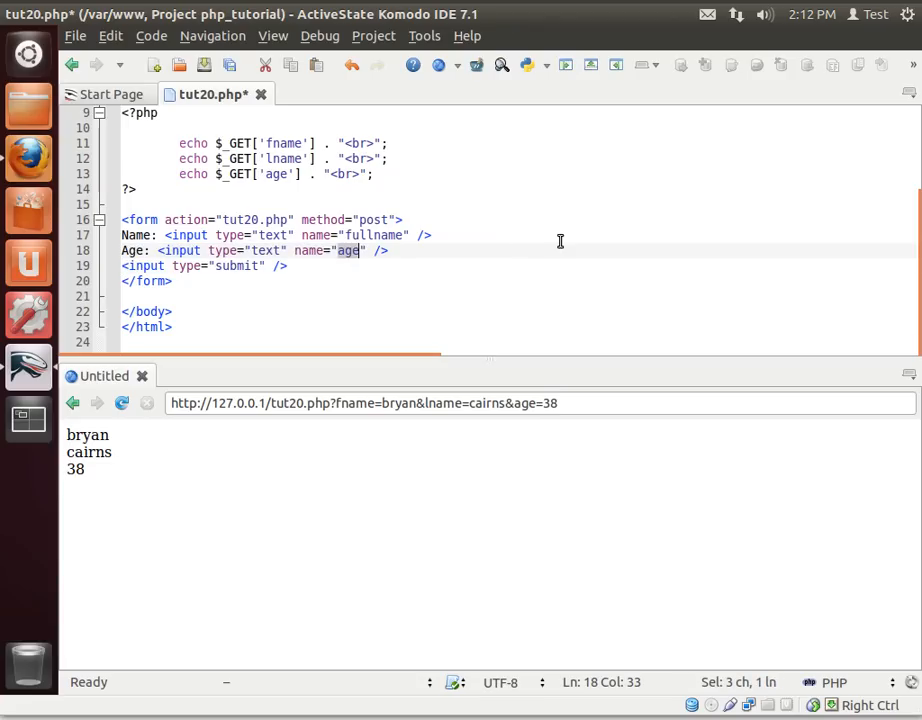
text(guess)
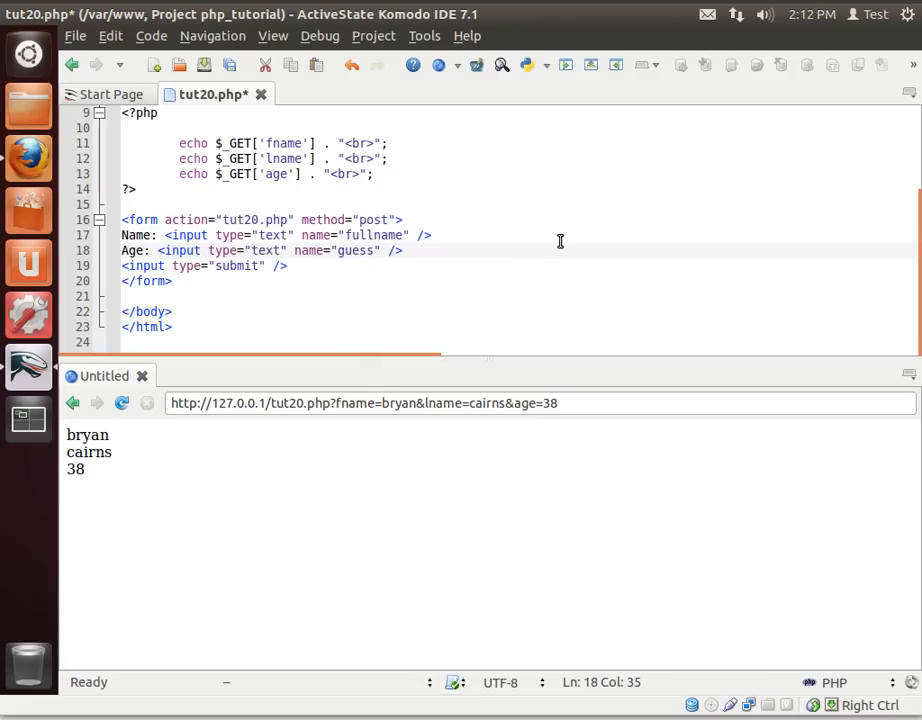
text(age)
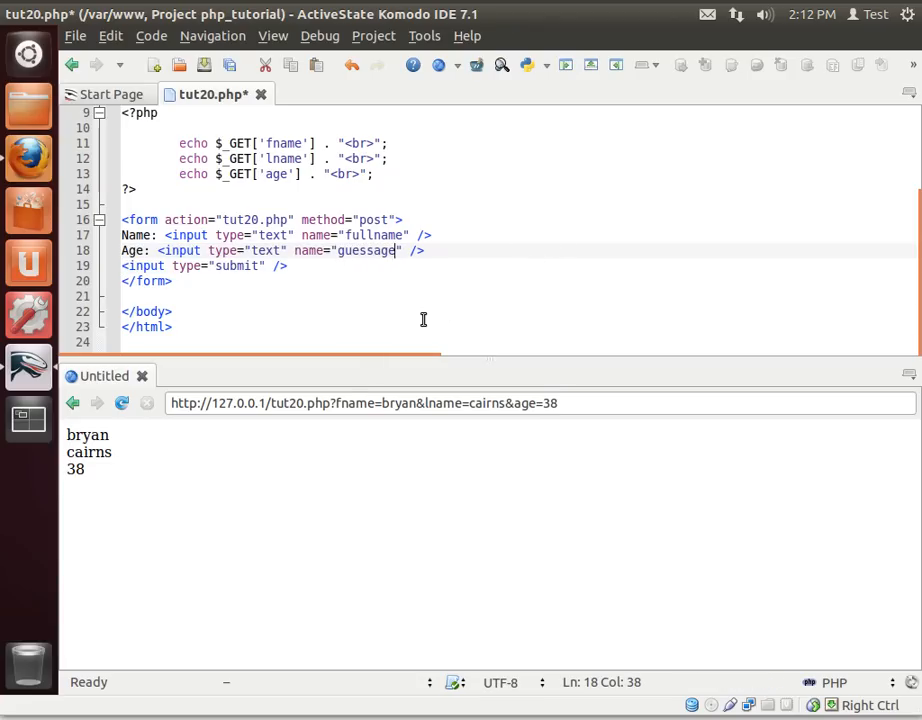
click(171, 311)
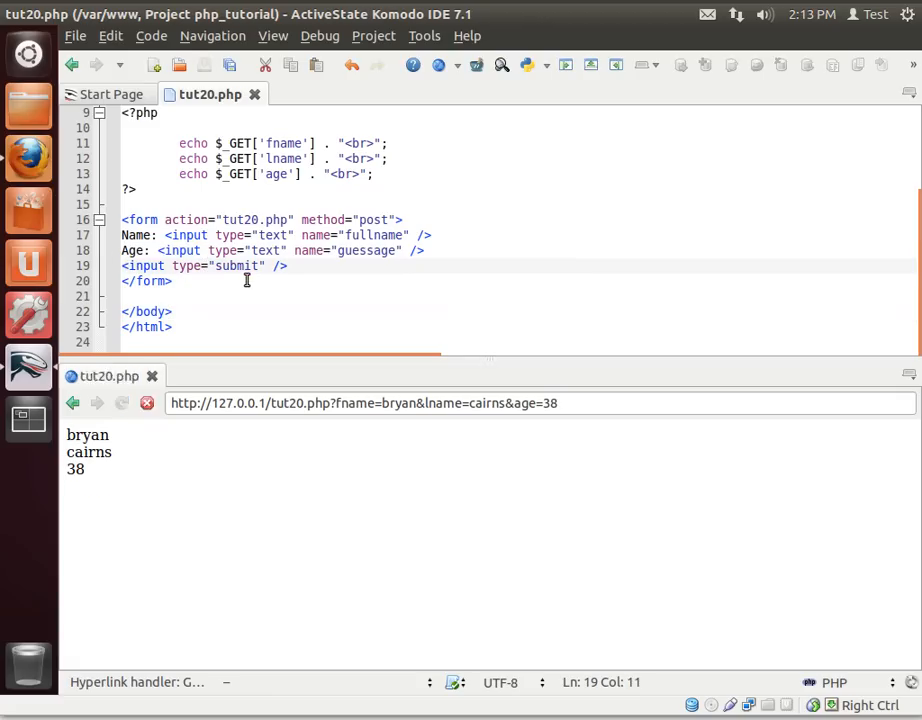
Reload the preview to show the new form and check the fullname and guessage names
click(122, 403)
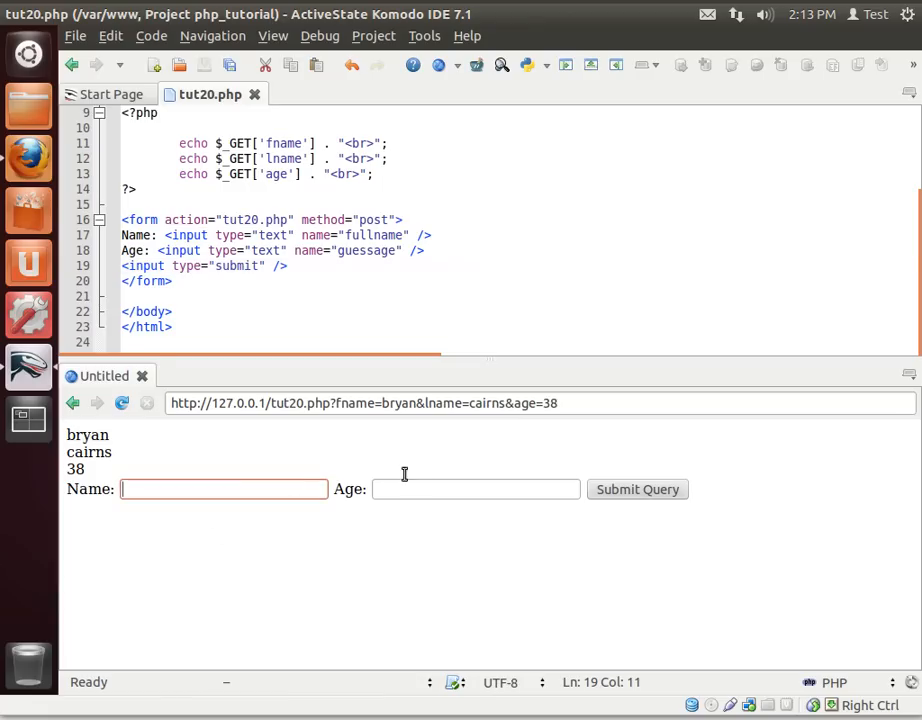
click(476, 489)
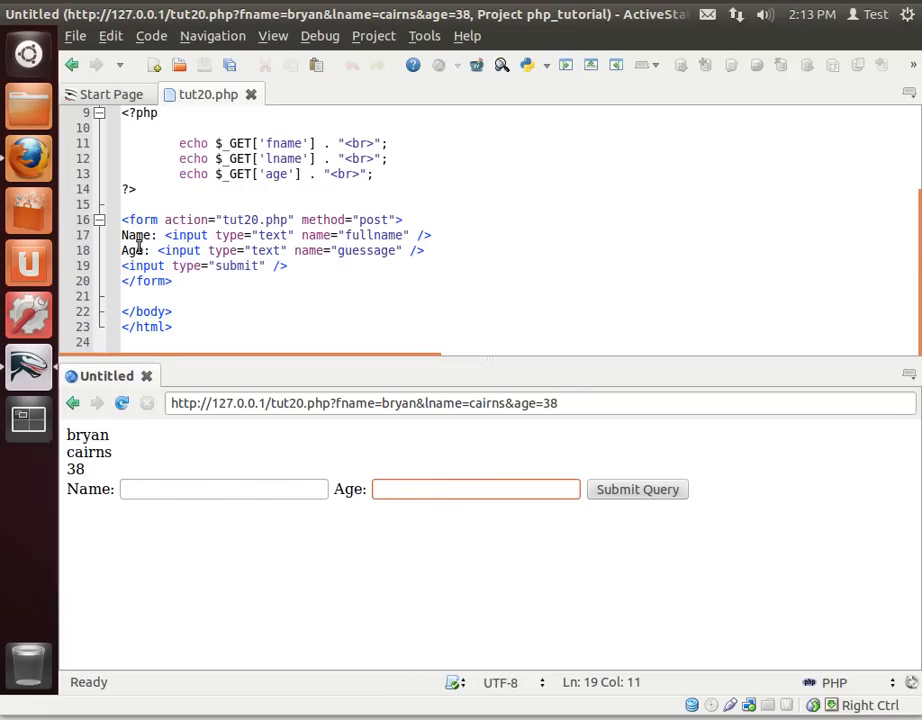
double_click(374, 235)
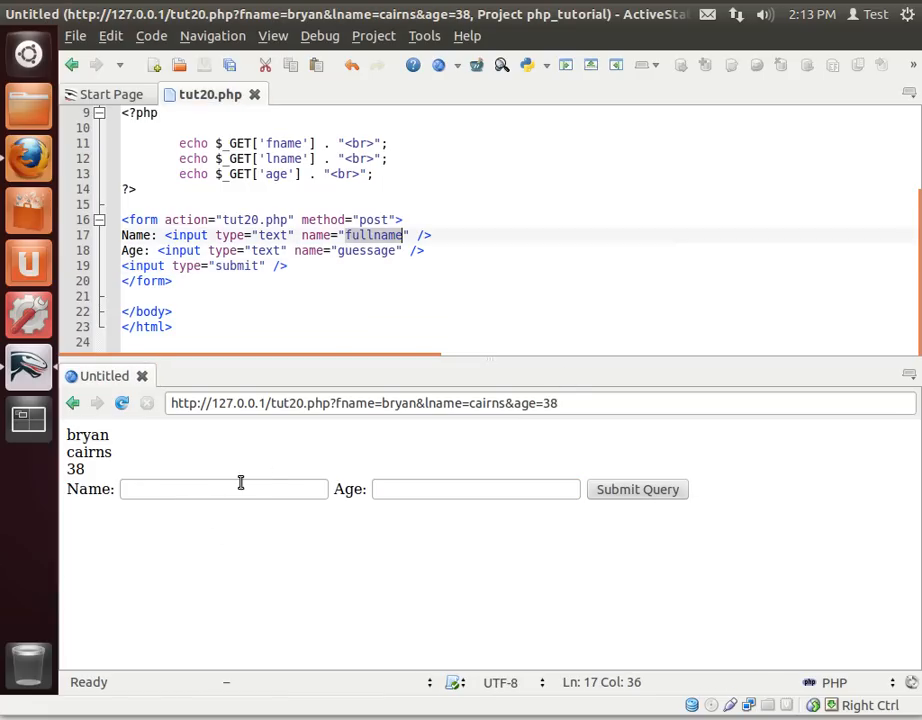
click(380, 250)
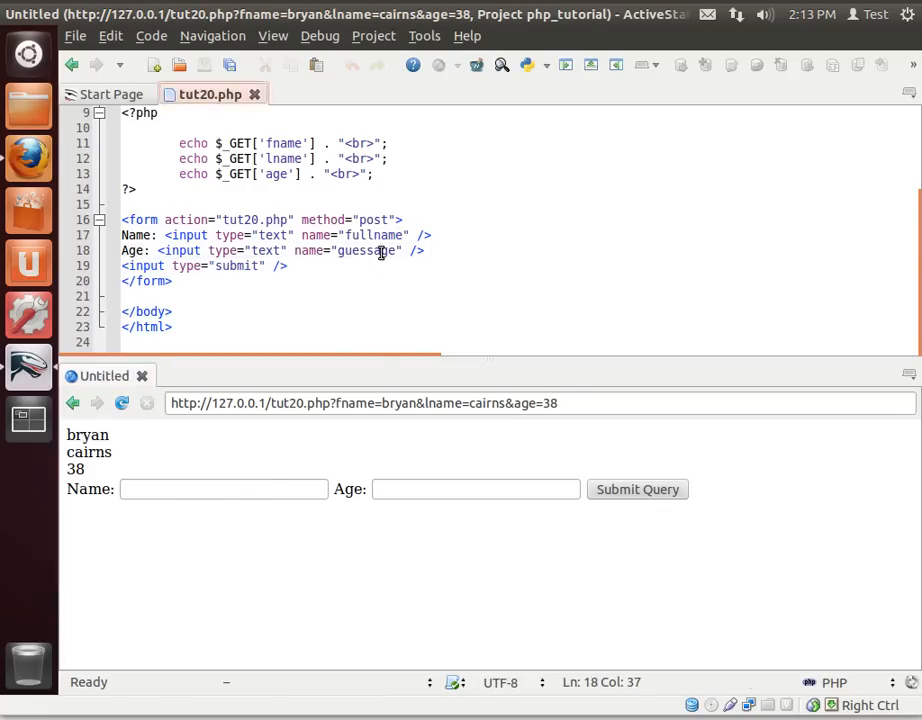
double_click(365, 250)
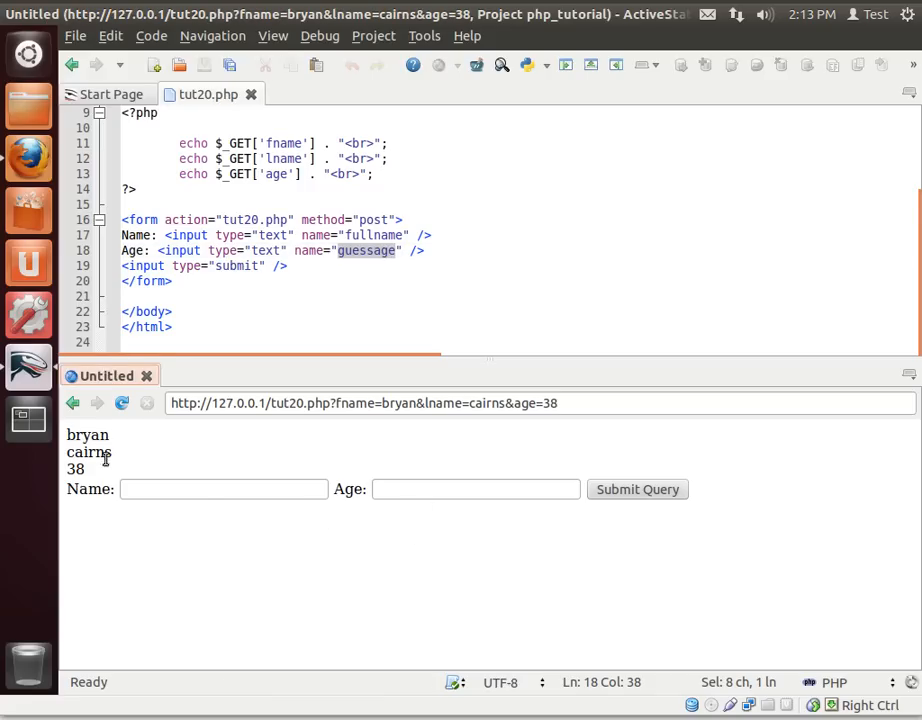
mouse_move(93, 472)
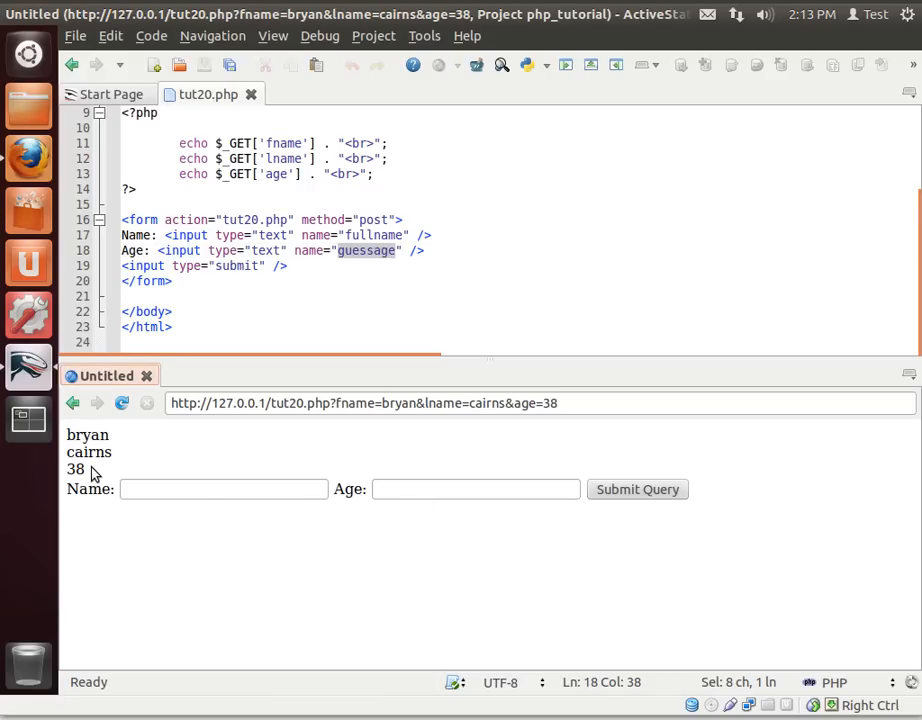
Submit Bryan and 38 in the preview form, then go back to the GET-echo page
click(224, 489)
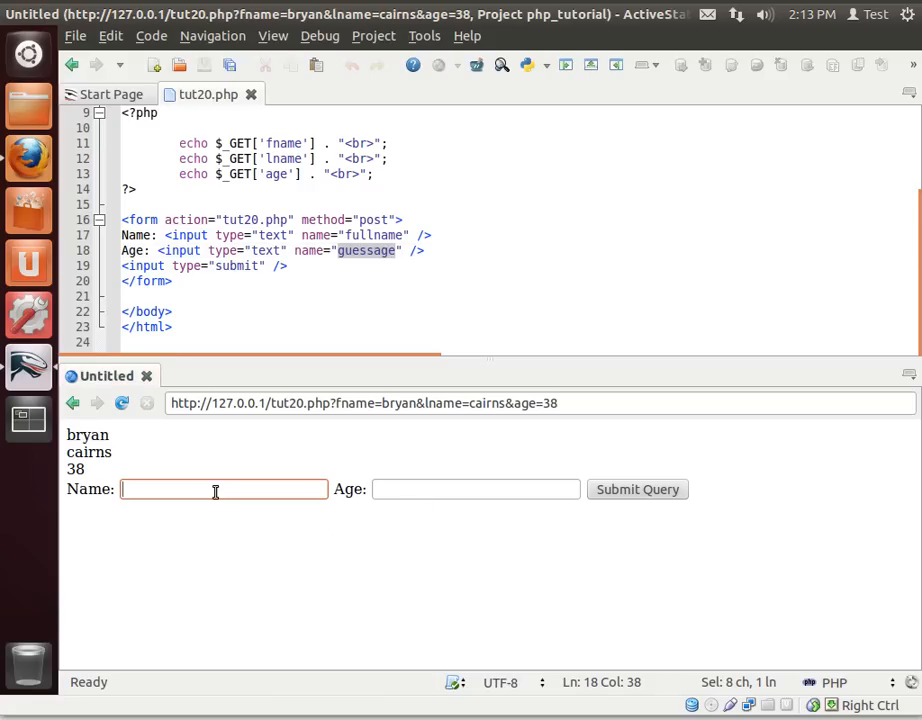
text(Bryan)
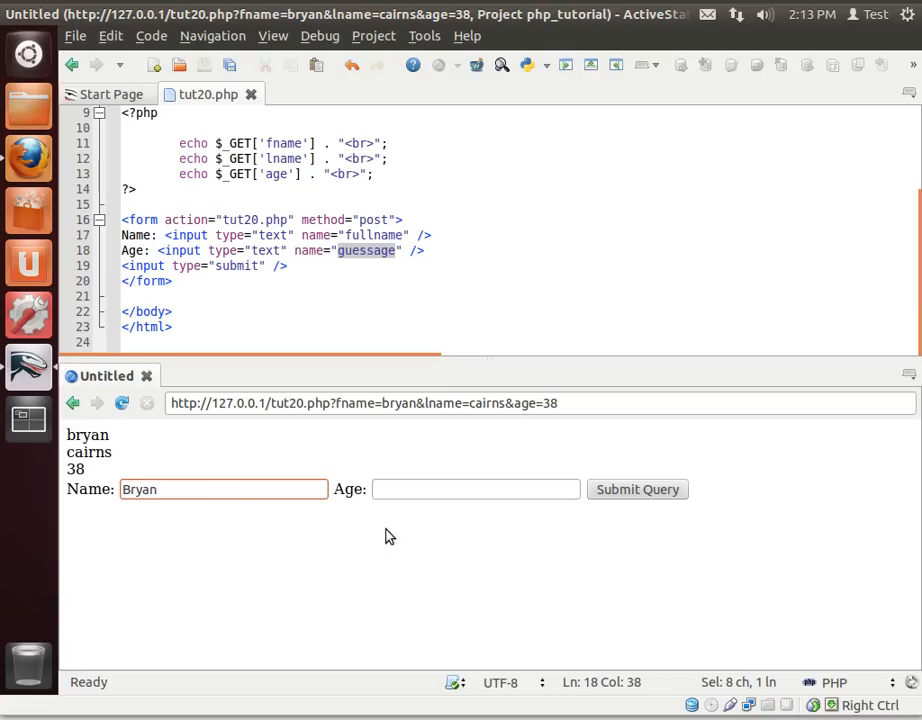
text(3)
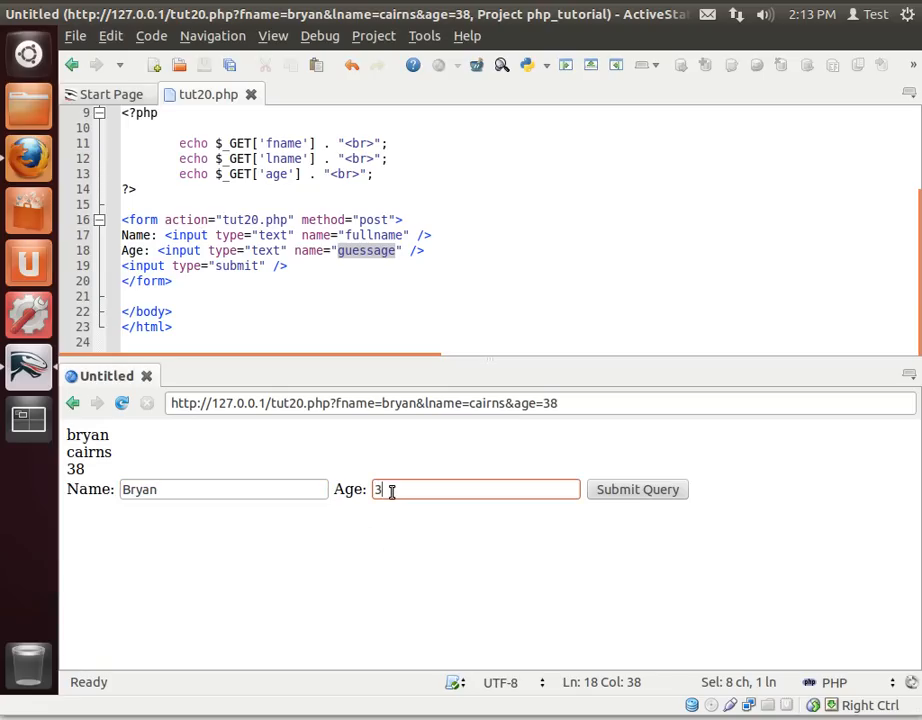
click(637, 489)
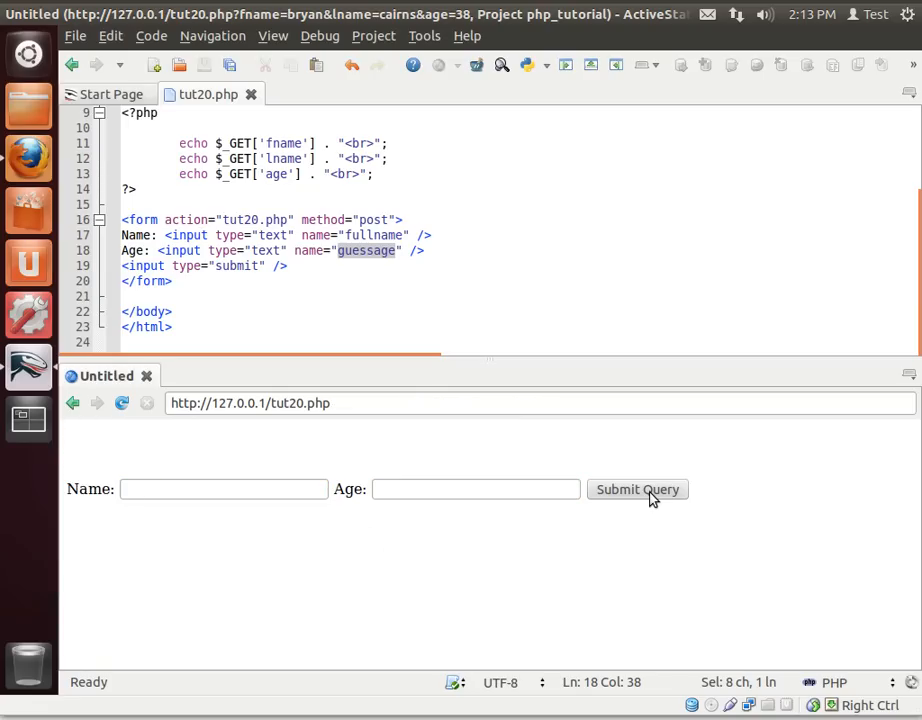
mouse_move(360, 403)
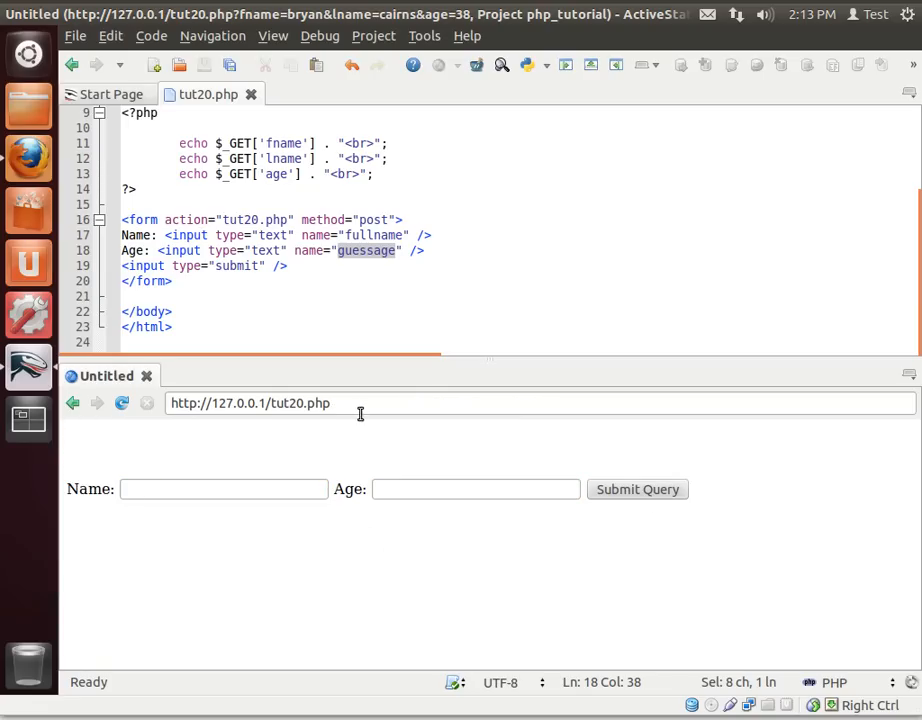
click(380, 402)
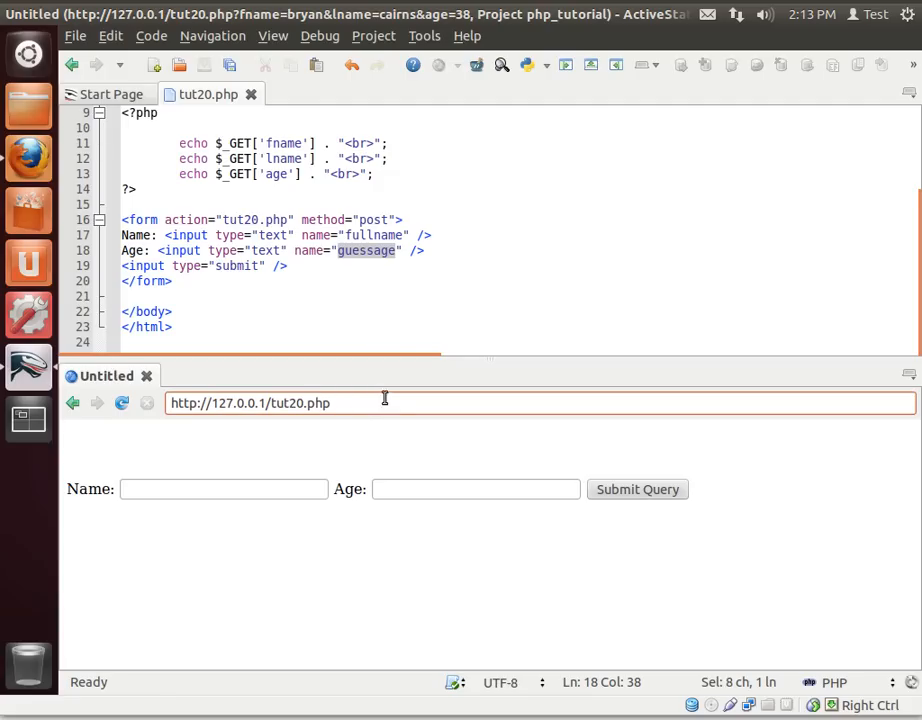
click(637, 489)
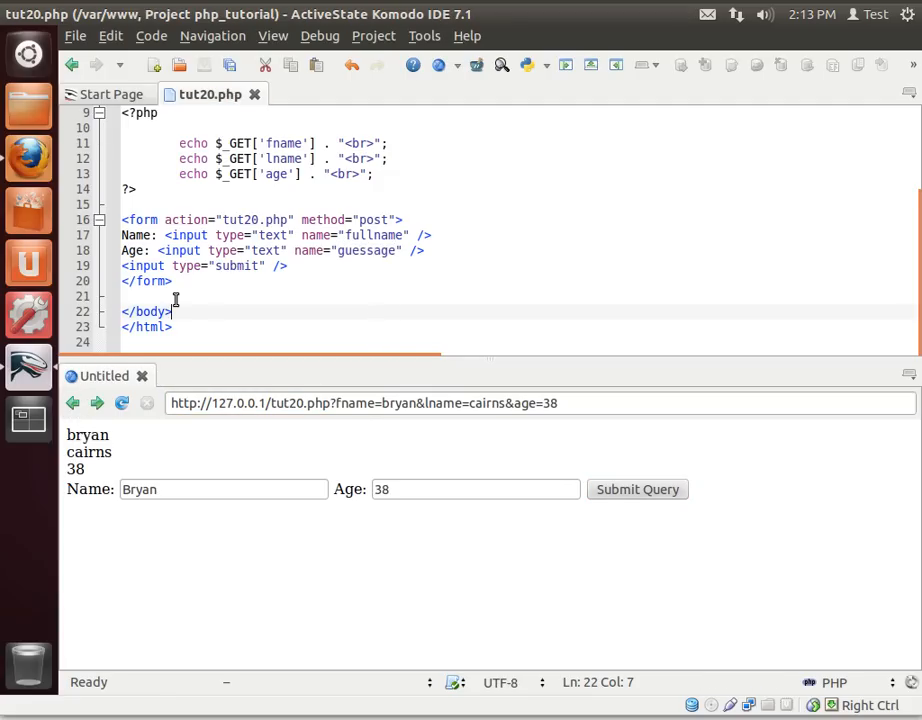
mouse_move(367, 200)
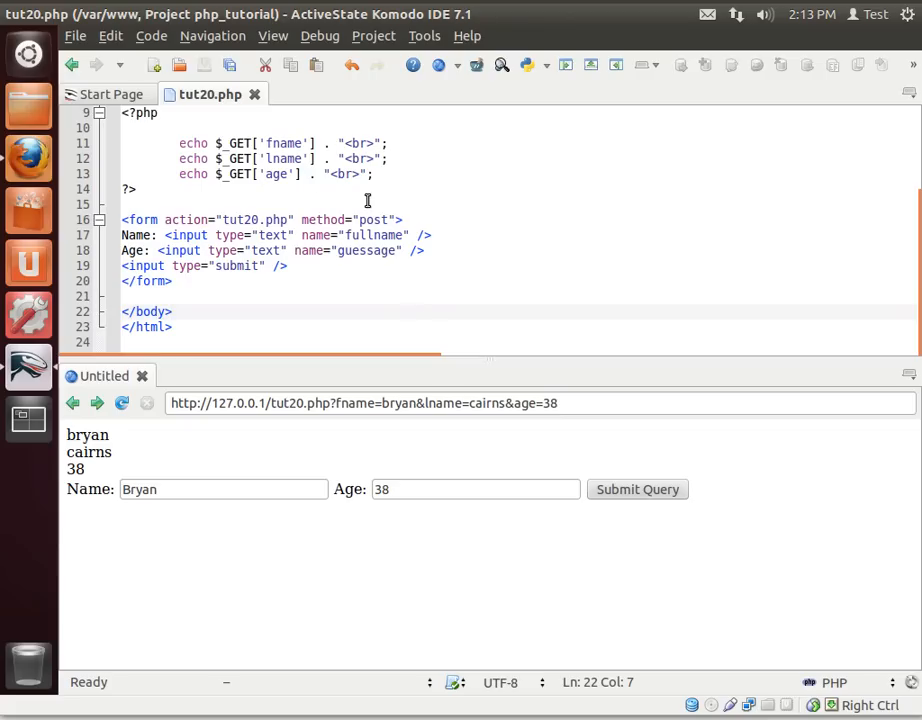
double_click(236, 143)
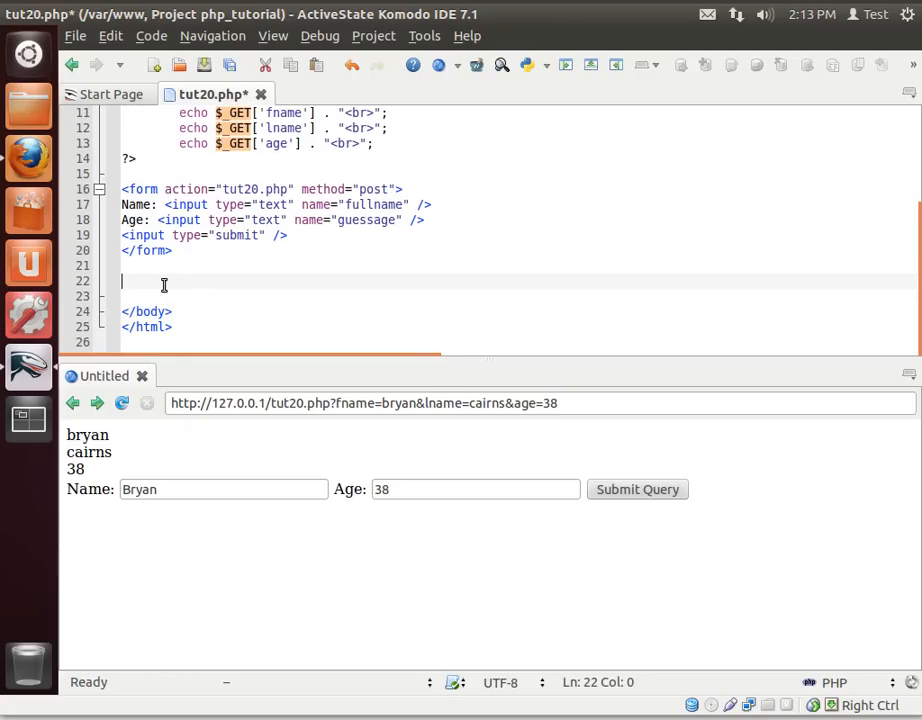
Add a new <?php ?> block after the form
text(<?)
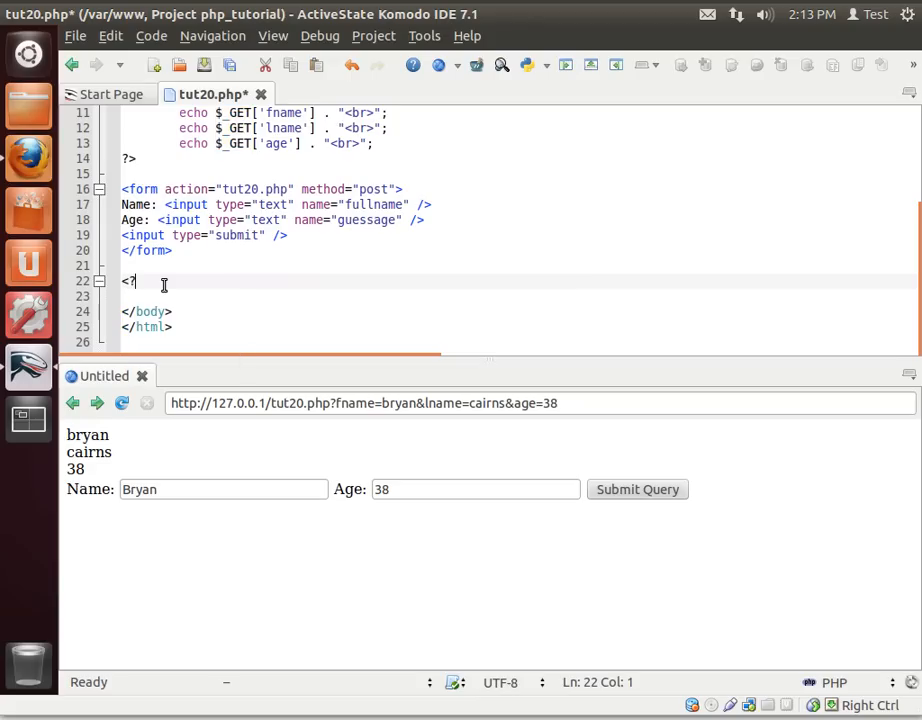
text(php)
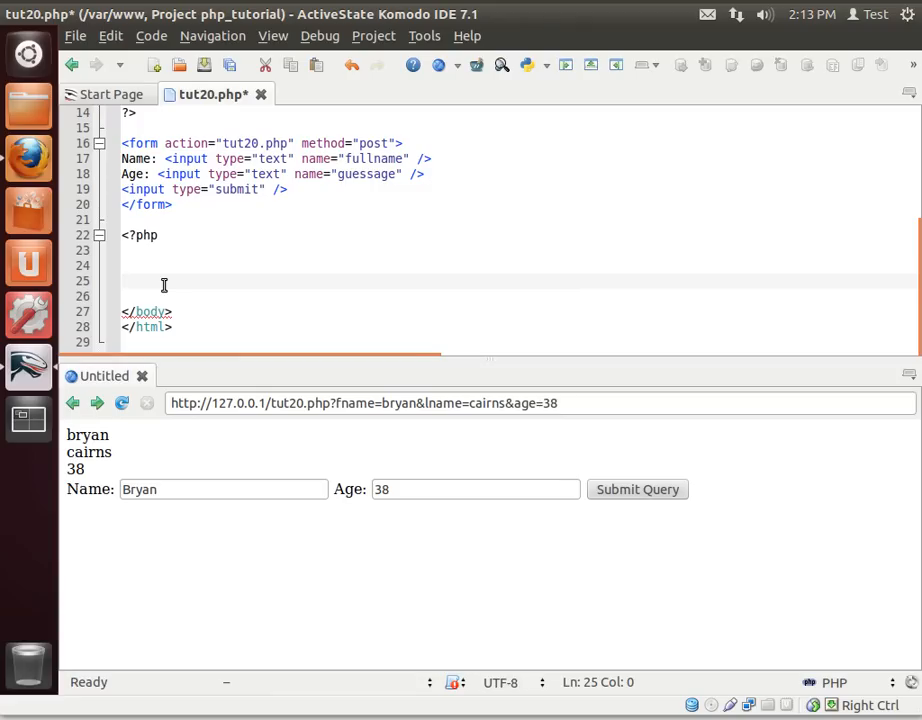
click(122, 281)
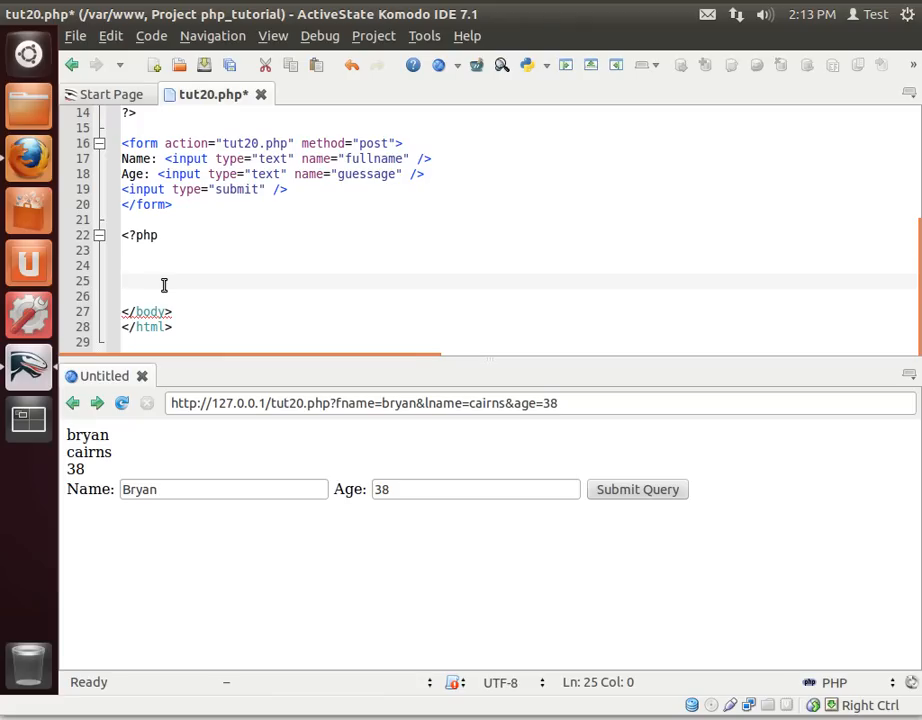
text(?)
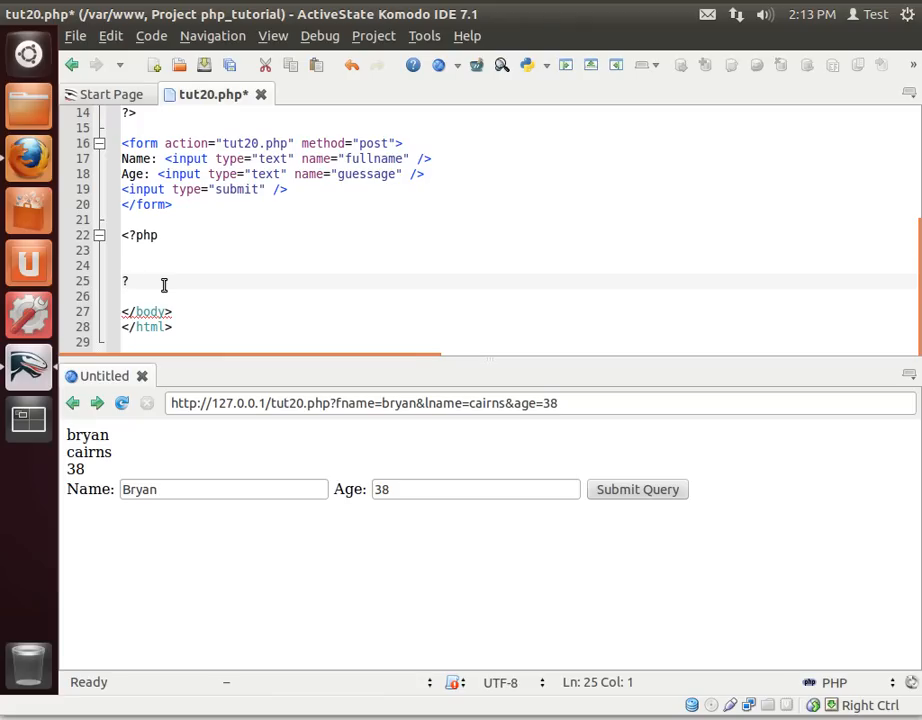
text(>)
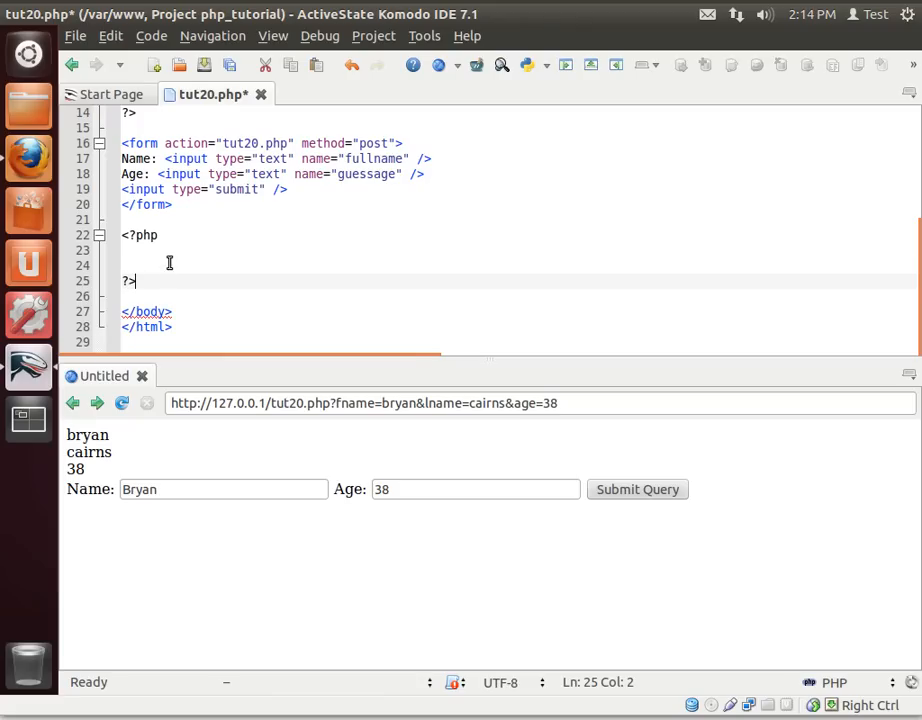
click(178, 250)
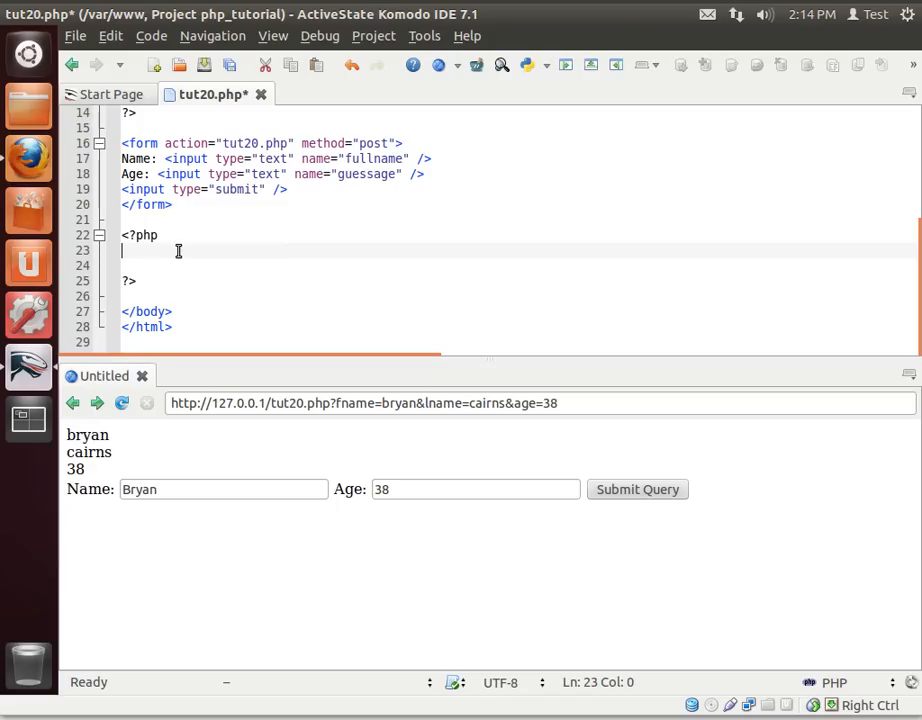
Change the echoes to $_POST['fullname'] and $_POST['guessage'] and remove the age line
scroll(up, 3)
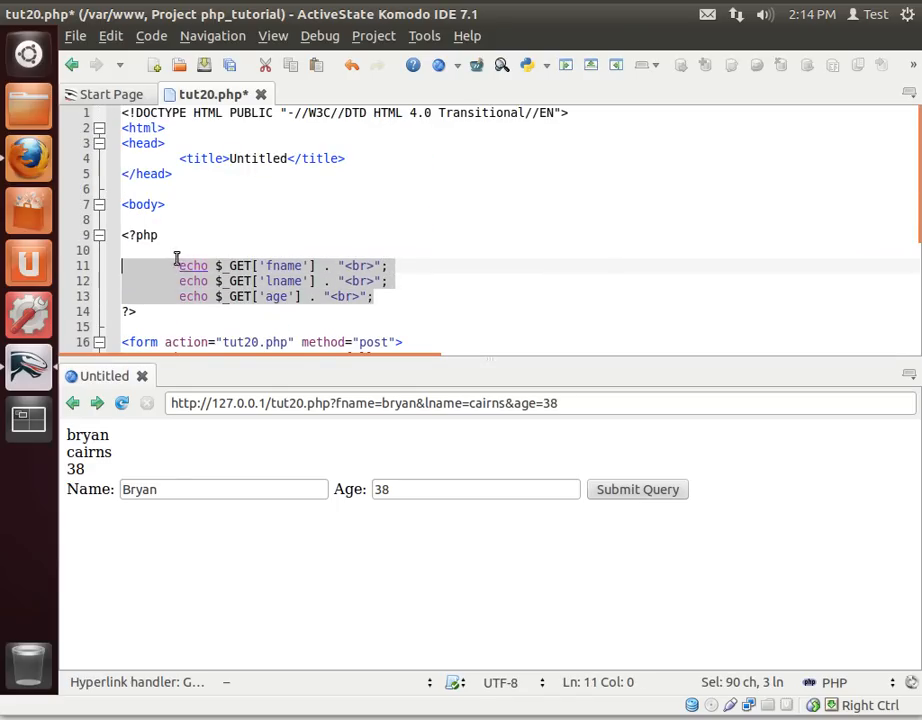
scroll(down, 3)
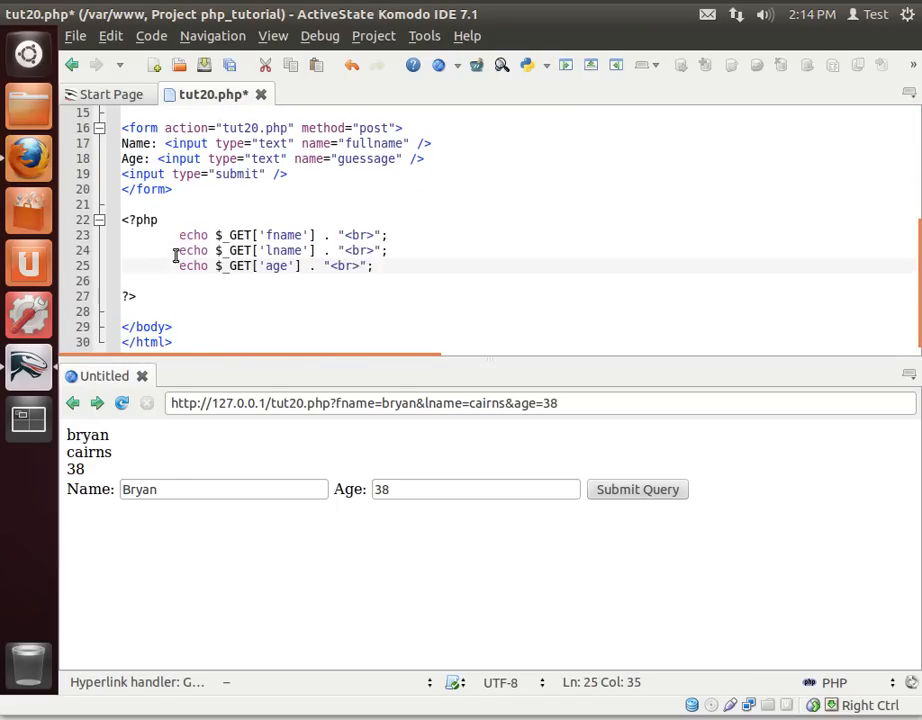
double_click(239, 235)
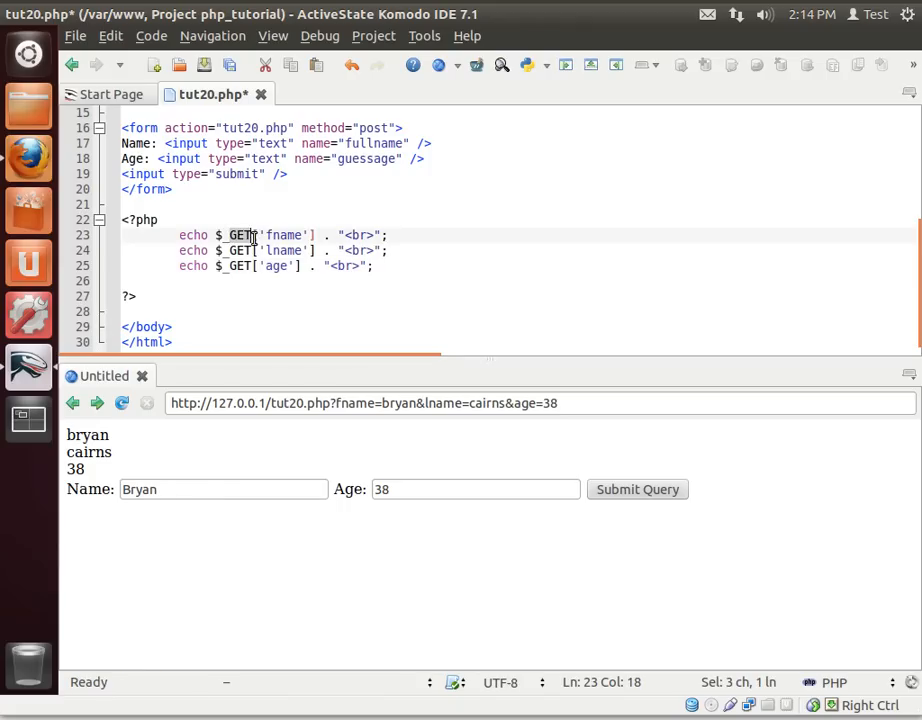
text(POST)
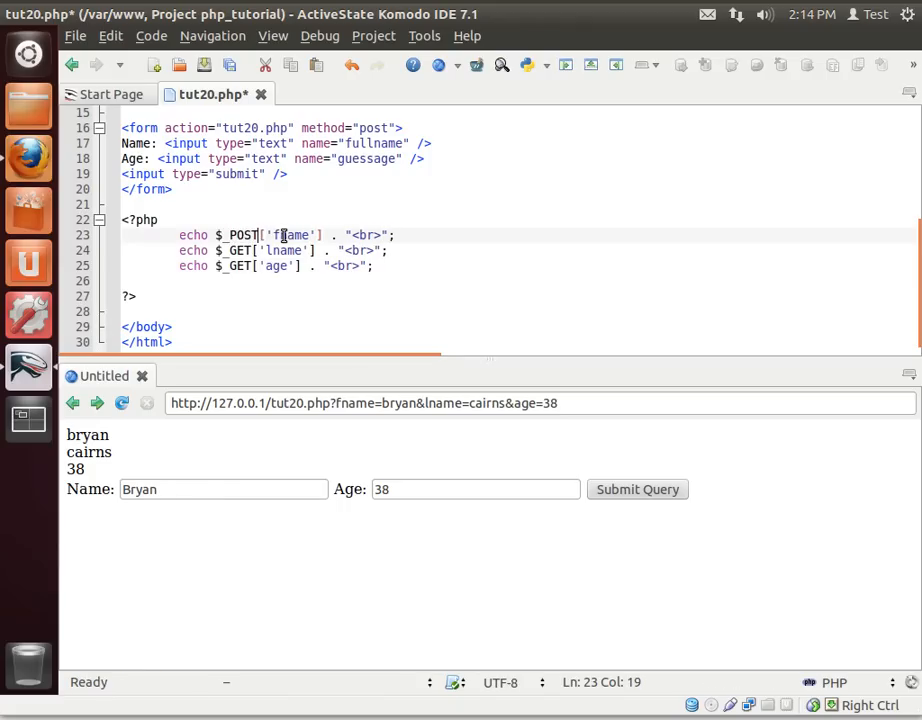
double_click(237, 234)
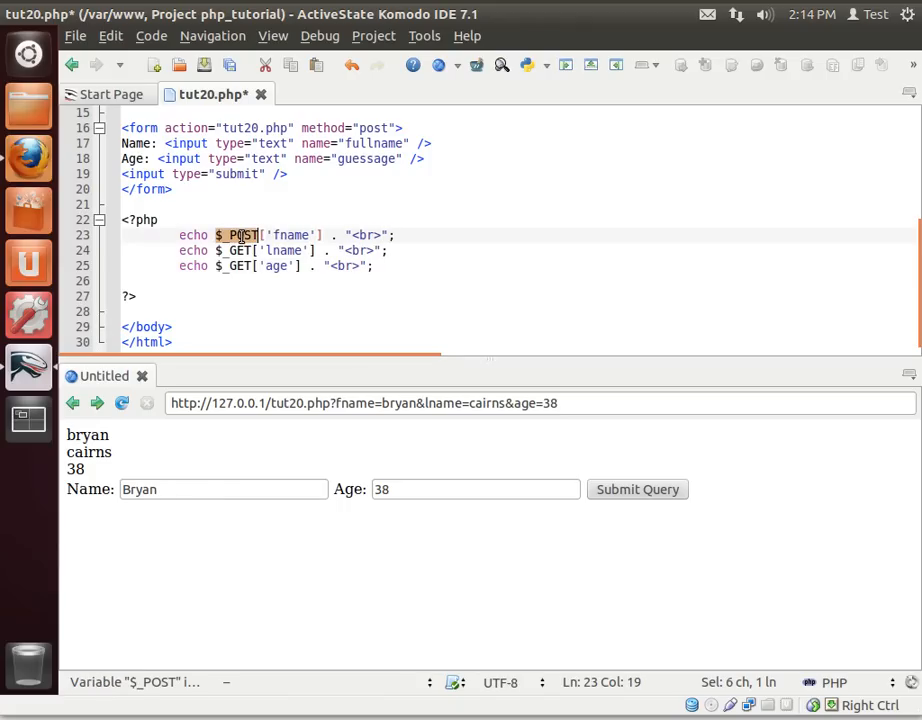
click(238, 250)
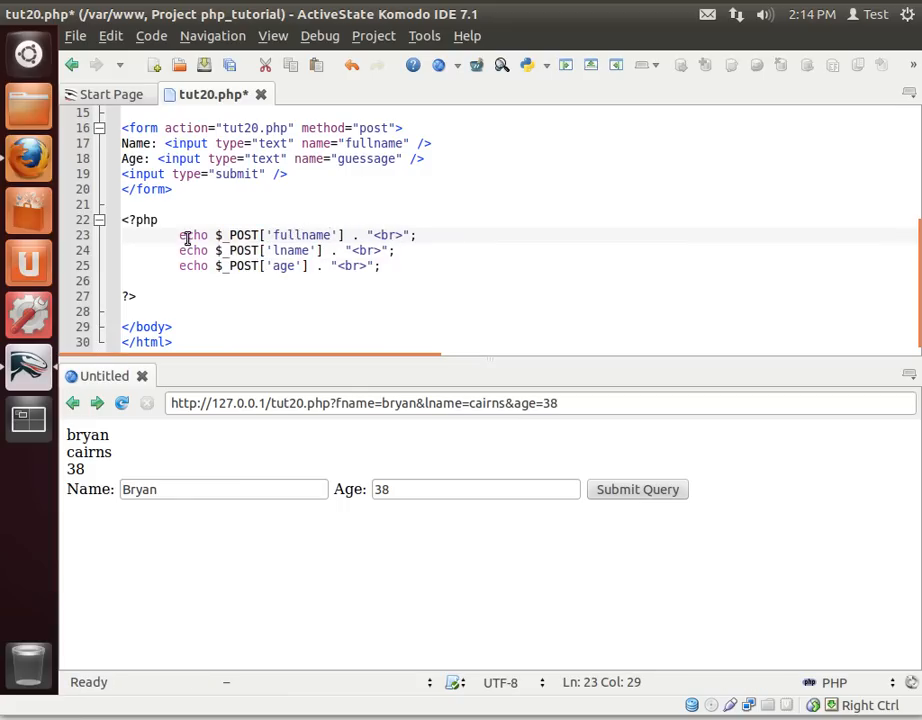
double_click(292, 250)
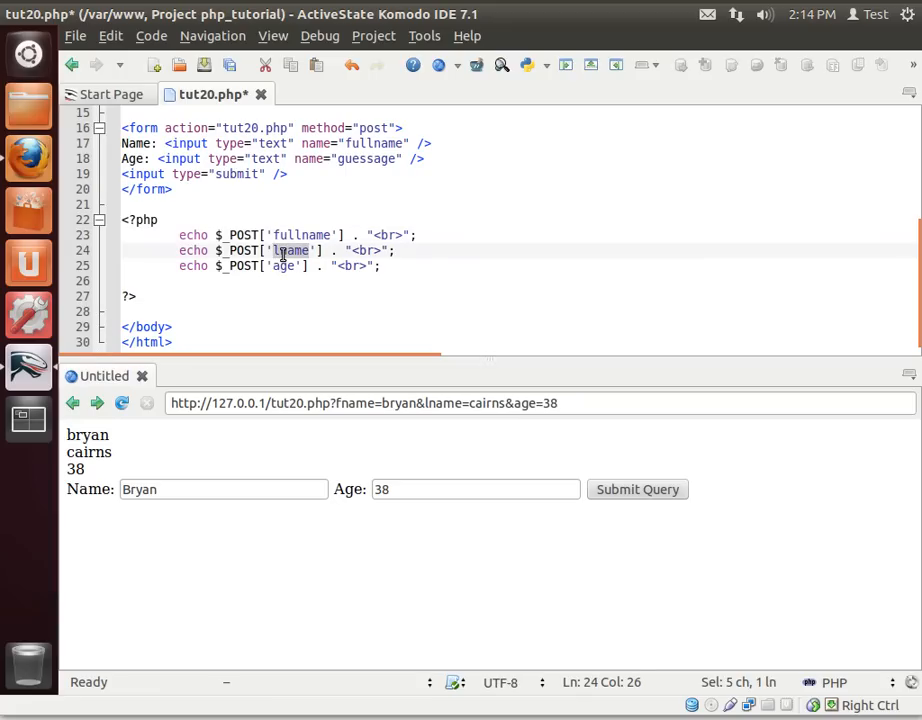
text(guess)
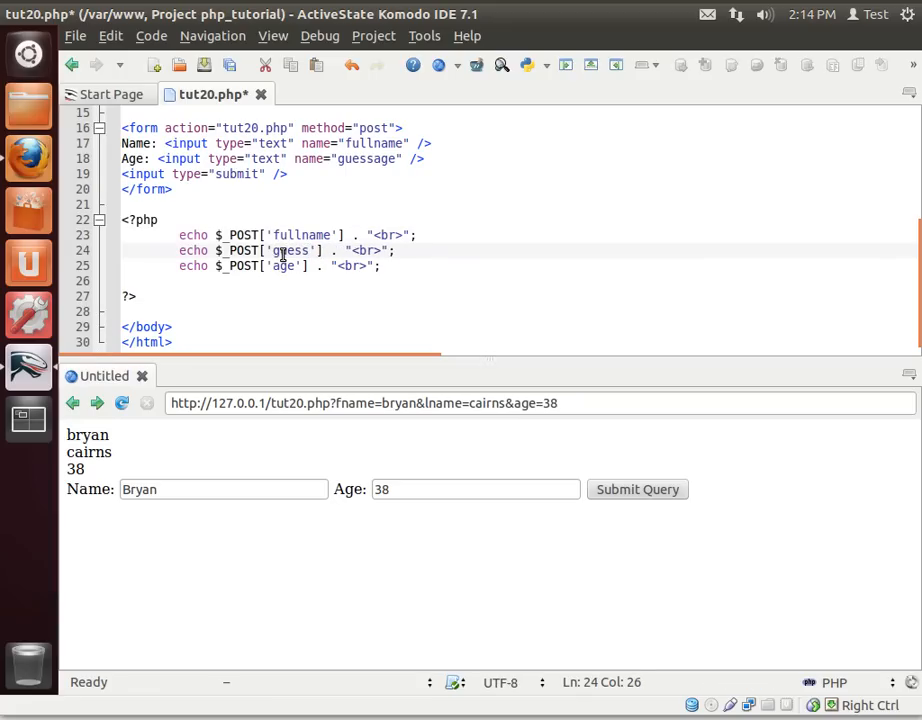
text(age)
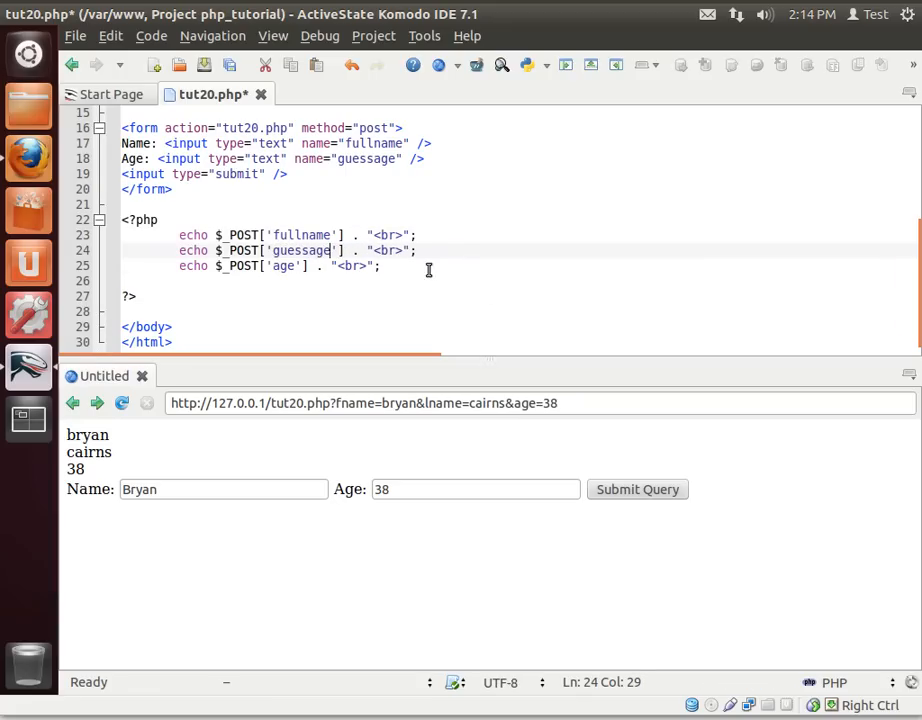
key(Delete)
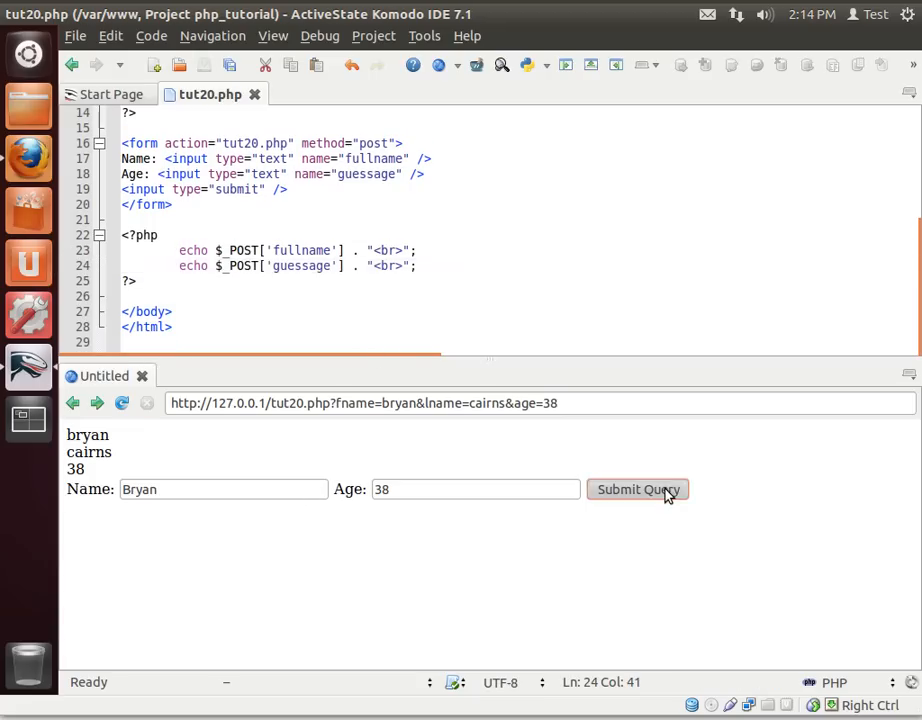
Submit Bryan and 38, then Chad and 21, through the preview's POST form
click(638, 489)
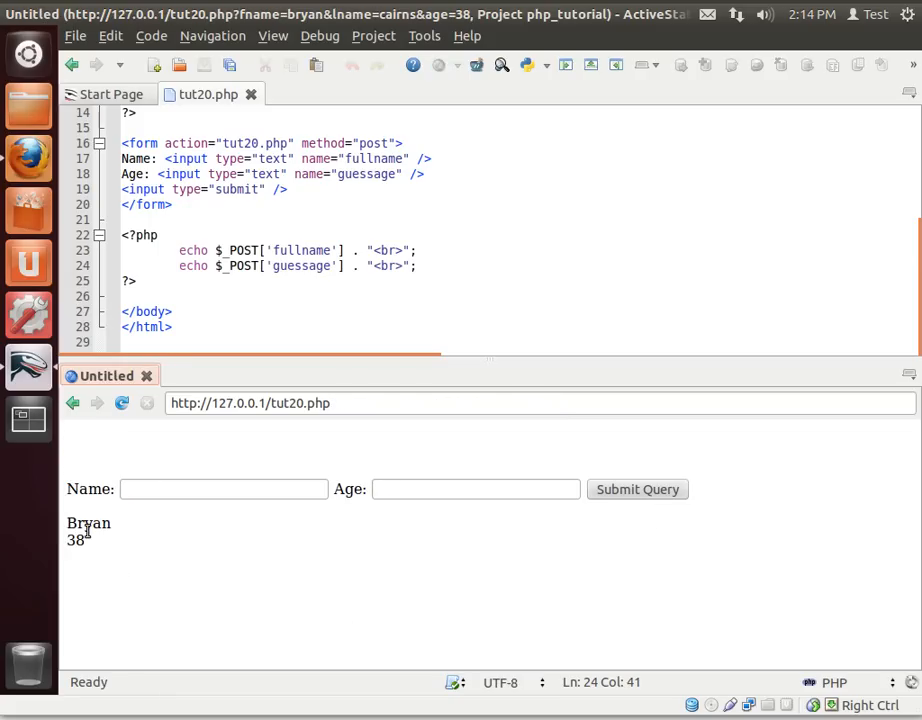
click(223, 489)
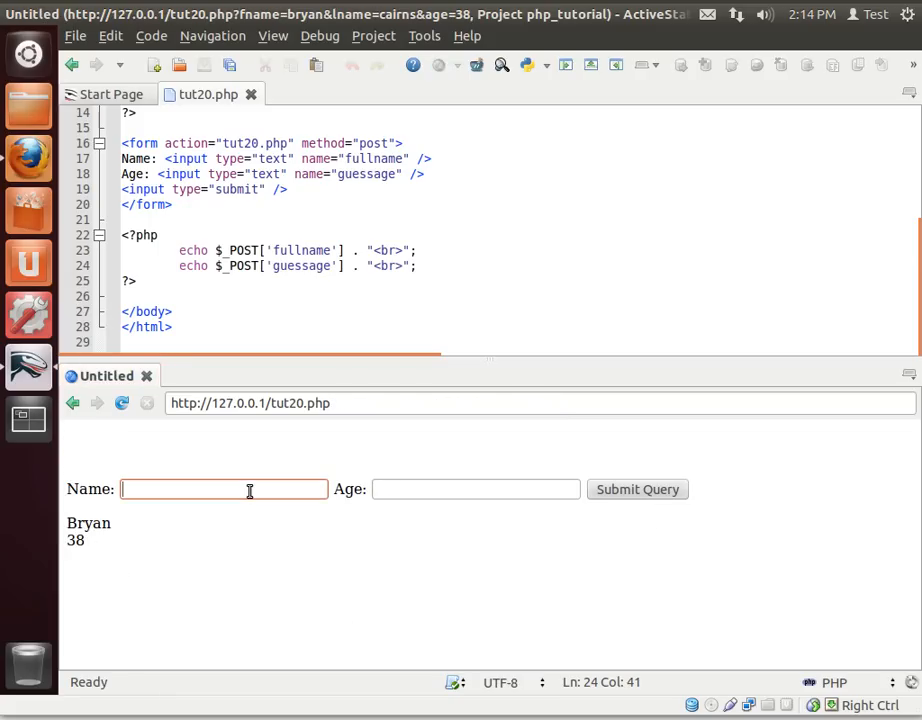
text(Chad)
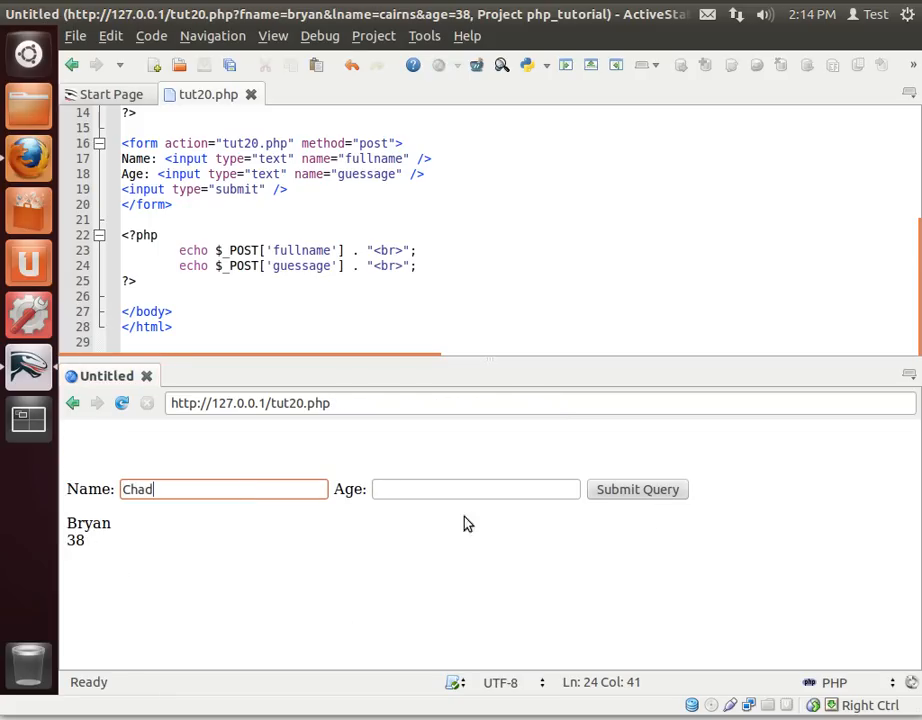
text(21)
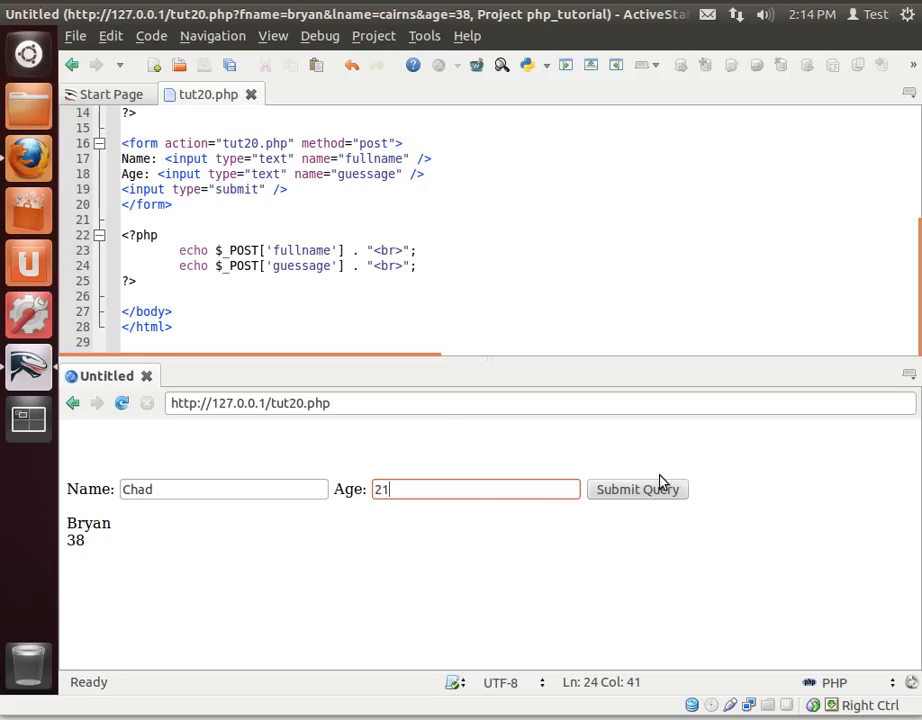
click(637, 489)
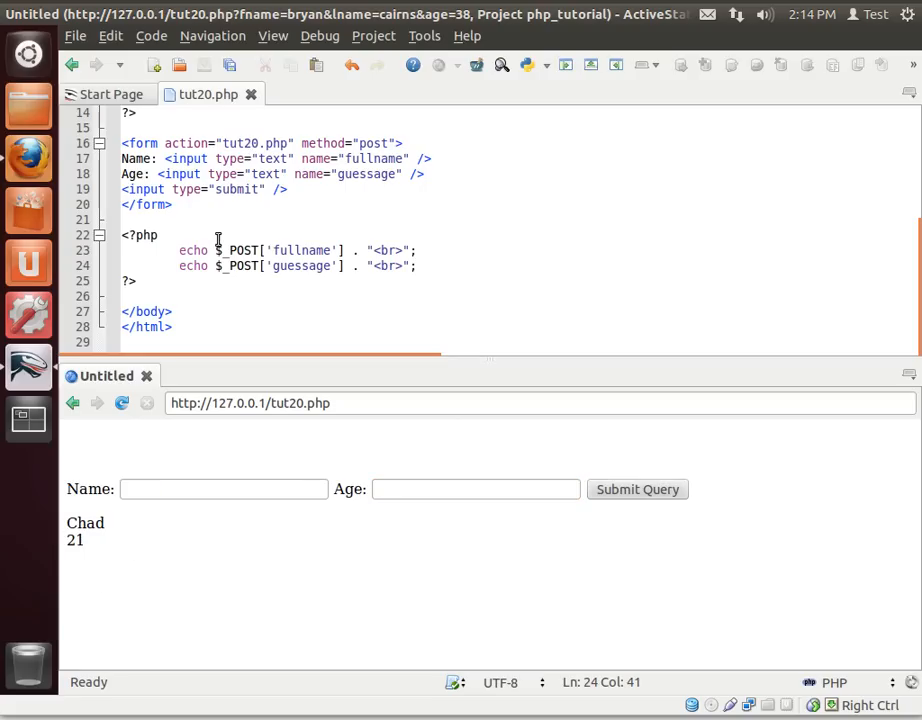
mouse_move(170, 288)
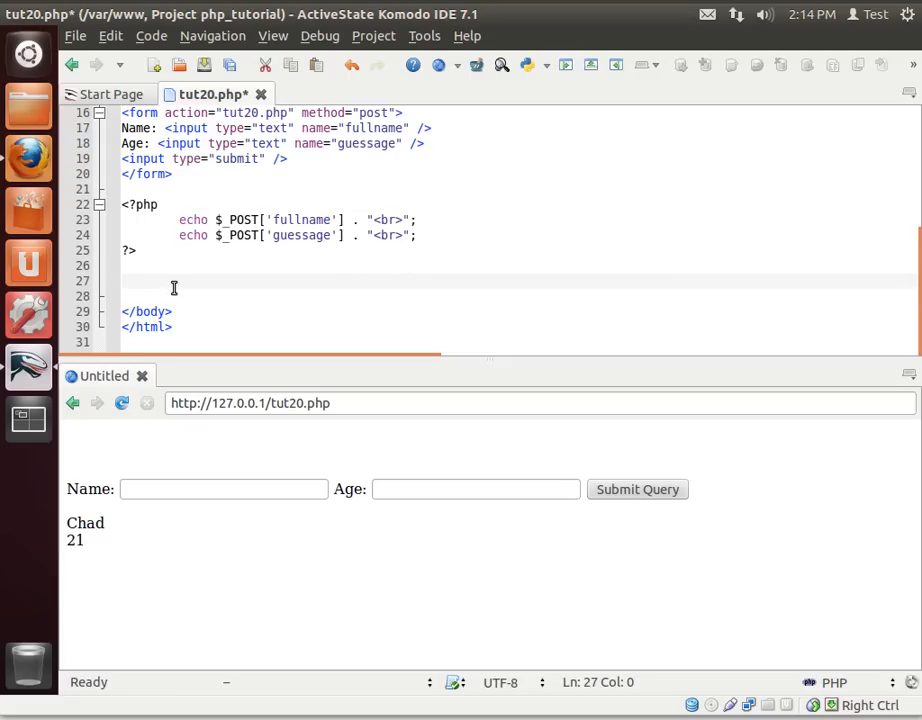
Add a <br>Lets see everything<br> line and a $_REQUEST echo block for all five fields
text(<br>Lets s)
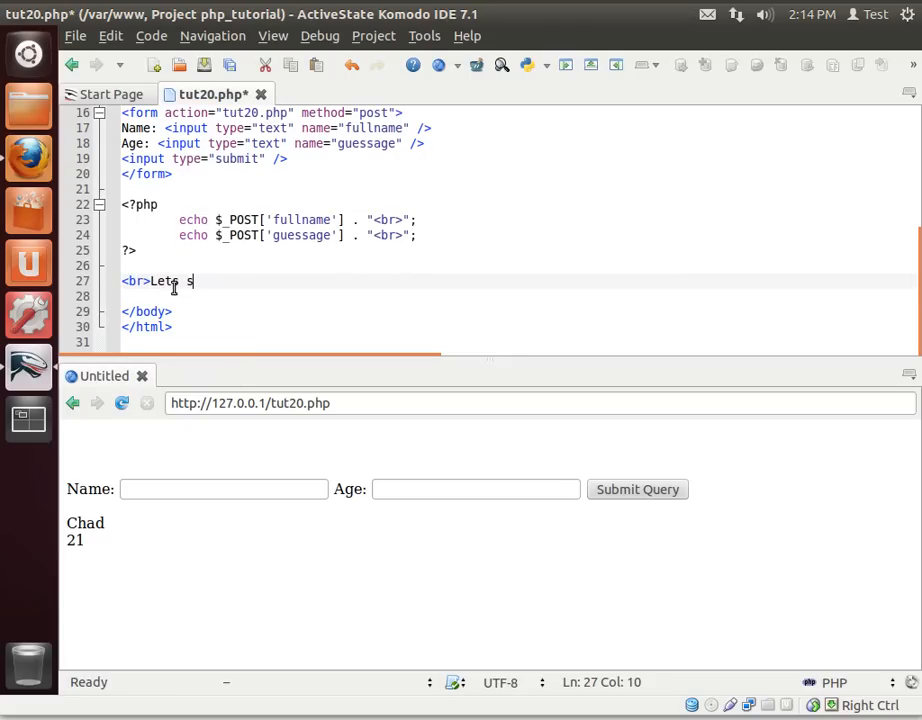
text(ee eve)
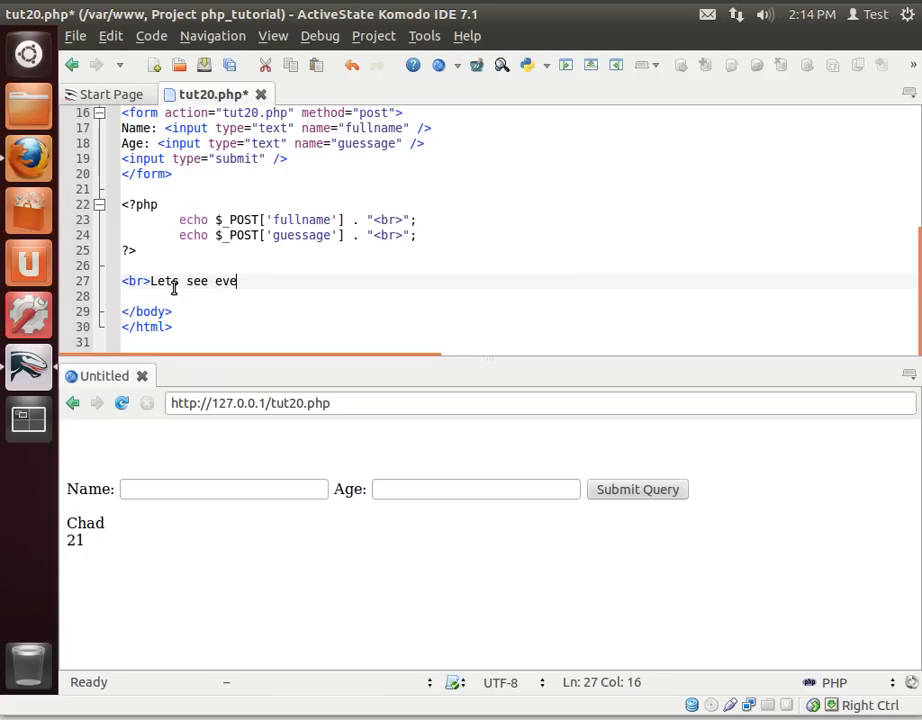
text(rything)
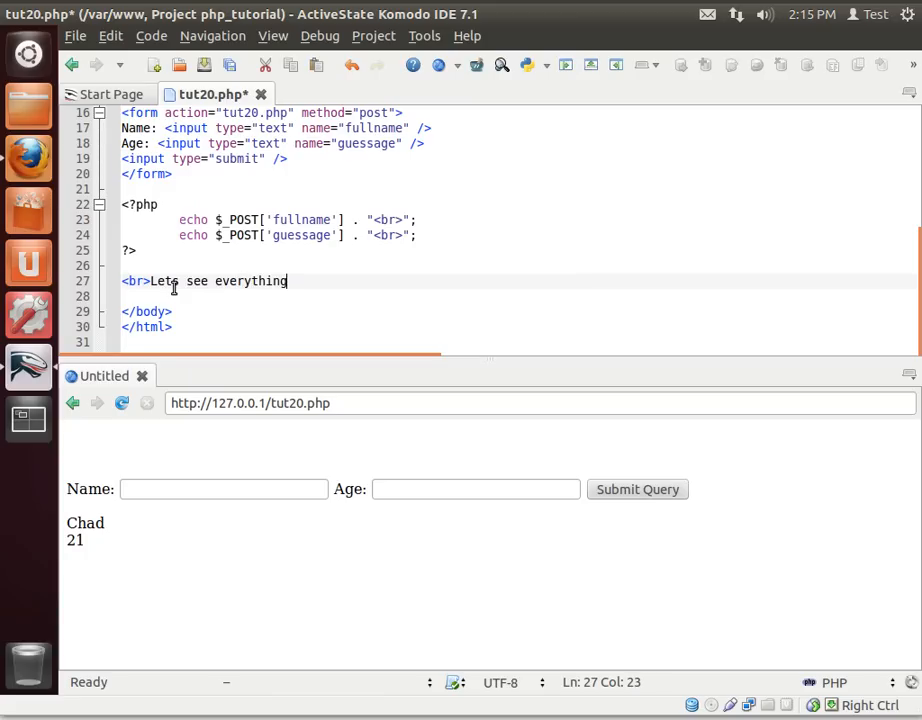
text(<br>)
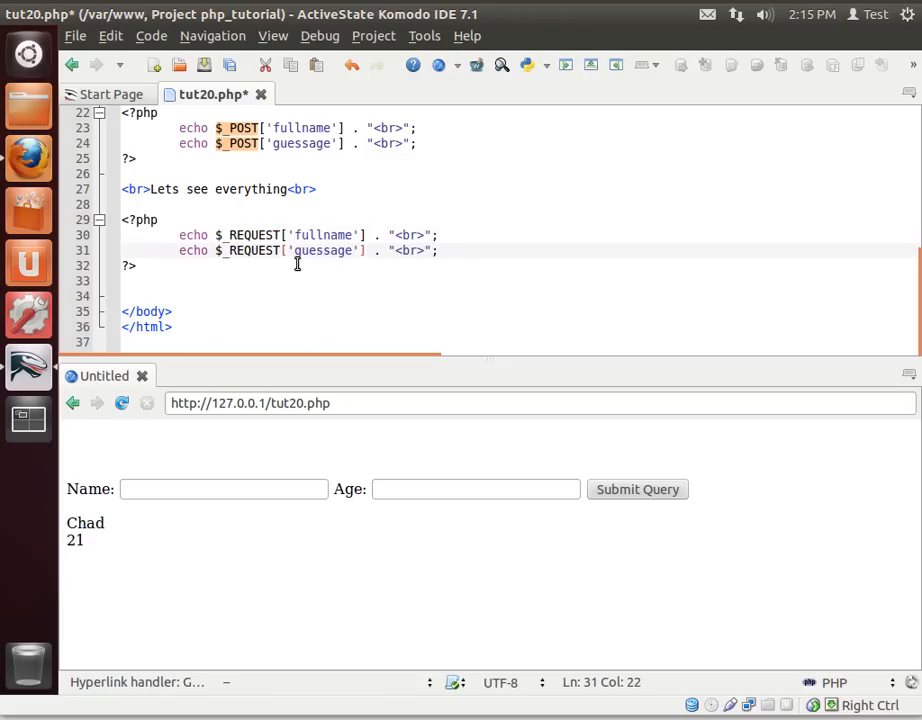
double_click(323, 235)
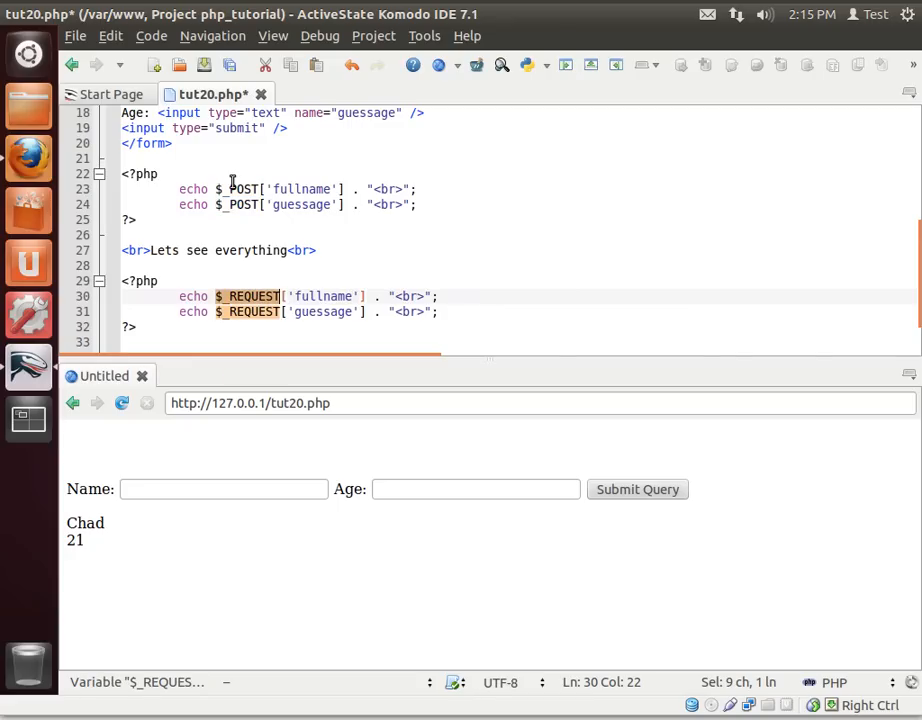
mouse_move(352, 281)
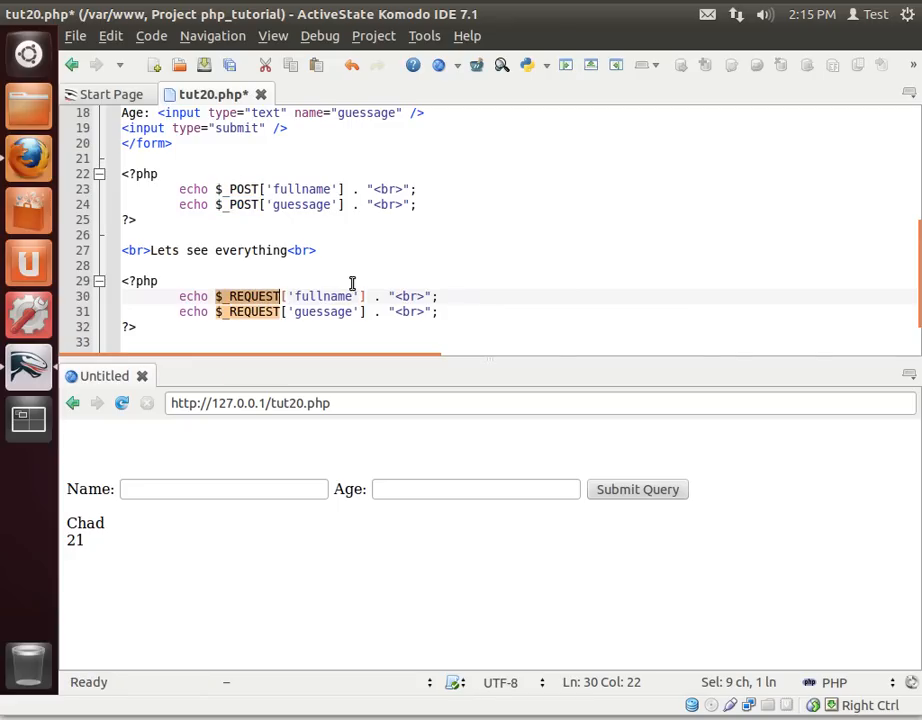
scroll(up, 3)
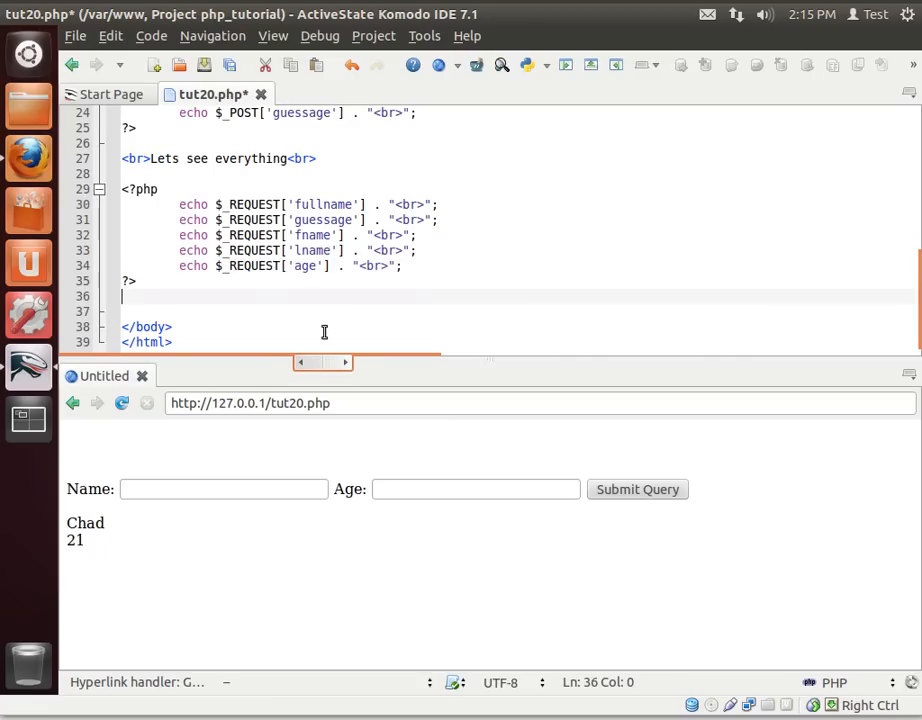
Reload the preview and resend the form data so Chad and 21 appear
click(122, 403)
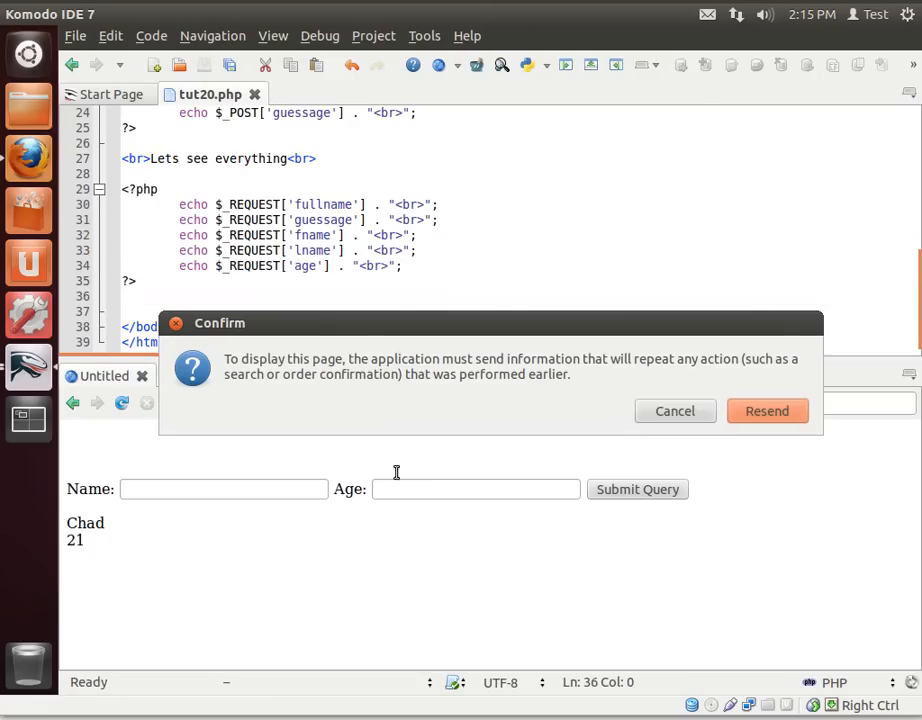
mouse_move(415, 393)
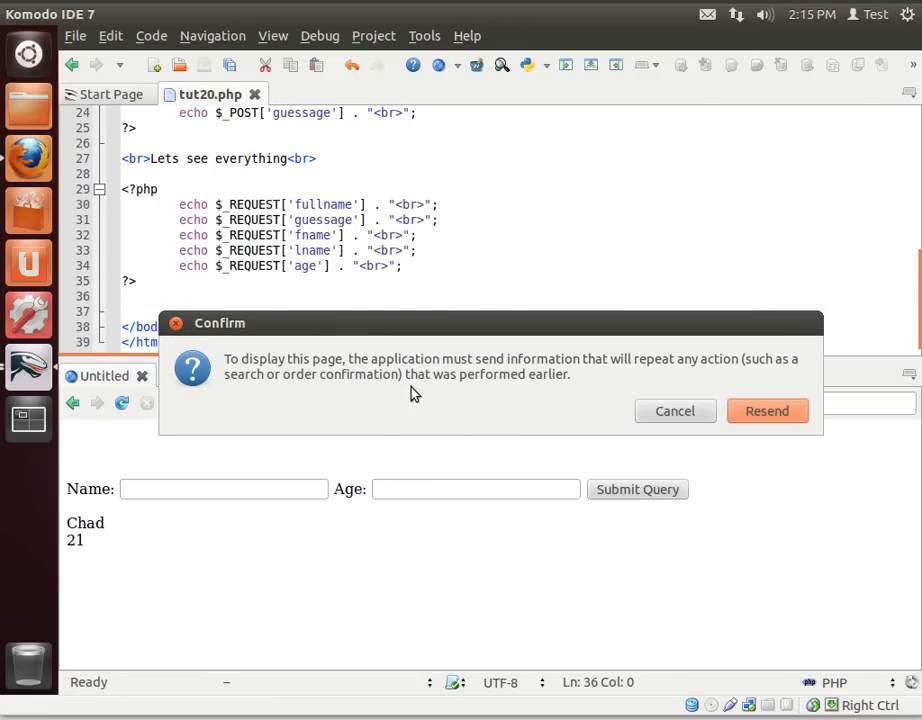
mouse_move(290, 393)
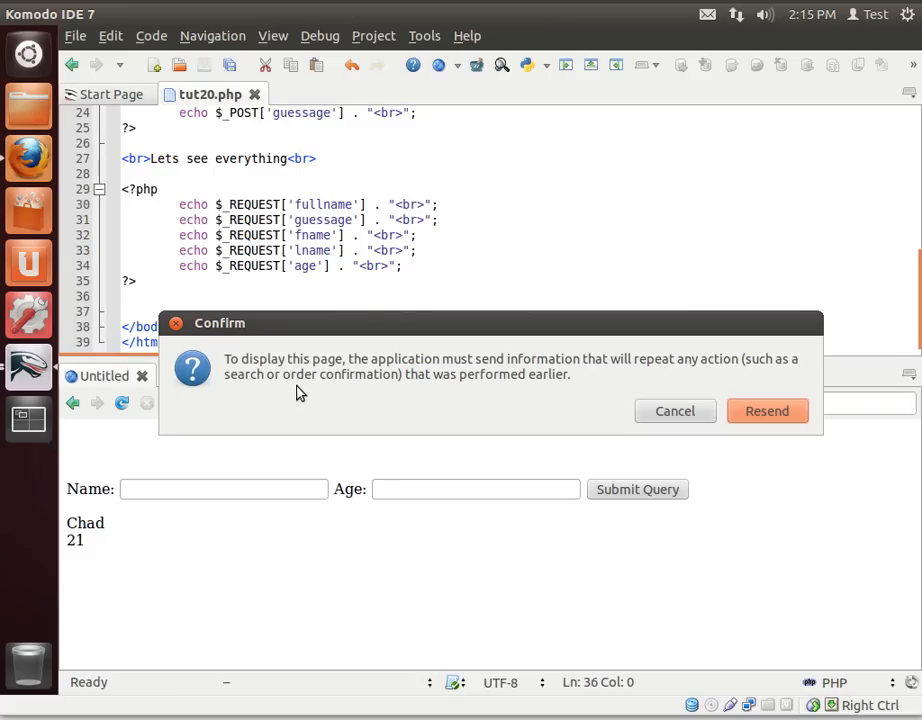
mouse_move(767, 411)
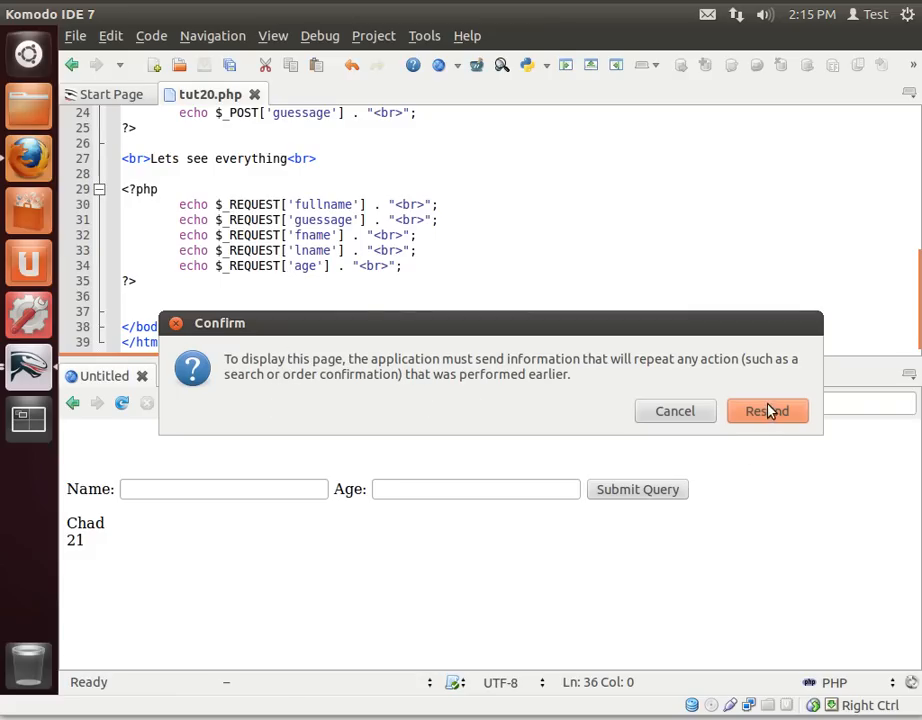
click(767, 411)
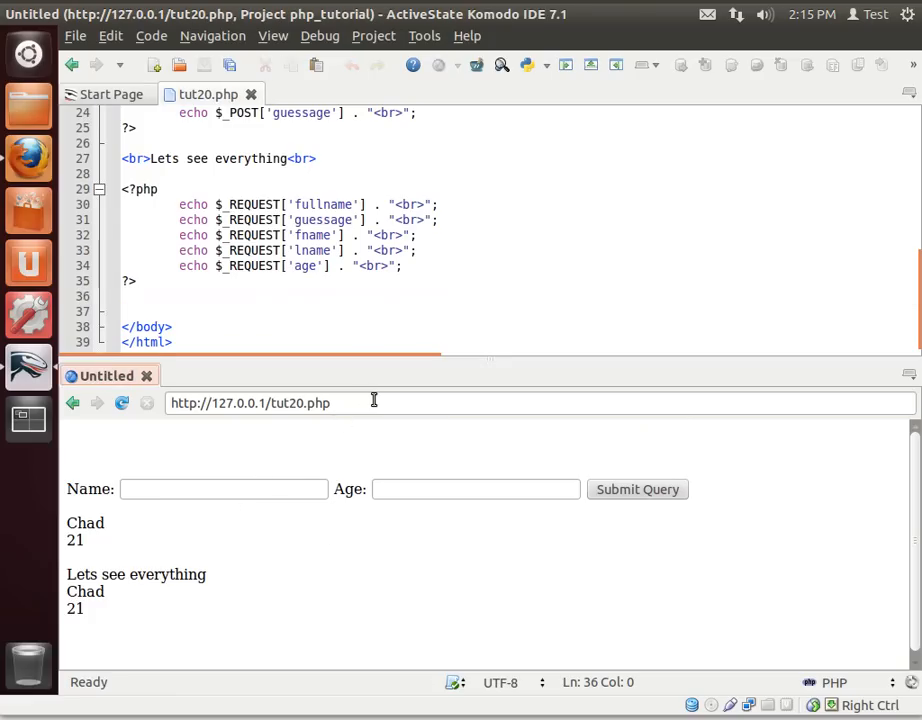
mouse_move(140, 490)
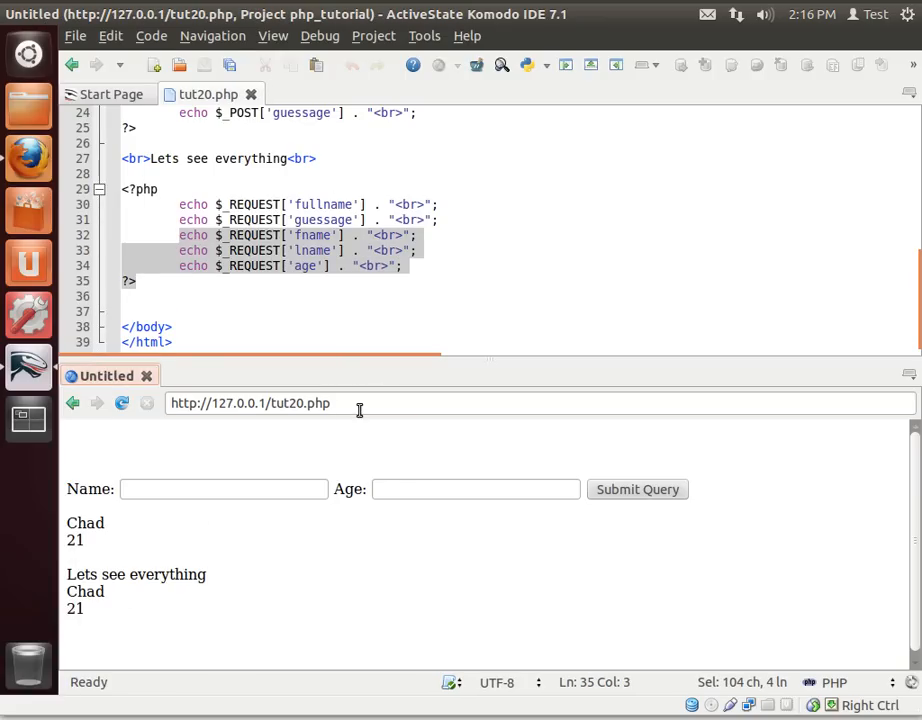
Load the preview with ?fname=mark in the address so mark is echoed
click(250, 403)
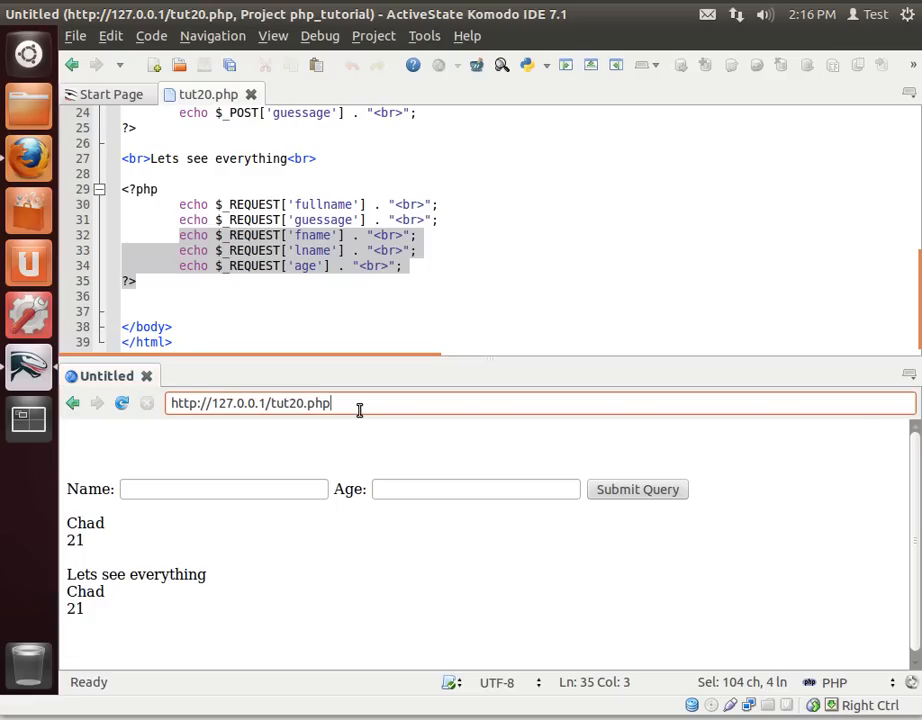
text(?)
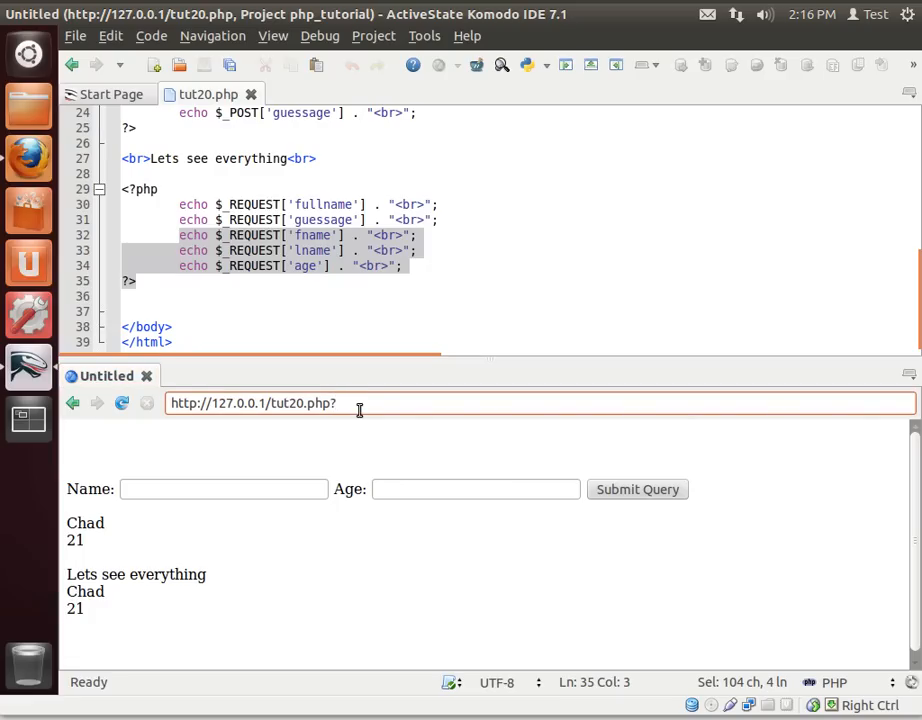
text(?fname)
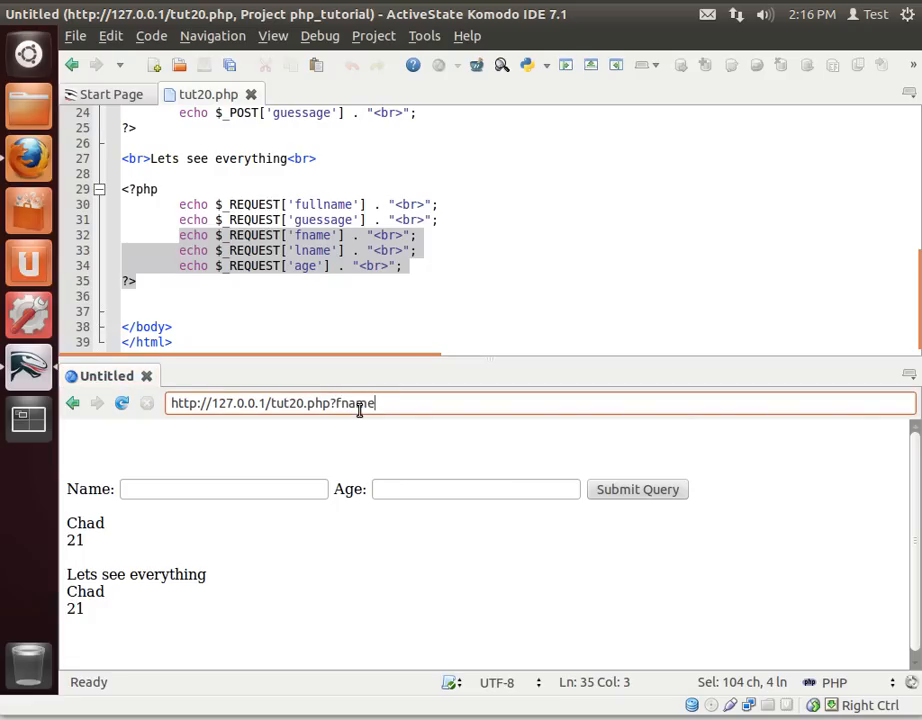
text(=mark)
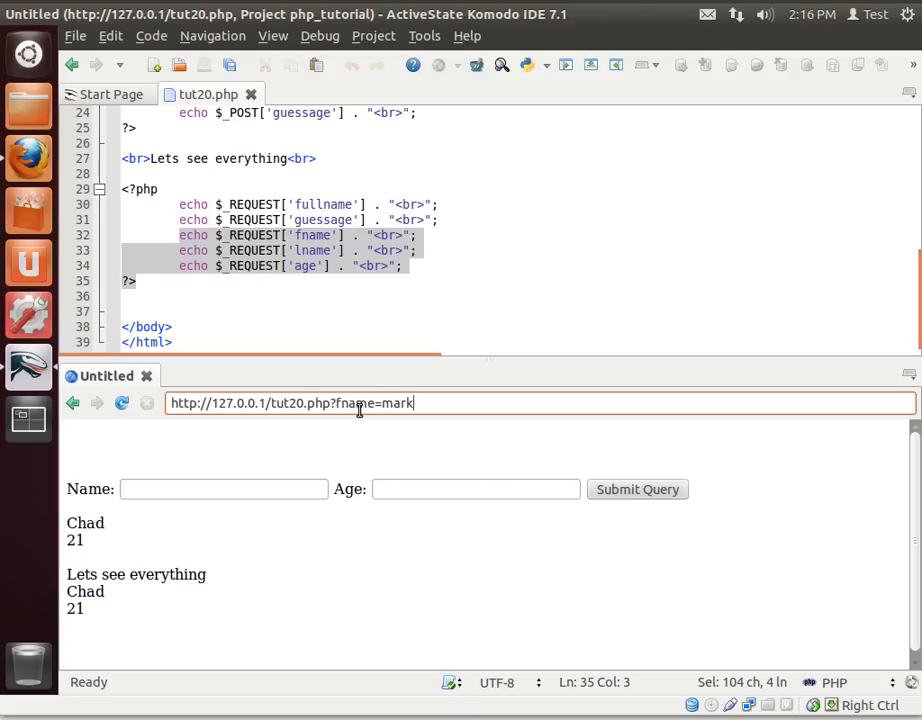
key(Return)
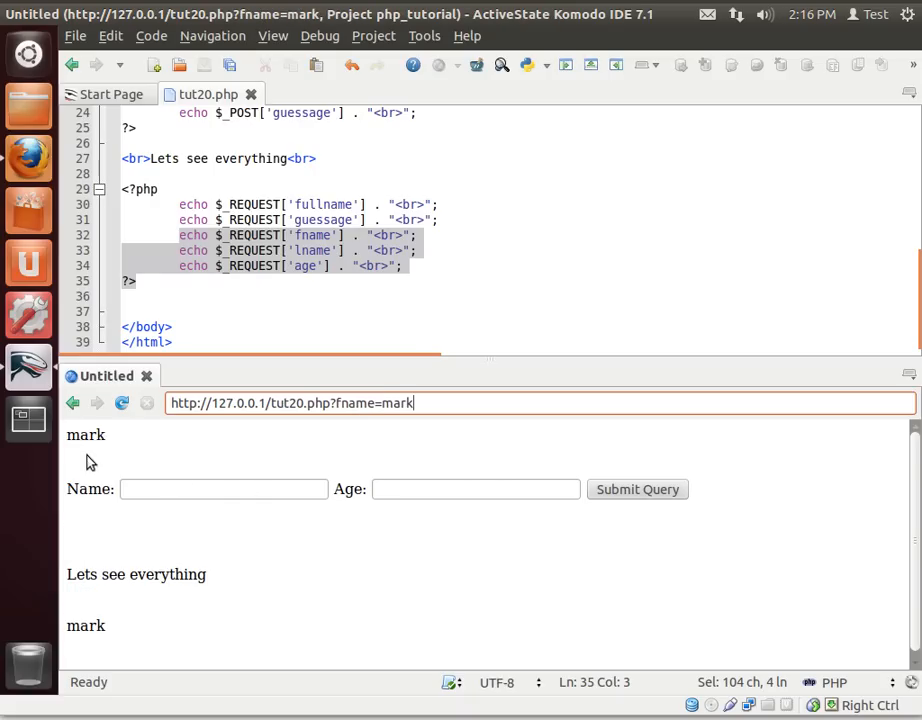
Submit test and 22 through the form and scroll to see them echoed
text(test)
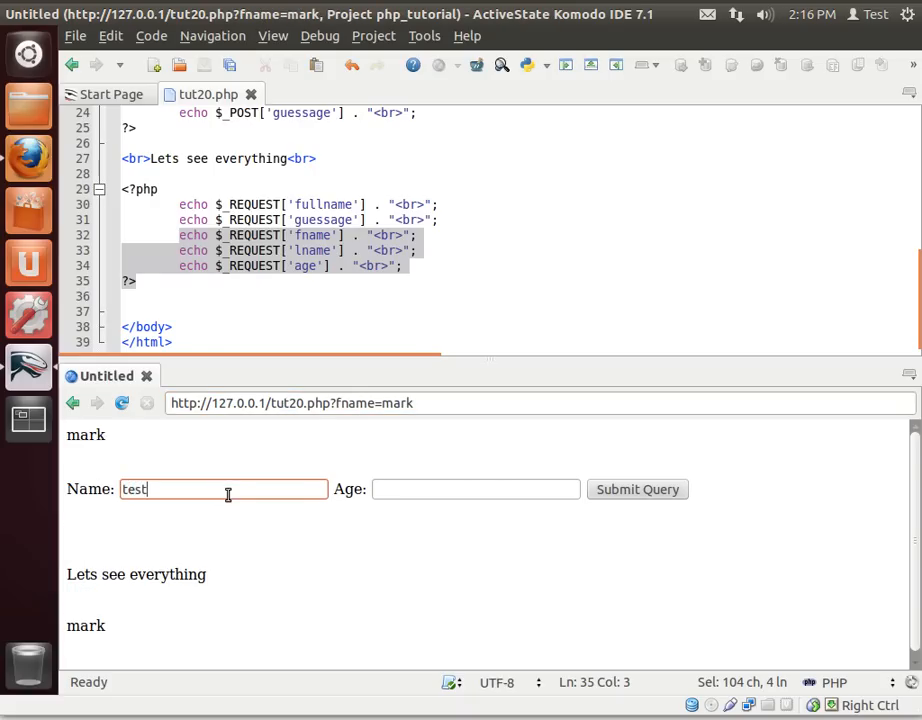
text(22)
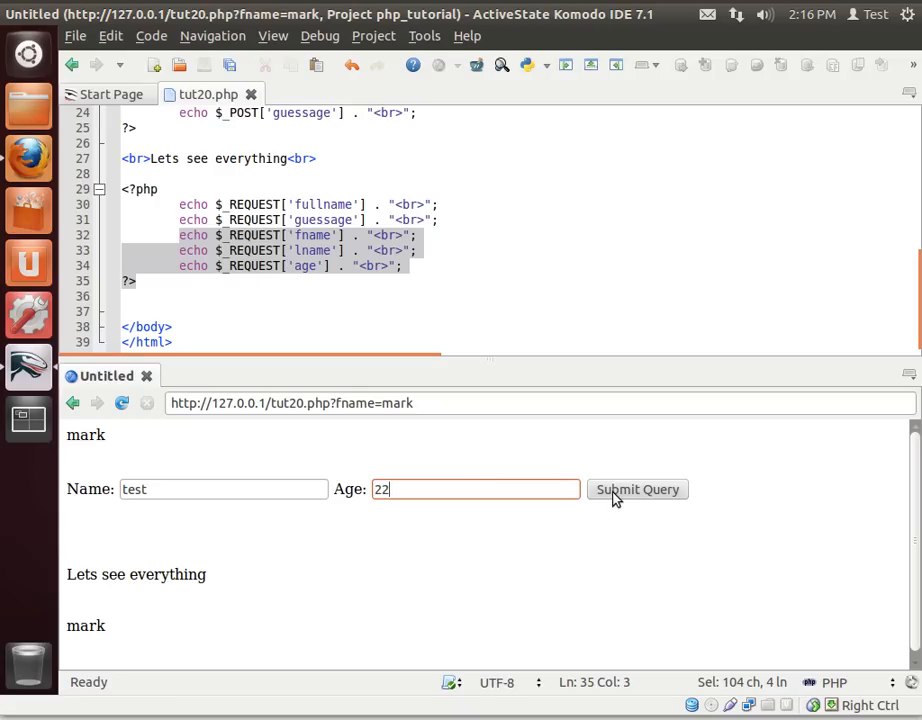
click(637, 489)
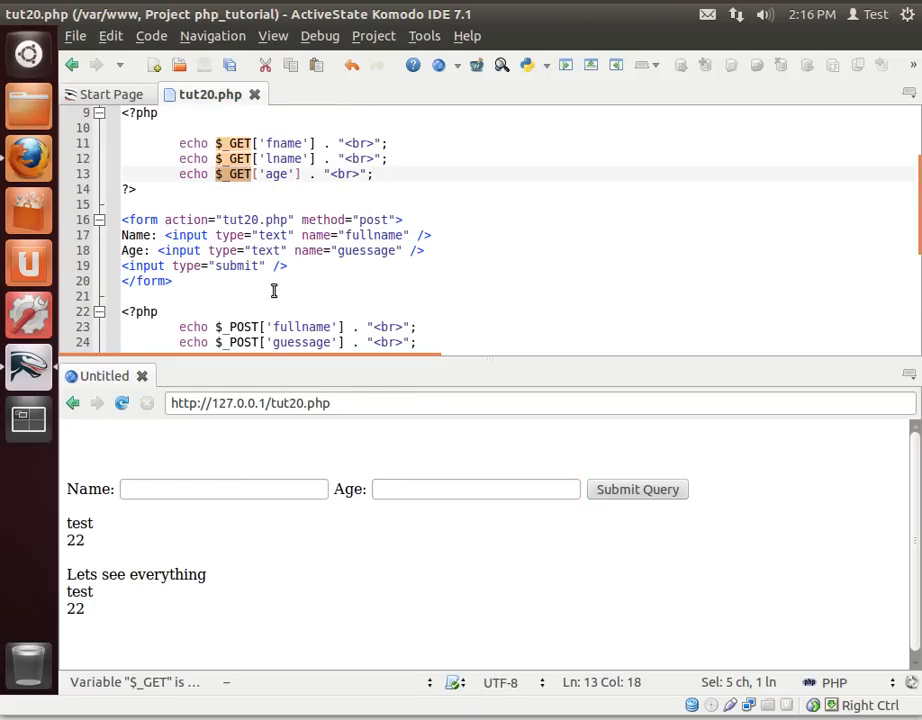
scroll(down, 3)
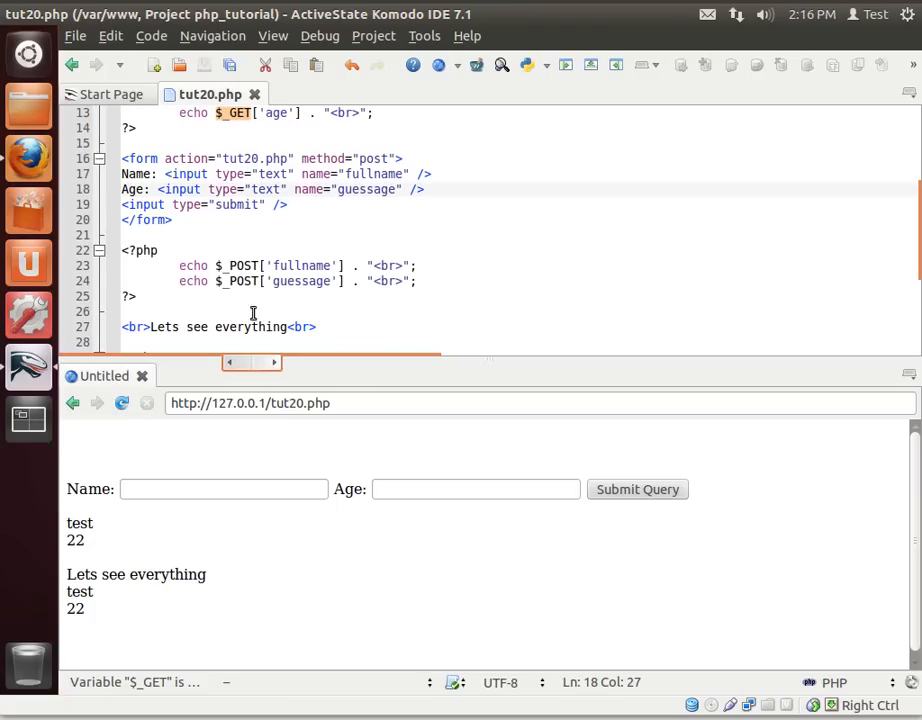
scroll(down, 3)
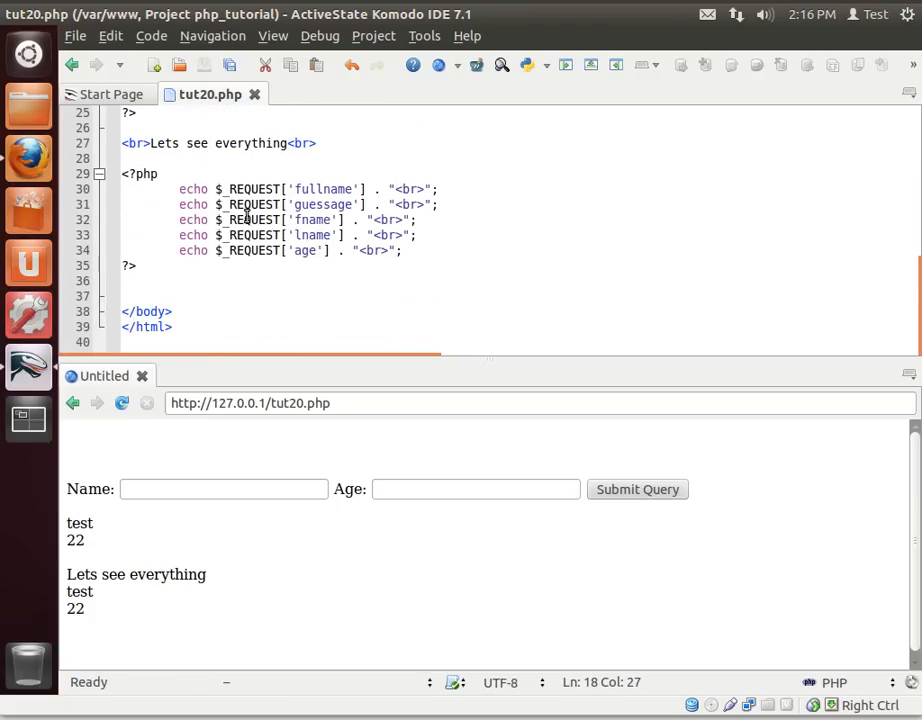
mouse_move(353, 270)
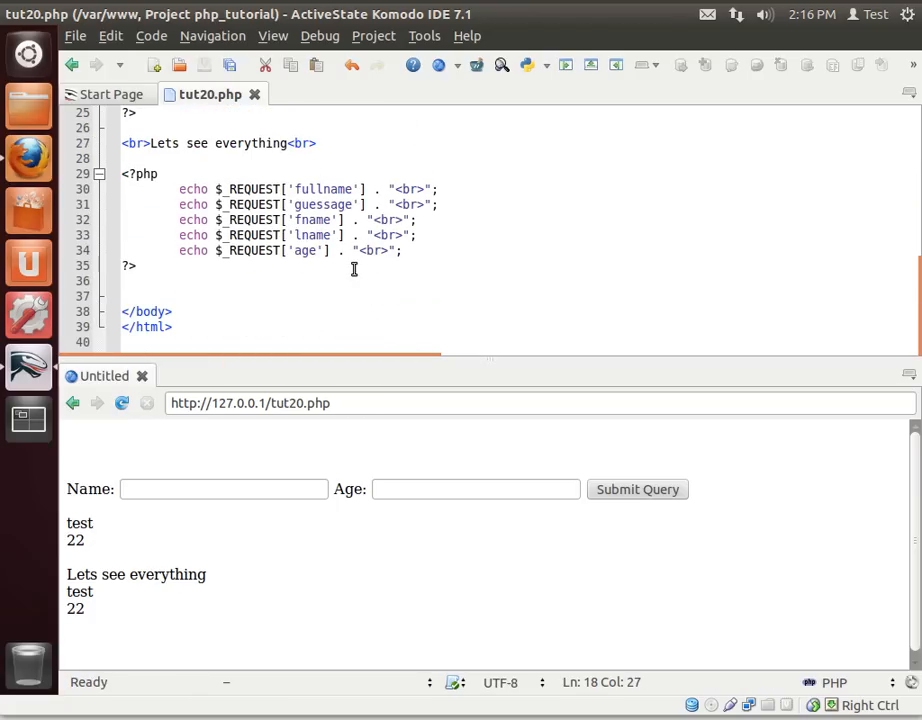